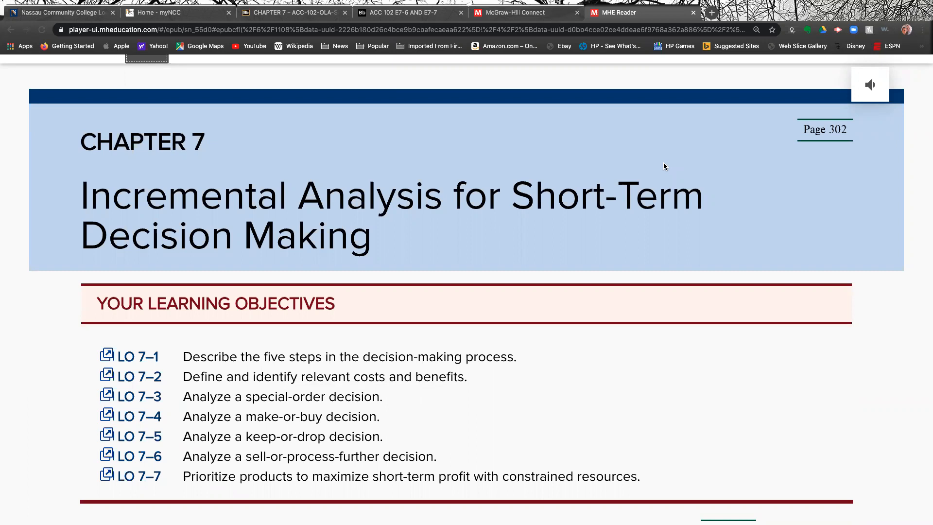
pyautogui.moveTo(211, 405)
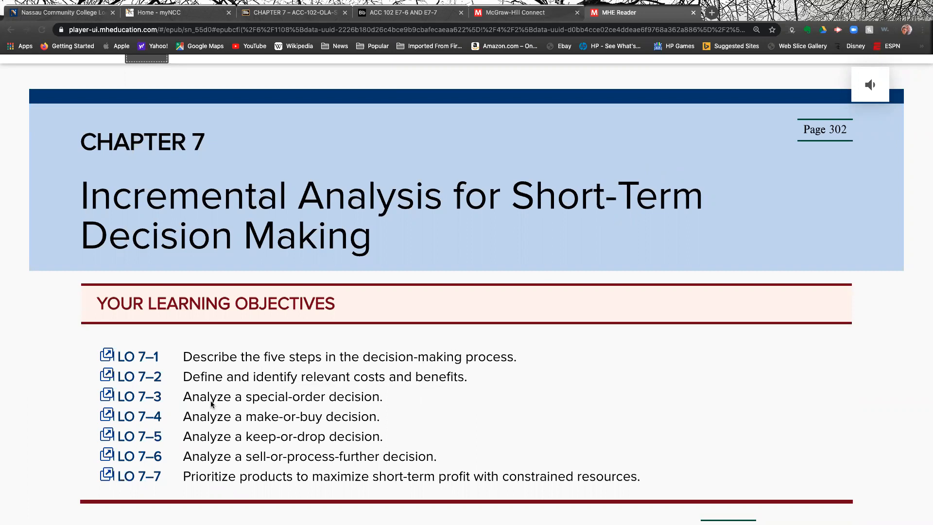
pyautogui.moveTo(232, 404)
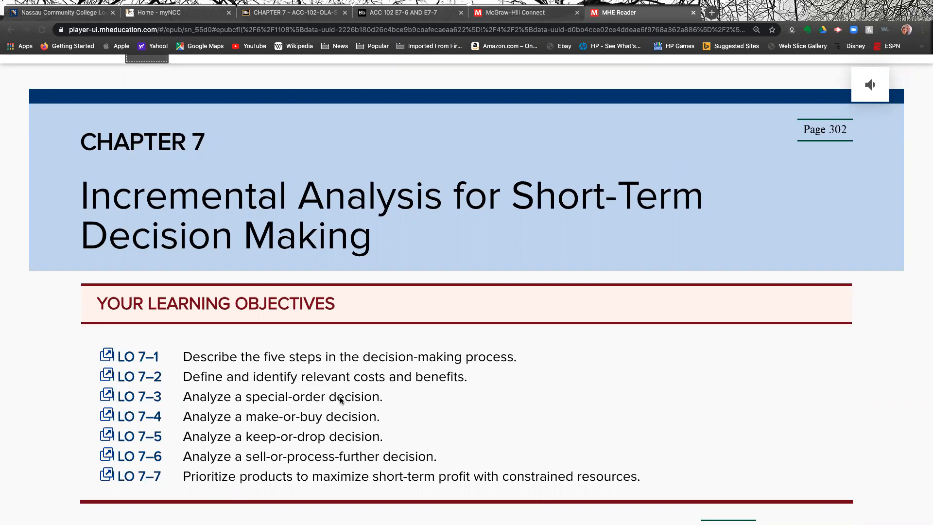
pyautogui.moveTo(316, 425)
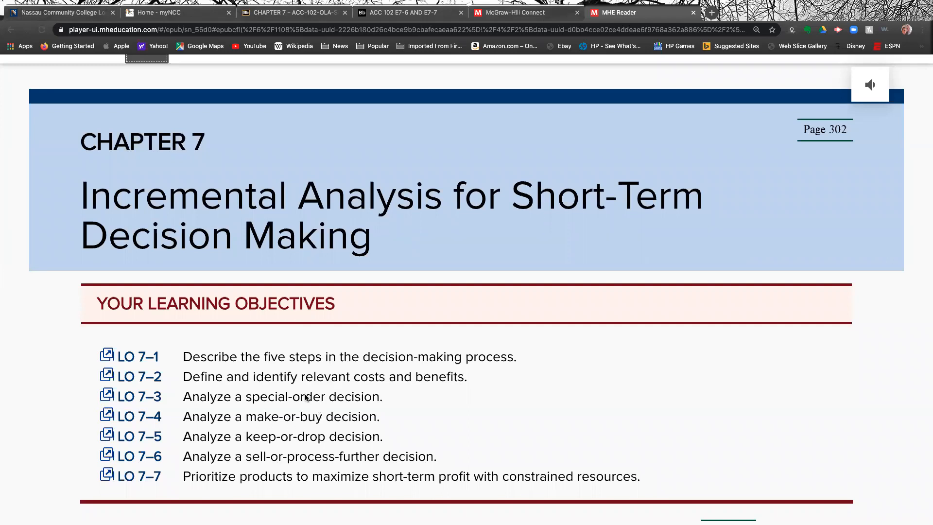
pyautogui.moveTo(283, 418)
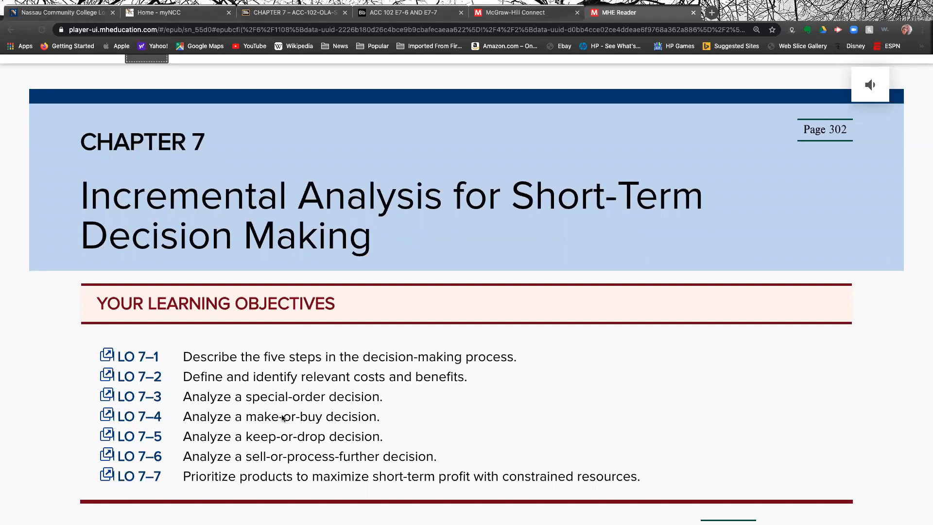
pyautogui.moveTo(238, 367)
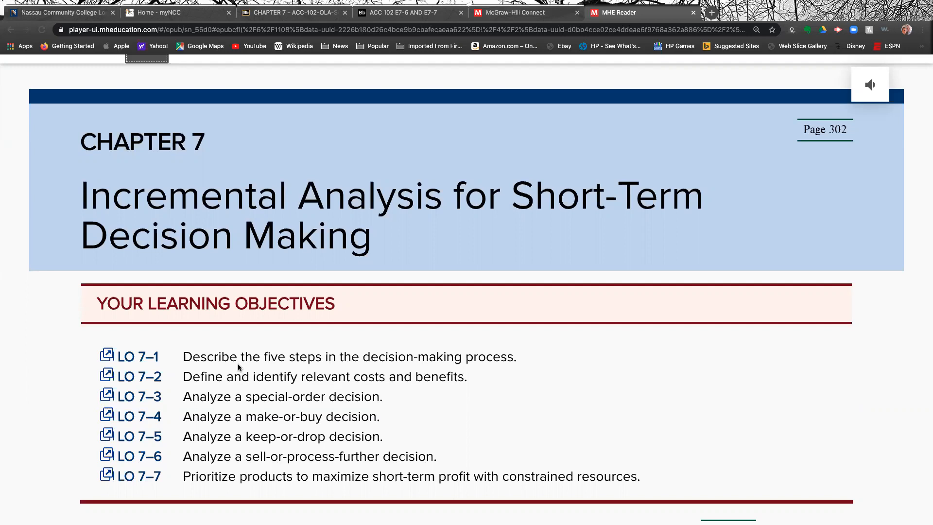
pyautogui.moveTo(205, 364)
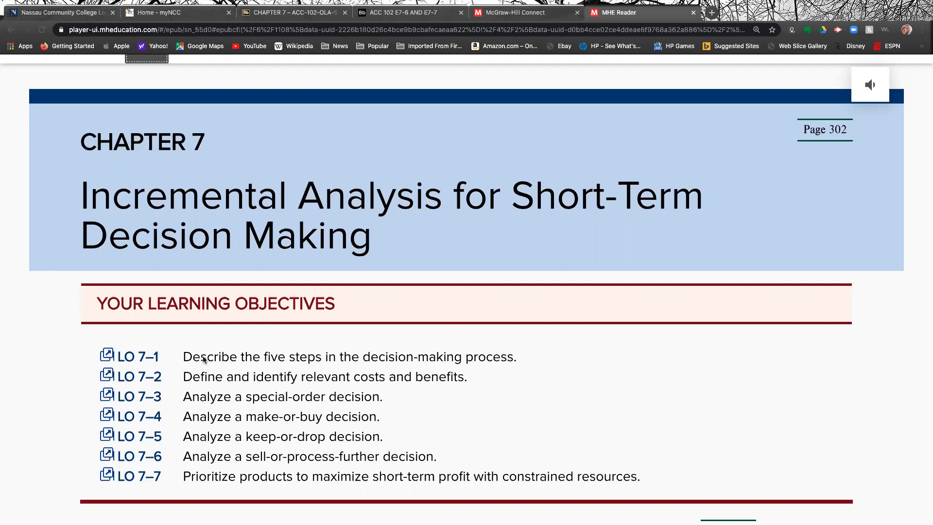
pyautogui.moveTo(403, 365)
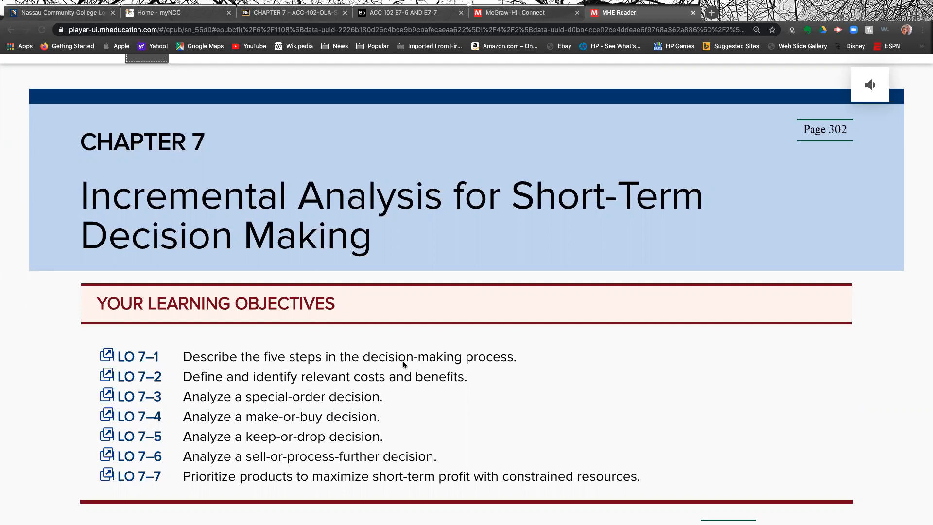
pyautogui.moveTo(483, 362)
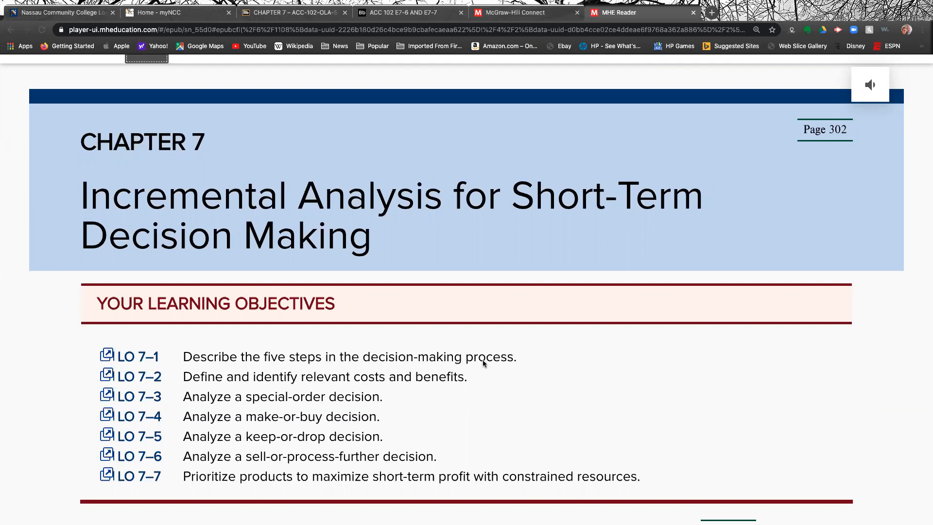
pyautogui.moveTo(268, 386)
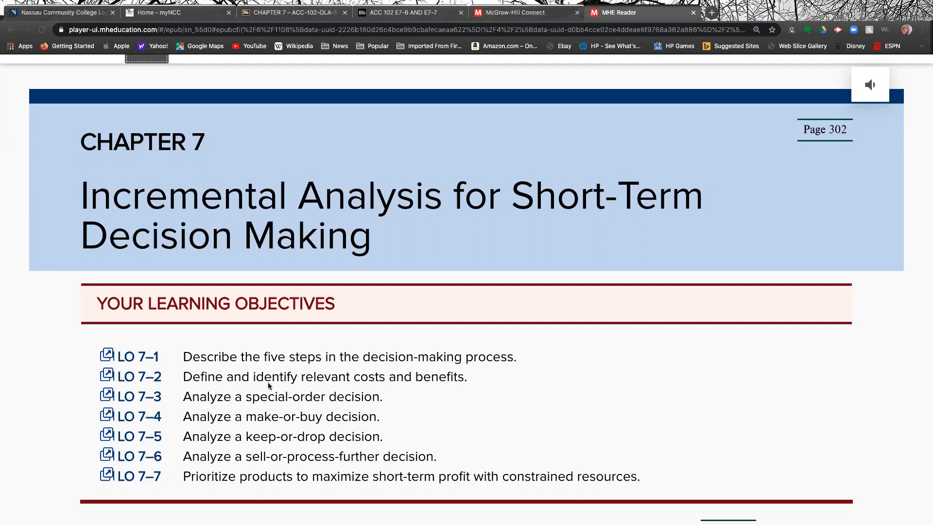
pyautogui.moveTo(352, 385)
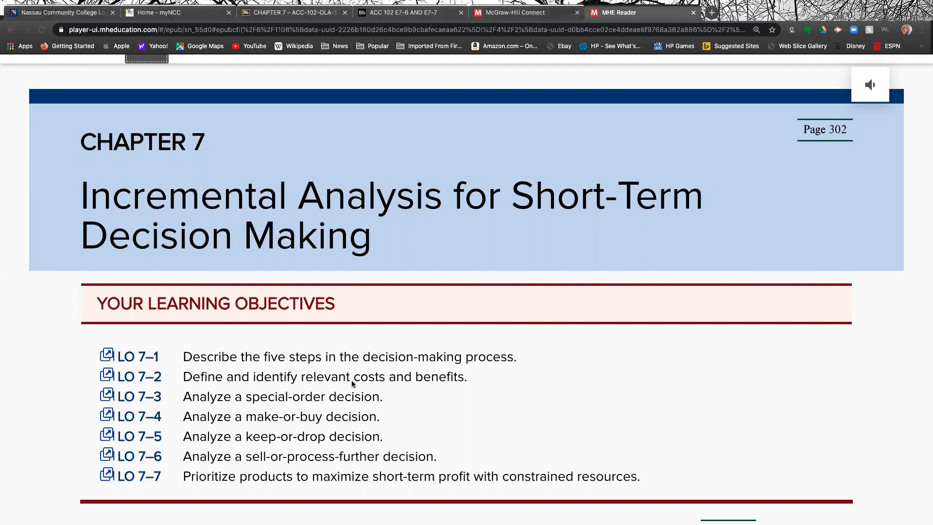
# Scroll the Chapter 7 opener past the learning objectives to the Focus Company: IKEA story
pyautogui.scroll(-3)
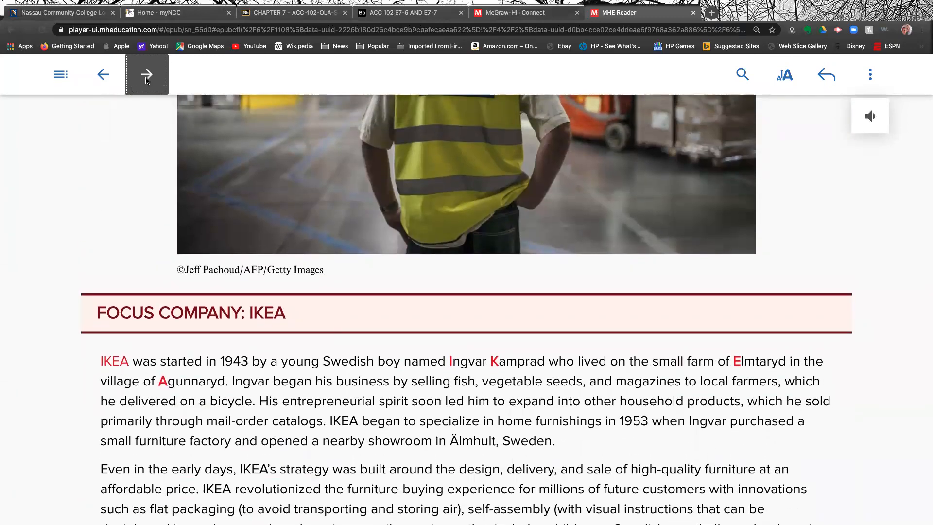
# Advance to the Managerial Decision-Making Framework and read the five-step process down to Exhibit 7–1
pyautogui.click(146, 74)
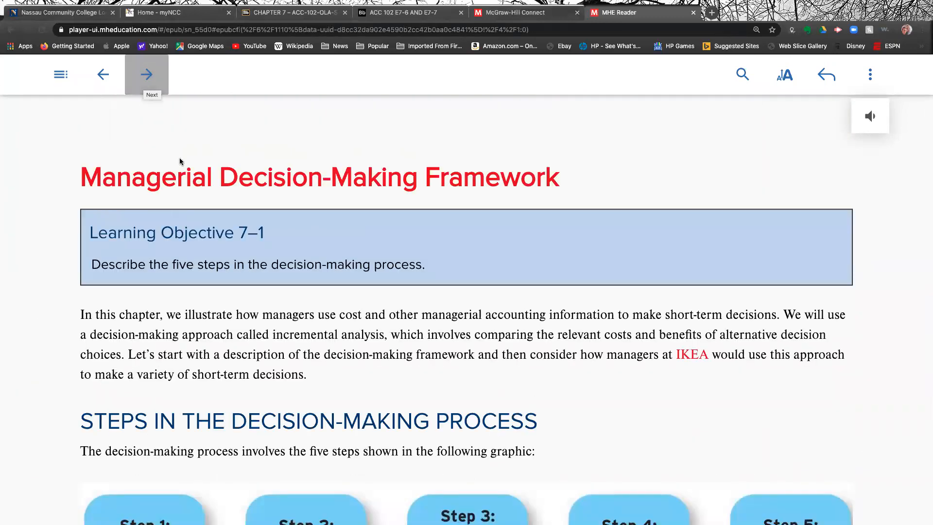
pyautogui.scroll(-3)
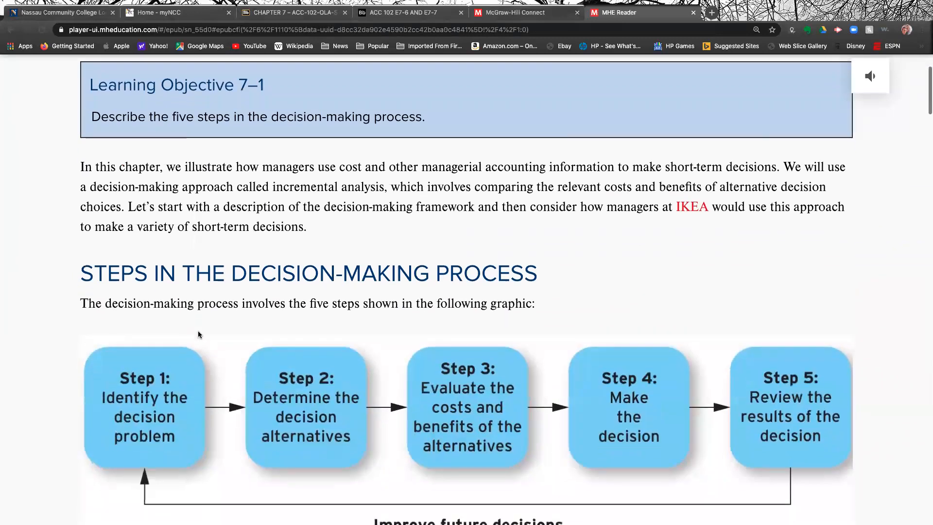
pyautogui.scroll(-3)
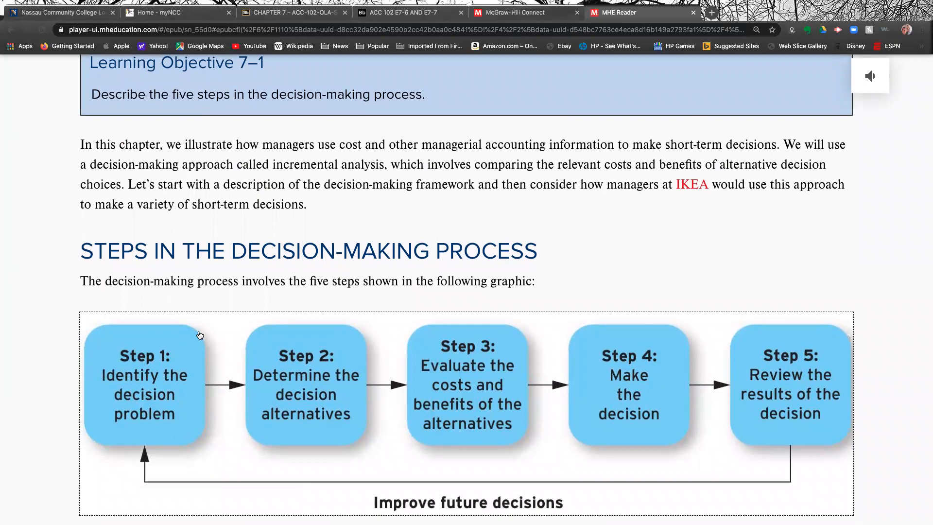
pyautogui.scroll(-3)
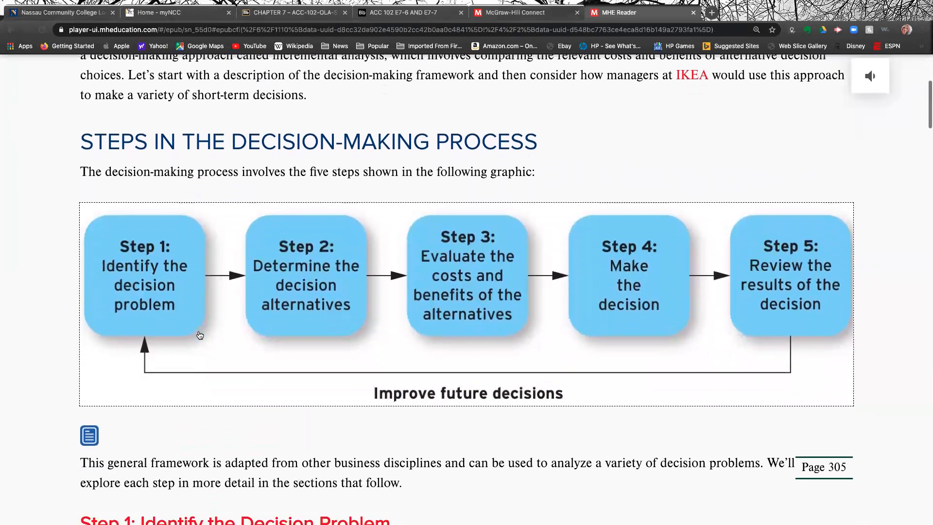
pyautogui.scroll(-3)
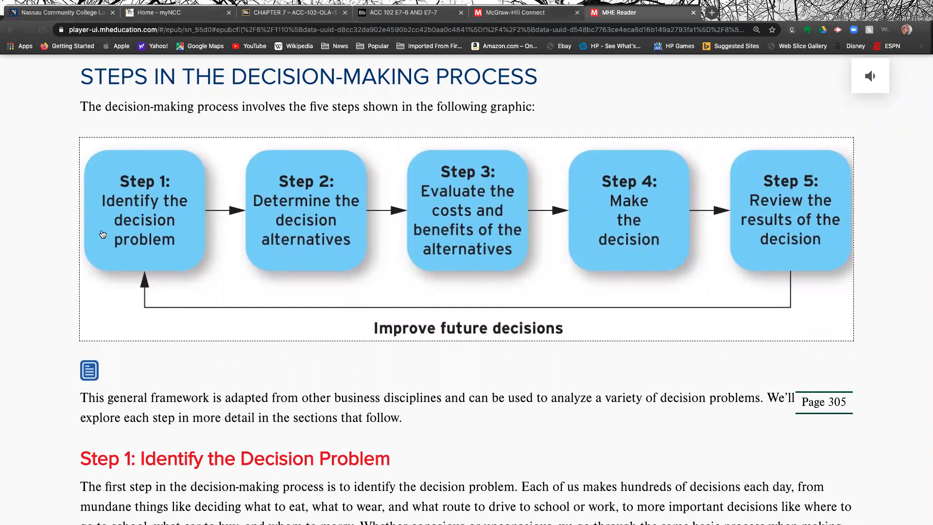
pyautogui.moveTo(297, 274)
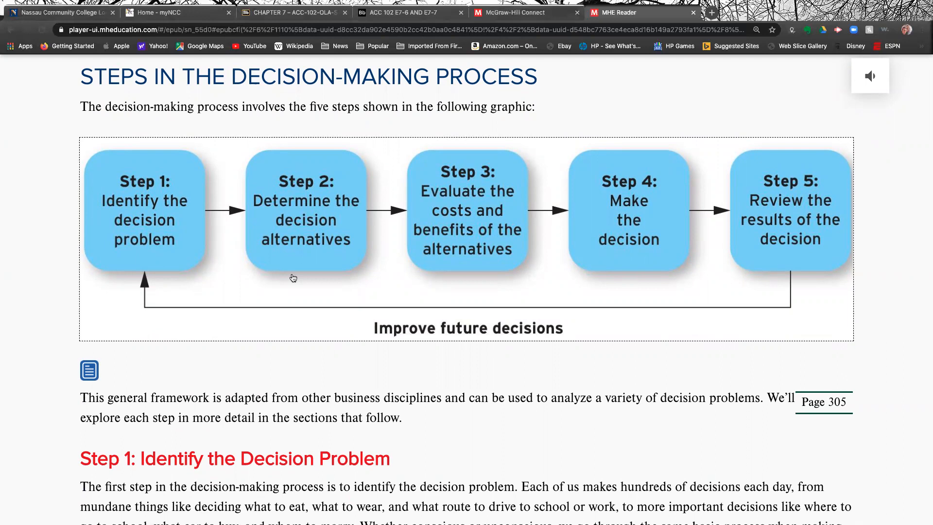
pyautogui.moveTo(452, 216)
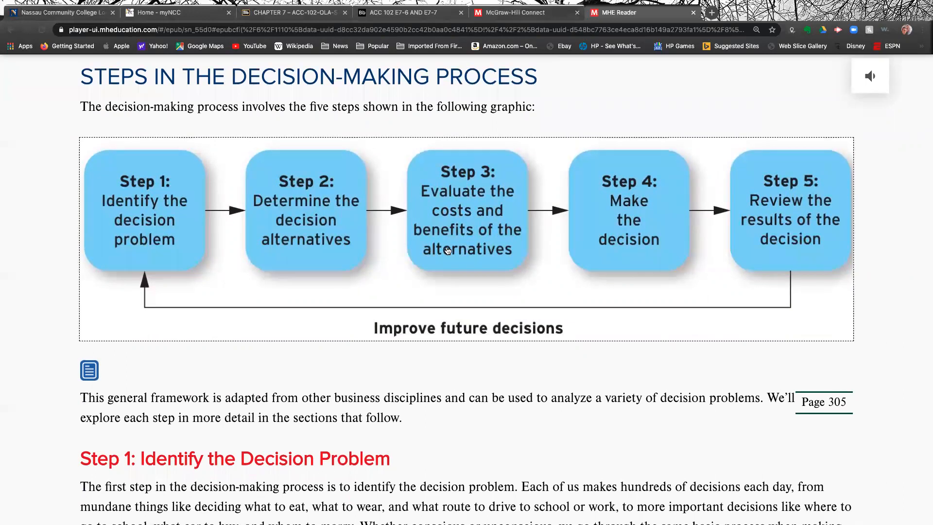
pyautogui.moveTo(322, 242)
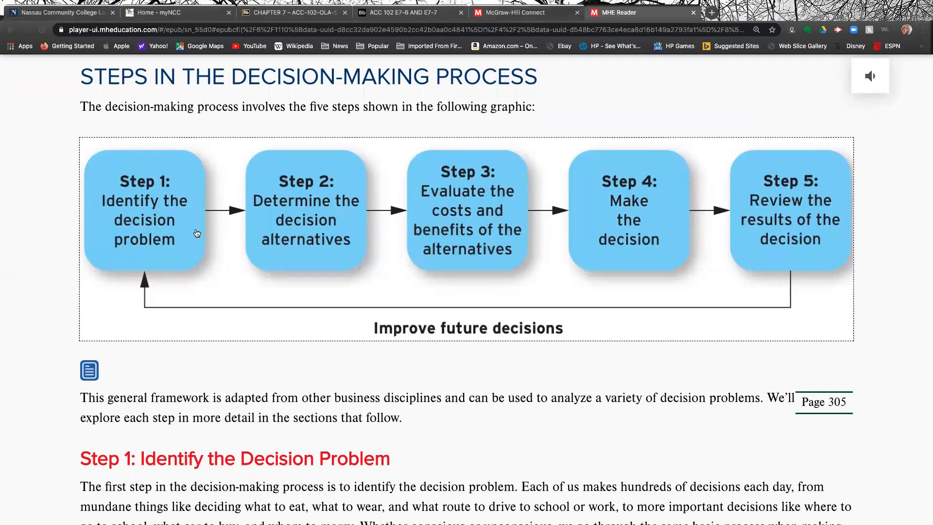
pyautogui.moveTo(643, 227)
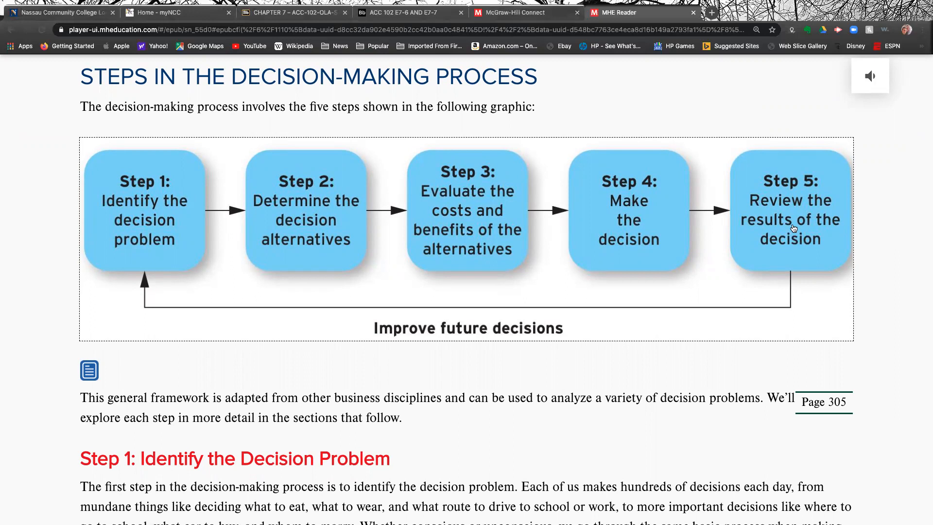
pyautogui.moveTo(707, 273)
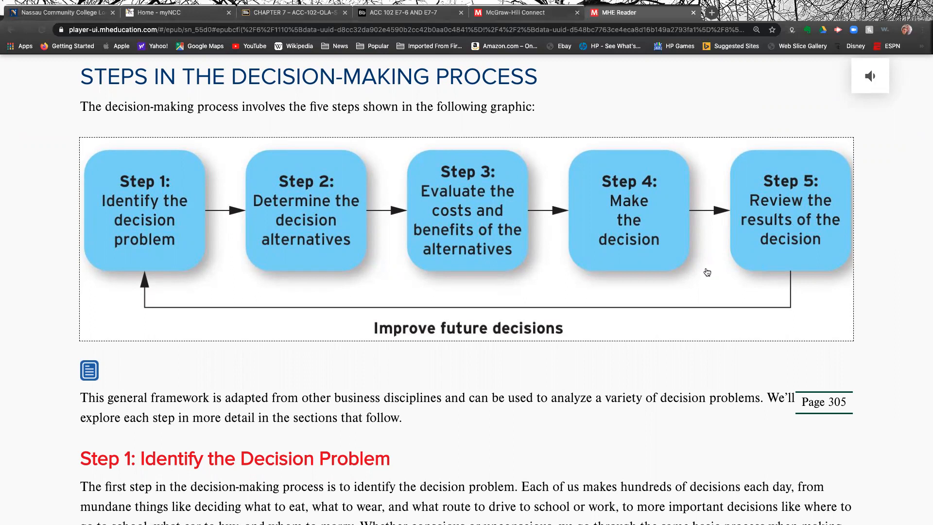
pyautogui.scroll(-3)
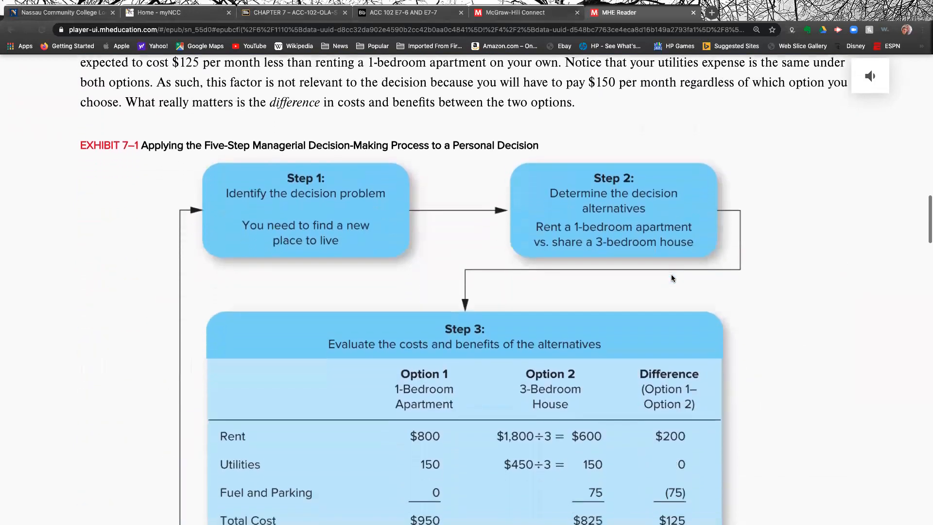
# Bring Exhibit 7–1's full Step 3 table into view: $950 apartment versus $825 house totals and benefits
pyautogui.scroll(-3)
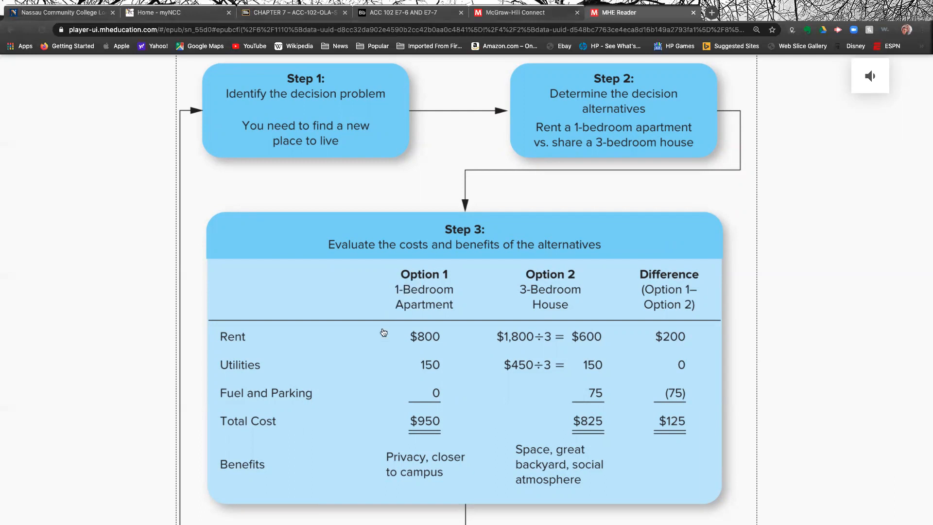
pyautogui.moveTo(455, 422)
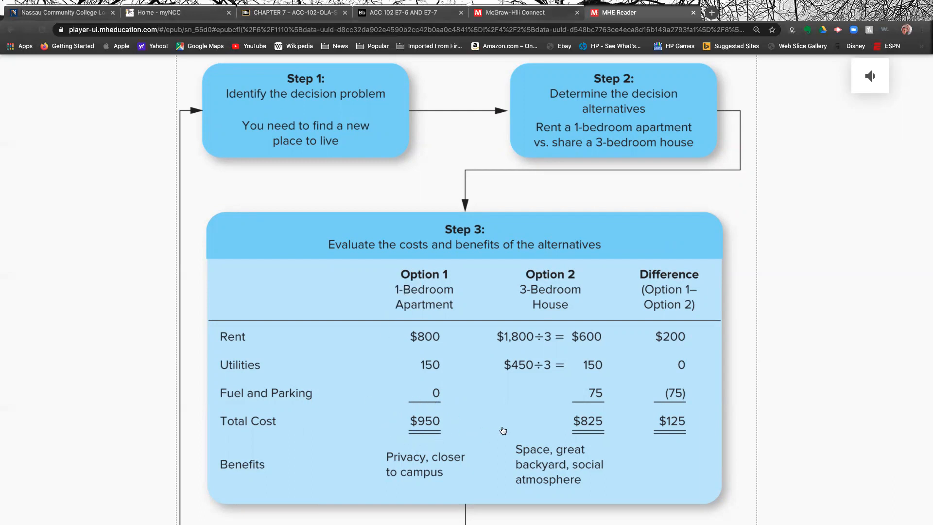
pyautogui.moveTo(526, 321)
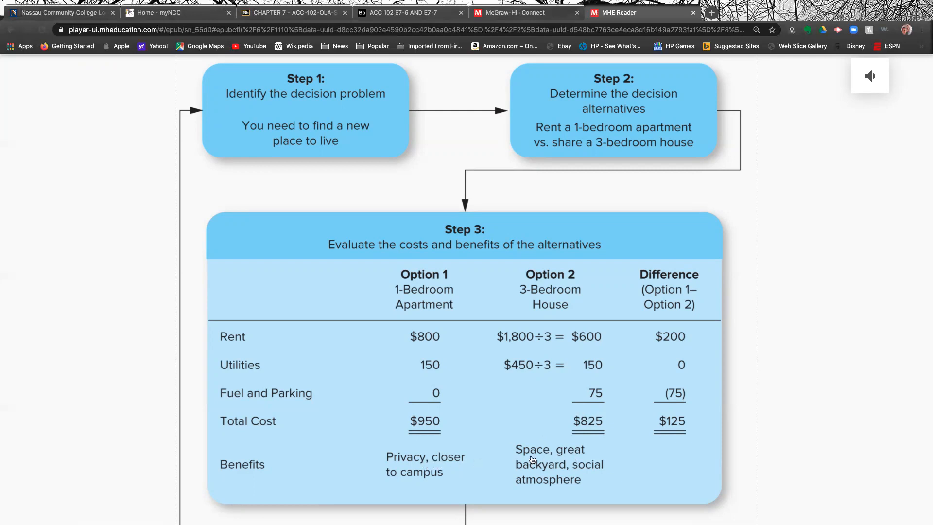
pyautogui.moveTo(415, 468)
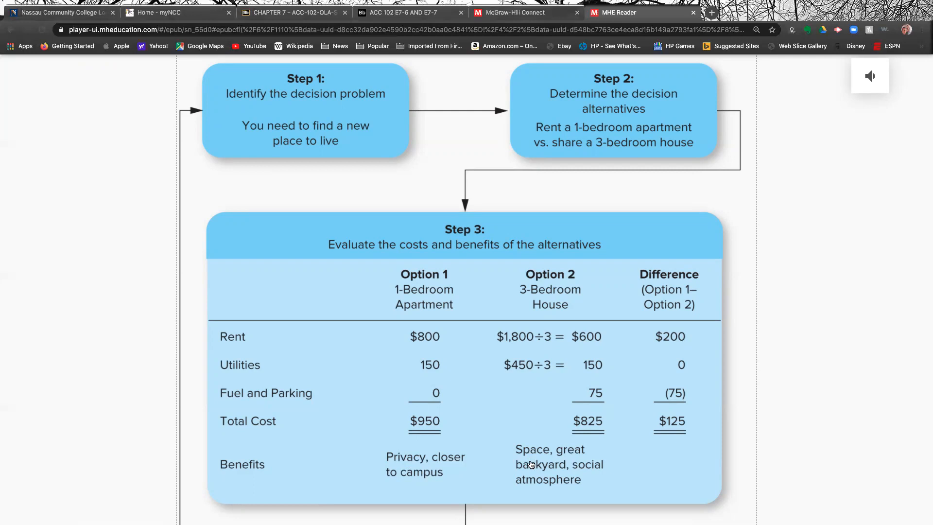
# Scroll to Exhibit 7–1's Step 4 decision for the $125-cheaper house and the Step 5 review
pyautogui.scroll(-3)
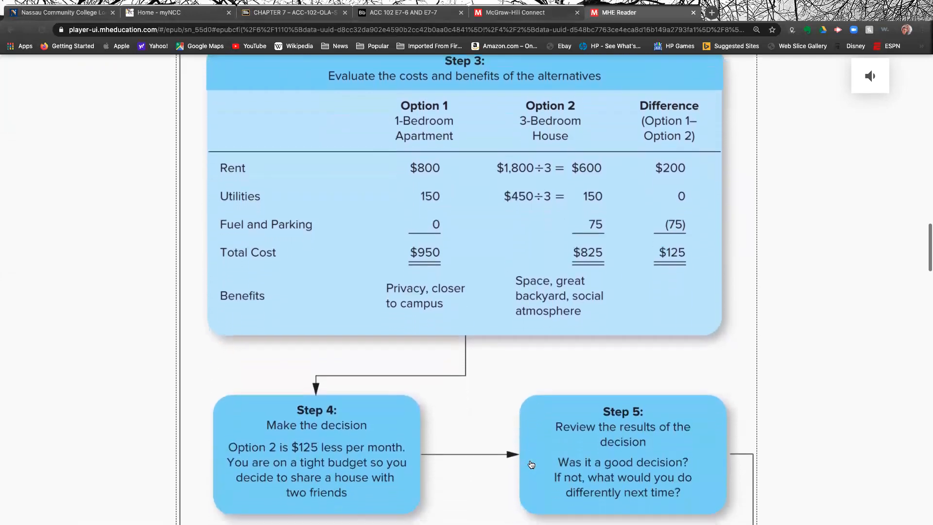
pyautogui.scroll(-3)
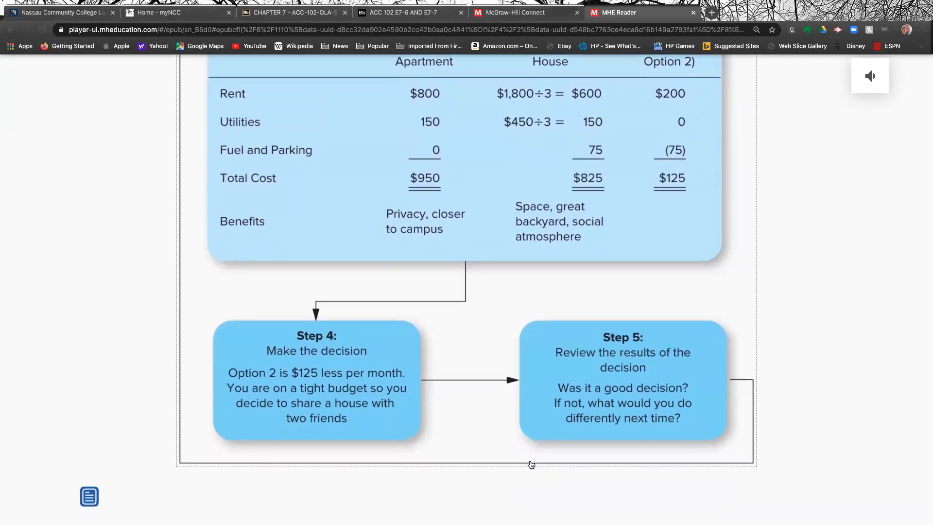
pyautogui.moveTo(334, 367)
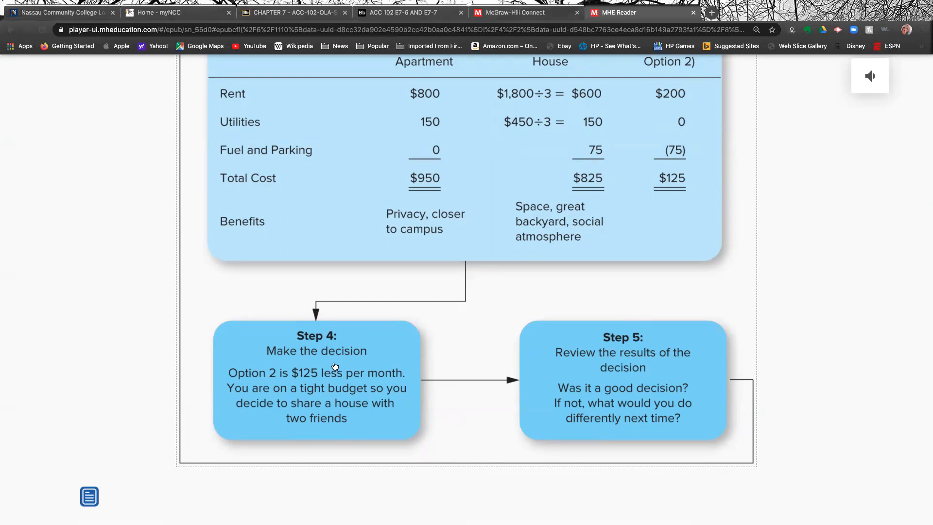
pyautogui.scroll(-3)
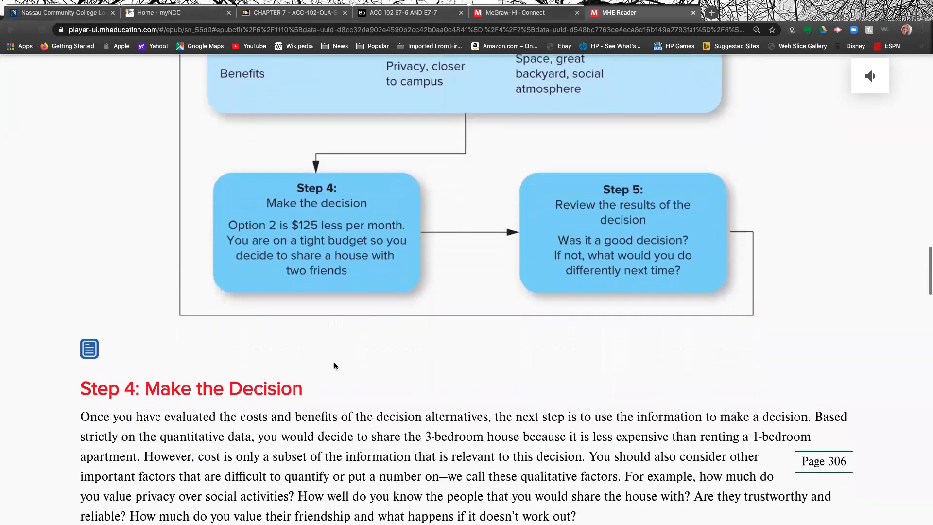
pyautogui.scroll(-3)
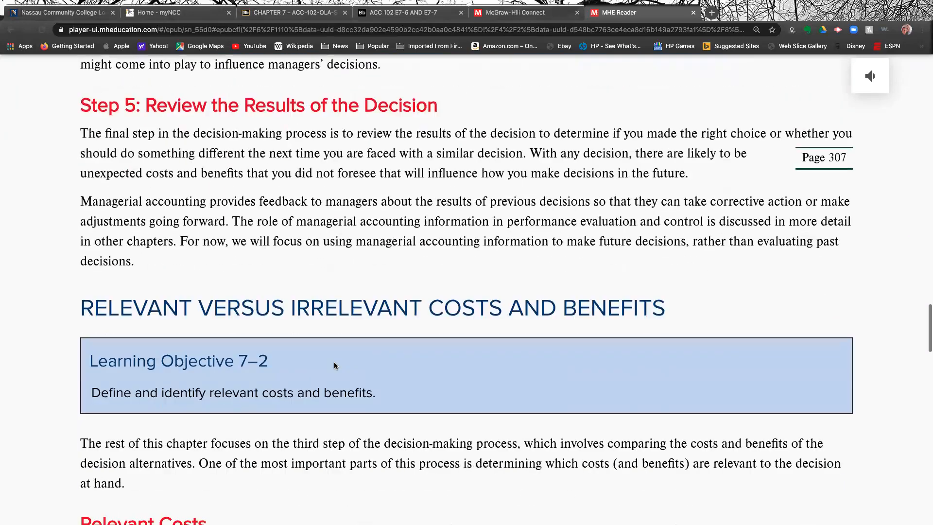
pyautogui.scroll(-3)
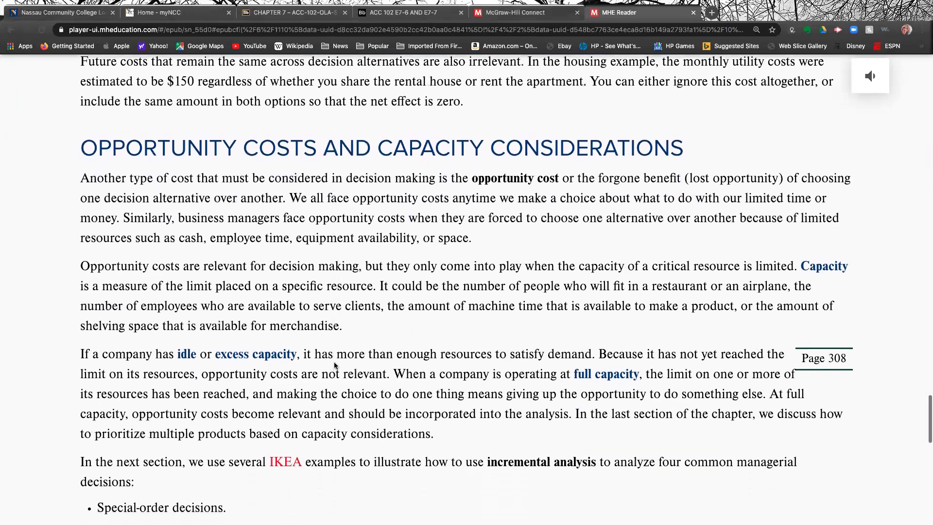
pyautogui.scroll(-3)
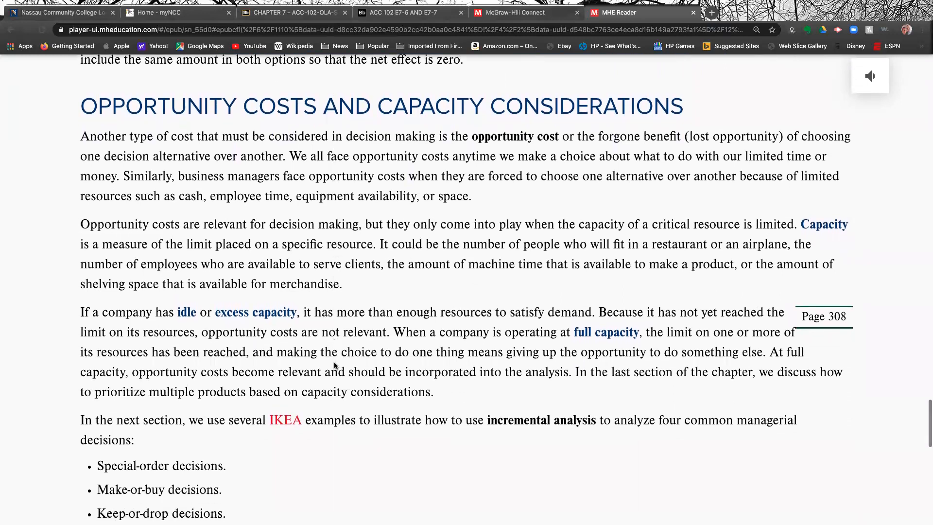
pyautogui.scroll(-3)
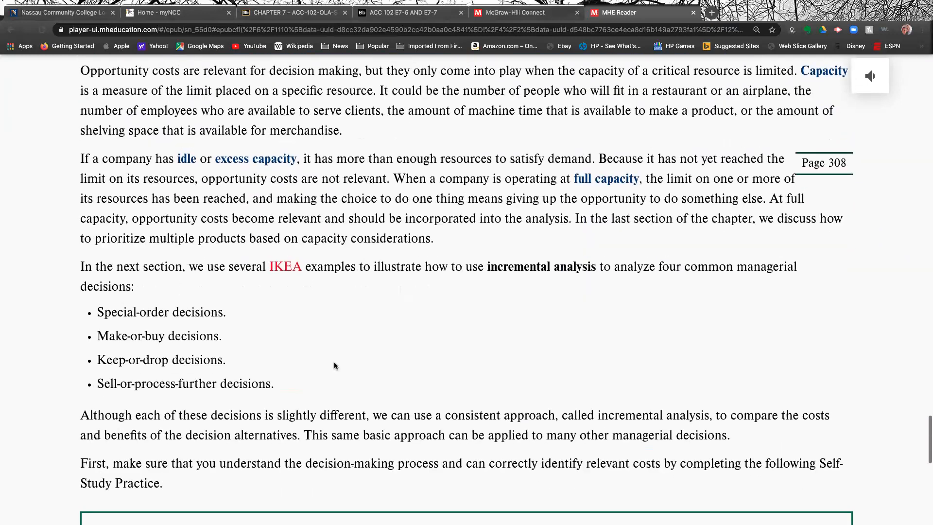
pyautogui.scroll(-3)
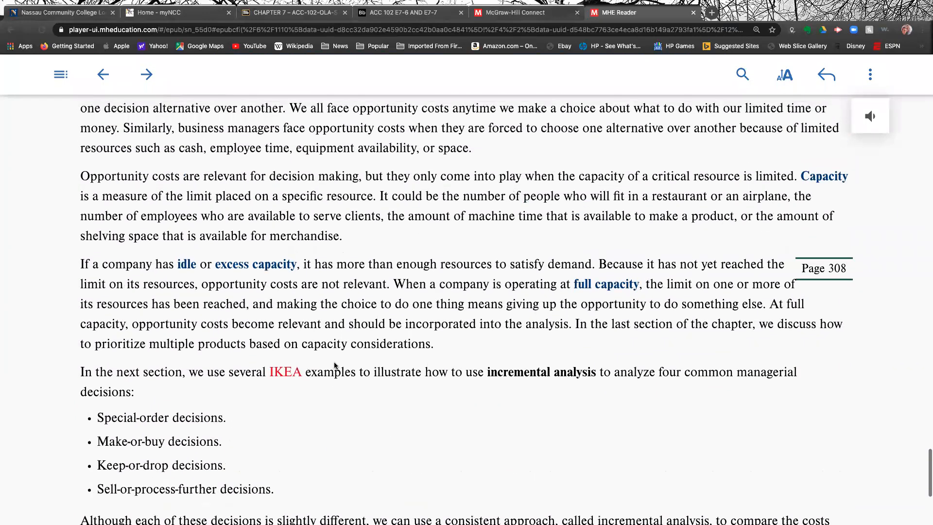
pyautogui.scroll(3)
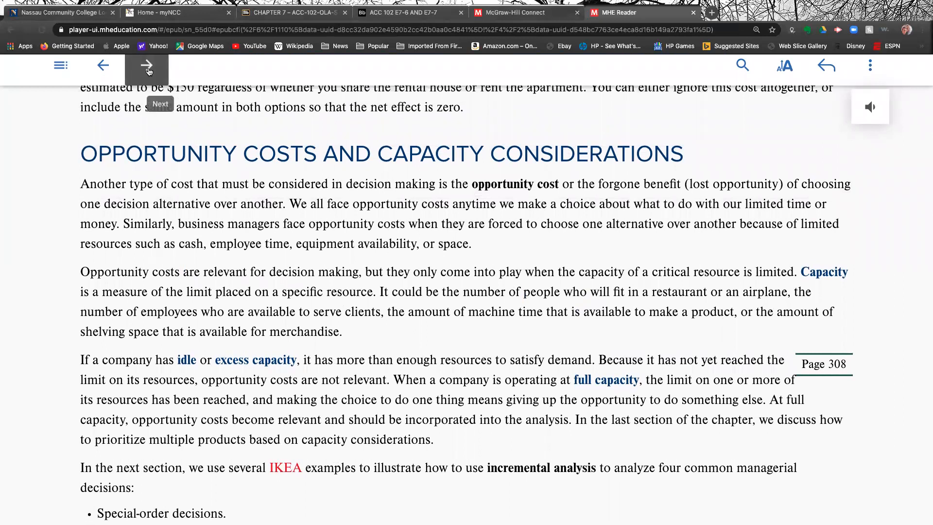
pyautogui.click(146, 65)
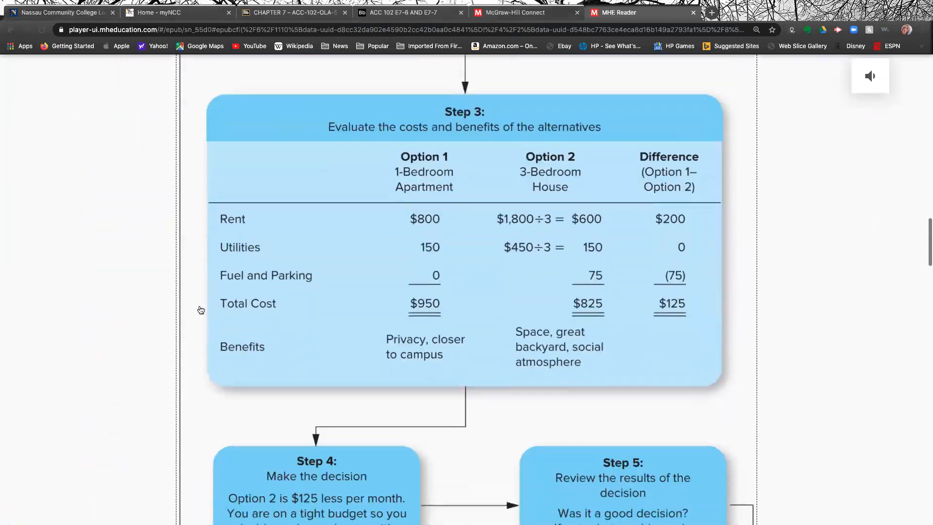
pyautogui.scroll(-3)
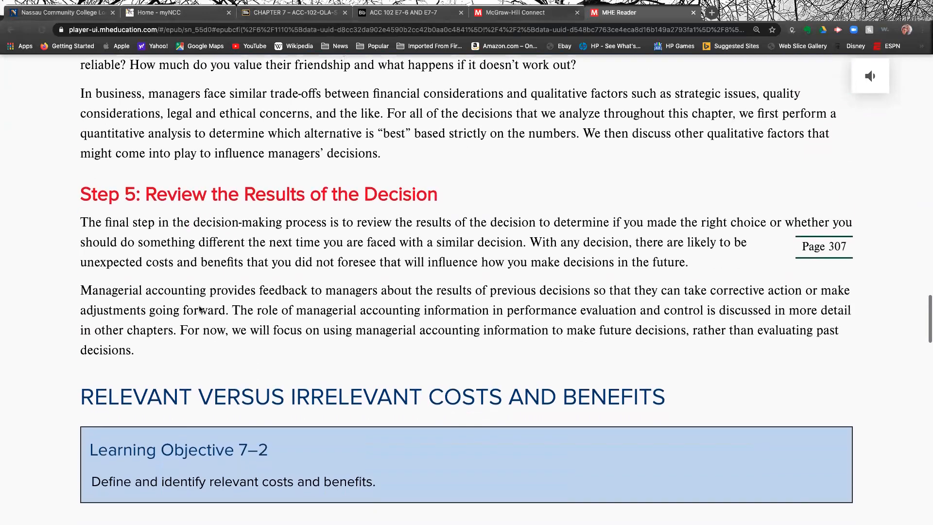
pyautogui.scroll(-3)
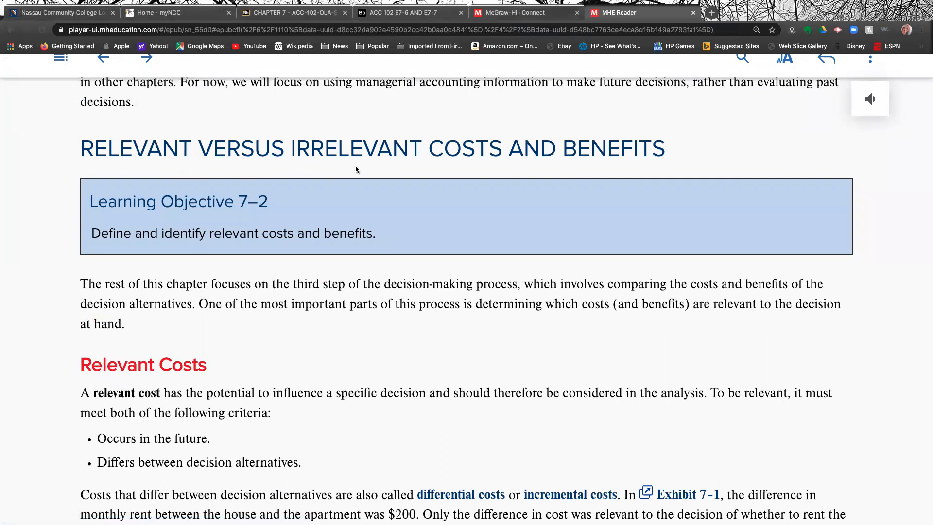
pyautogui.scroll(-3)
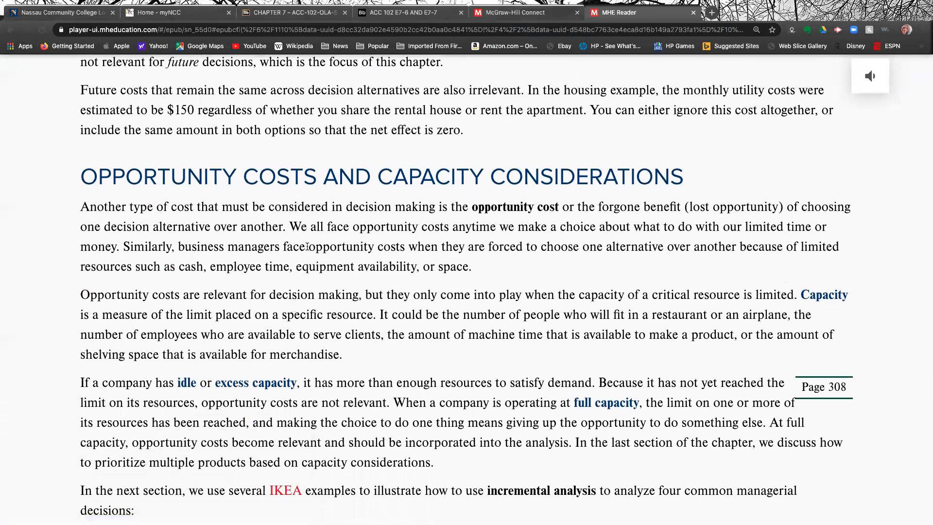
pyautogui.scroll(-3)
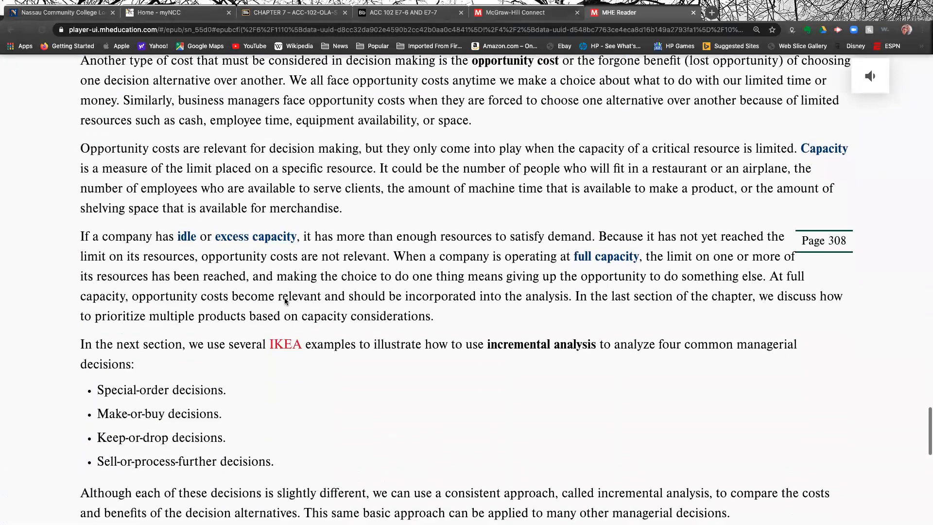
pyautogui.scroll(-3)
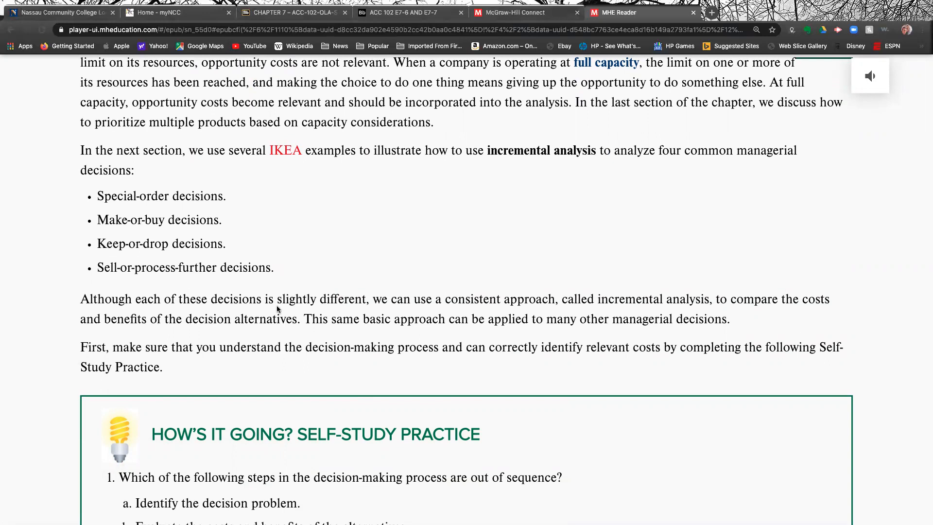
pyautogui.scroll(-3)
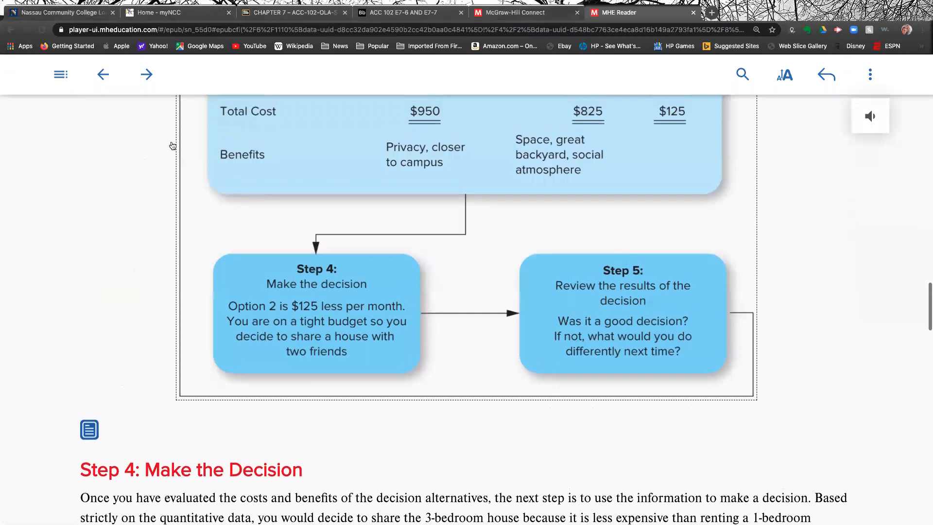
# Advance to the Special-Order Decisions page with Learning Objective 7–3 and IKEA's desk order
pyautogui.click(147, 74)
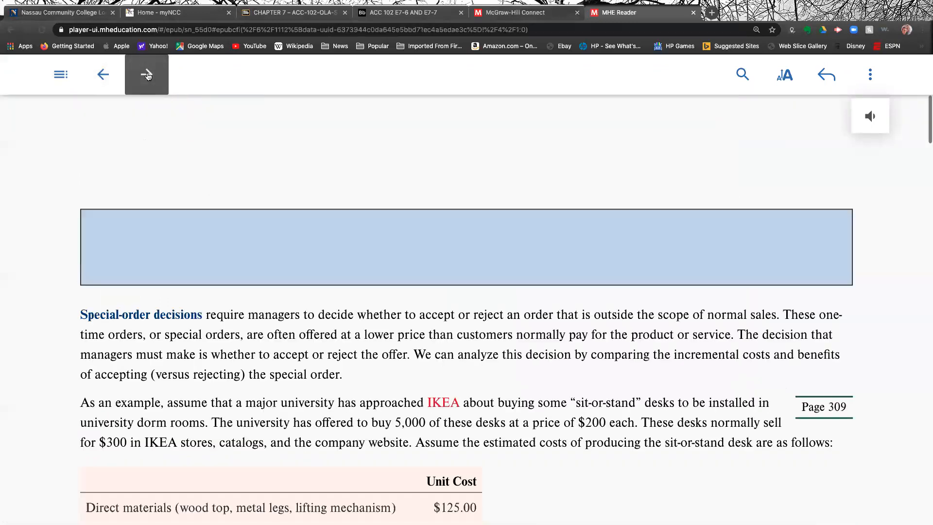
pyautogui.click(146, 74)
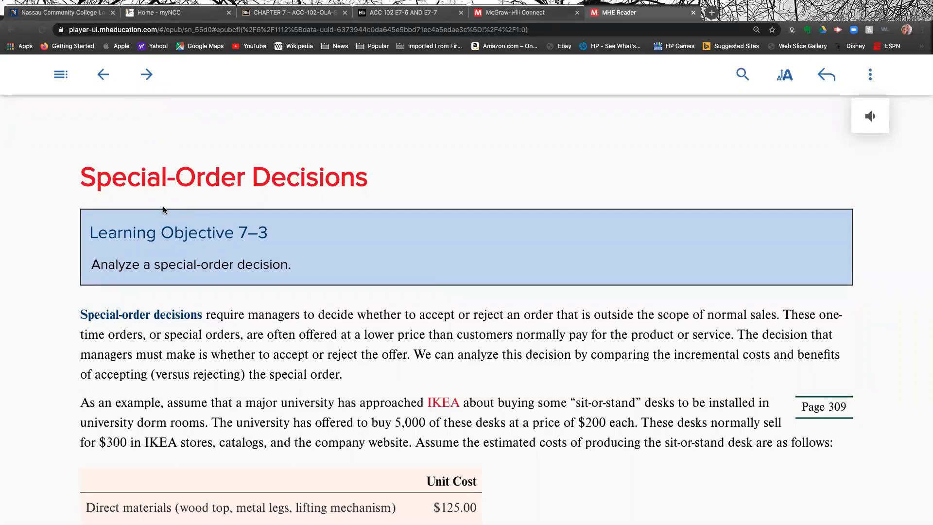
pyautogui.moveTo(75, 255)
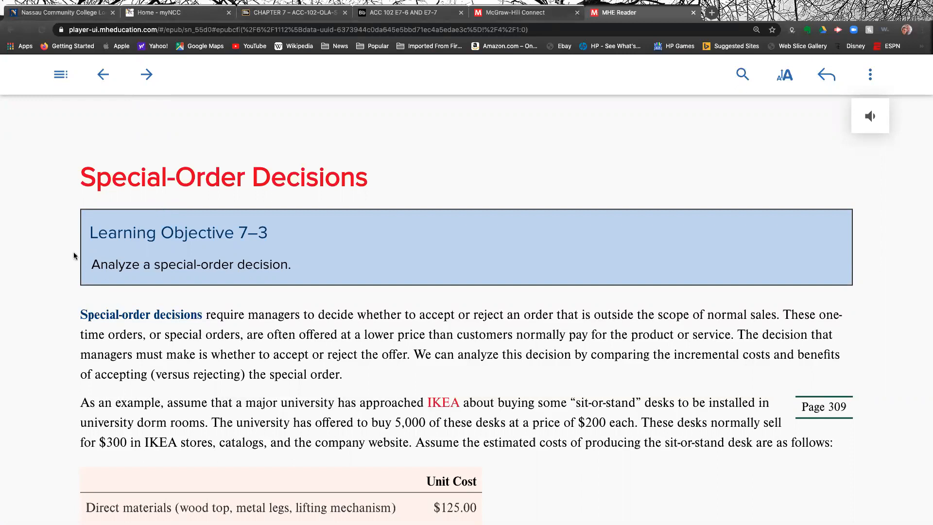
# Scroll to IKEA's $220.00 sit-or-stand desk unit cost table and the three analysis questions
pyautogui.scroll(-3)
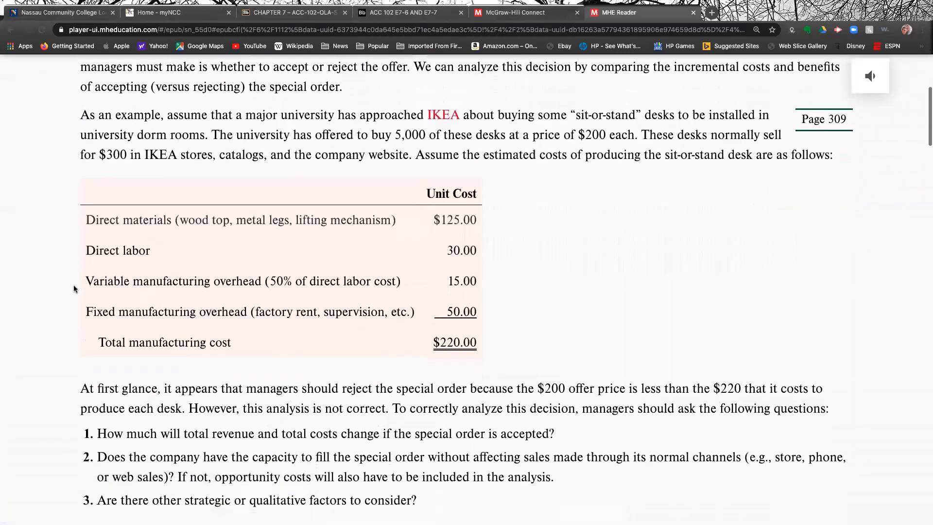
pyautogui.scroll(-3)
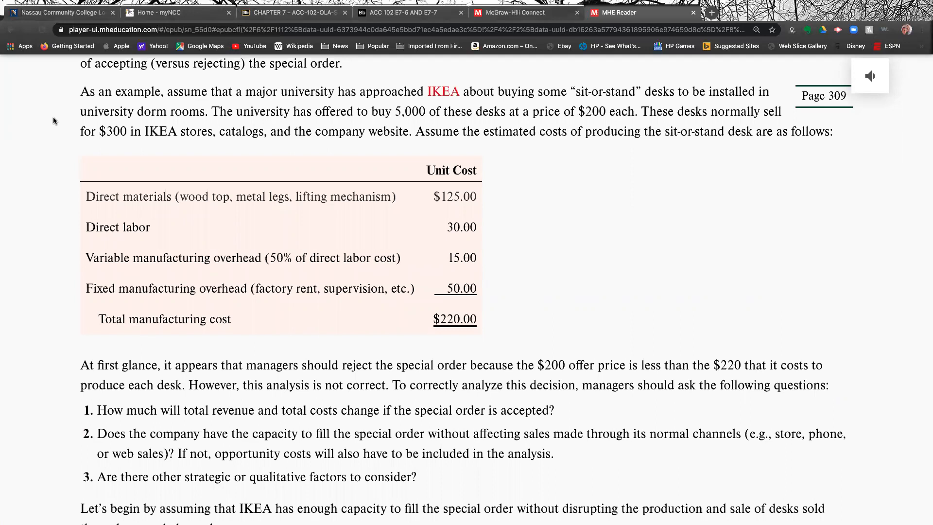
pyautogui.moveTo(97, 124)
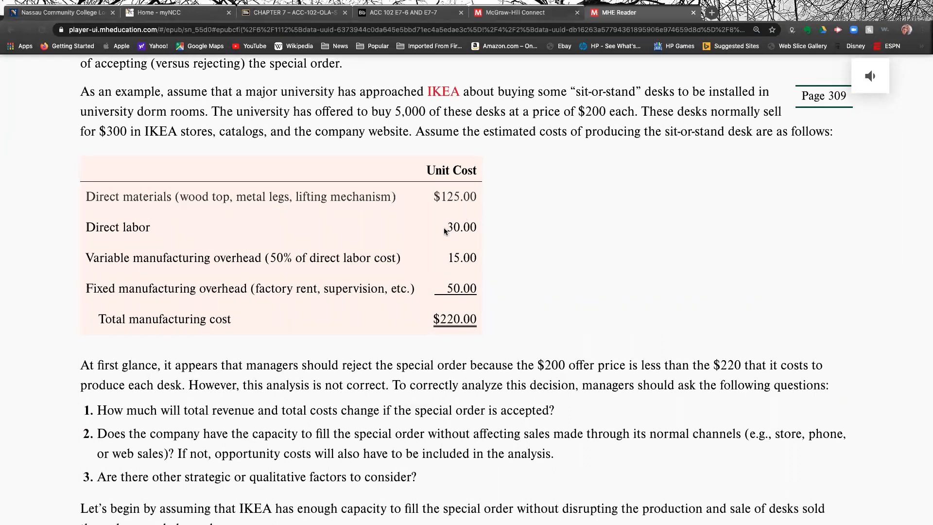
pyautogui.moveTo(460, 248)
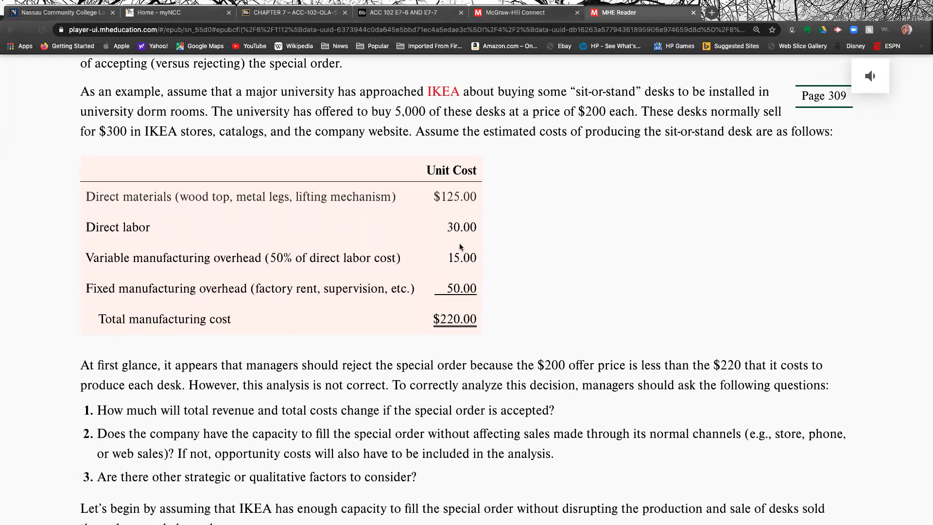
pyautogui.moveTo(477, 256)
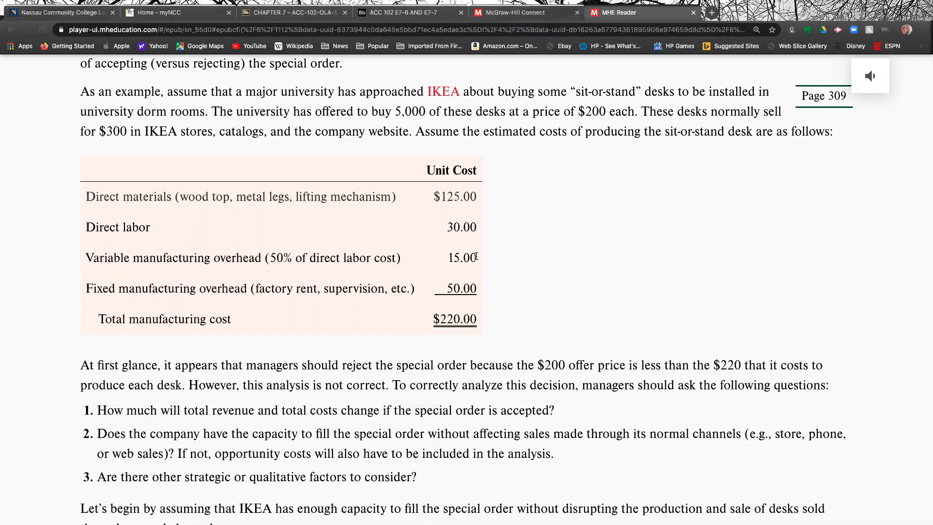
pyautogui.moveTo(437, 289)
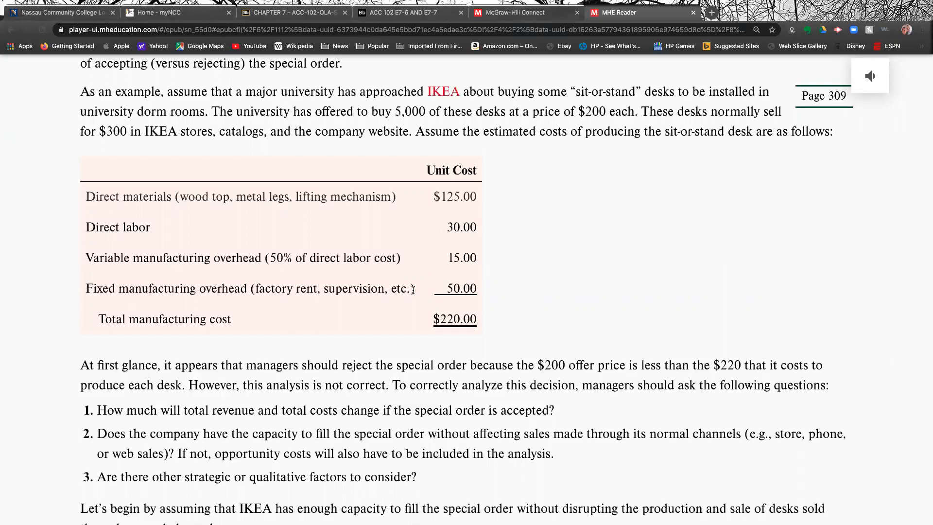
pyautogui.moveTo(426, 291)
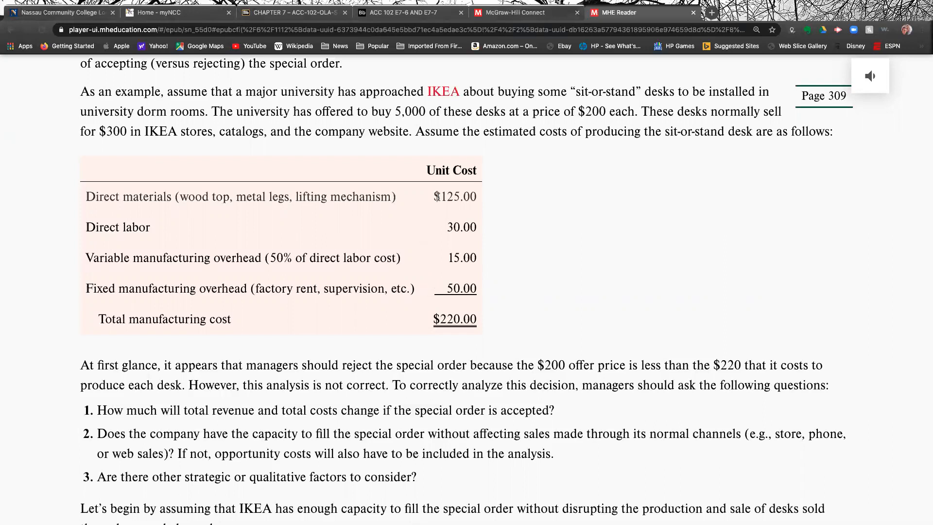
pyautogui.moveTo(445, 231)
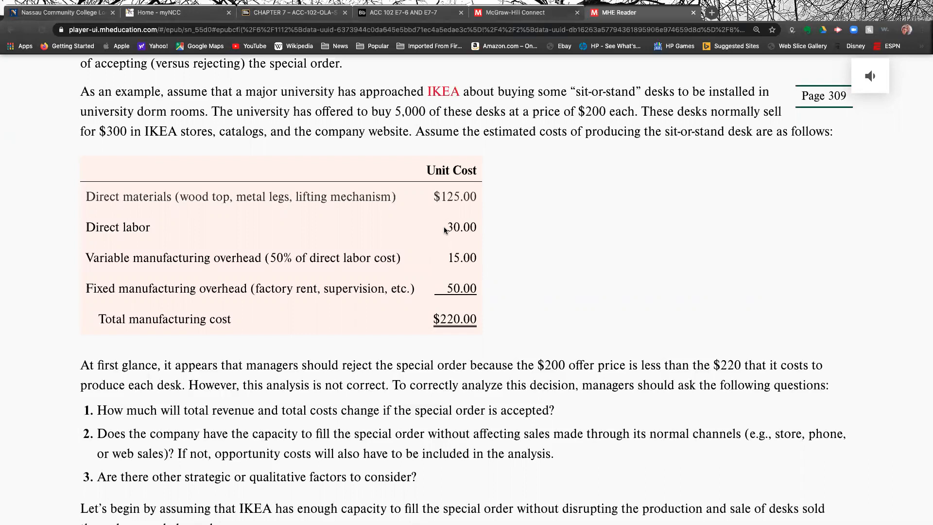
pyautogui.moveTo(447, 262)
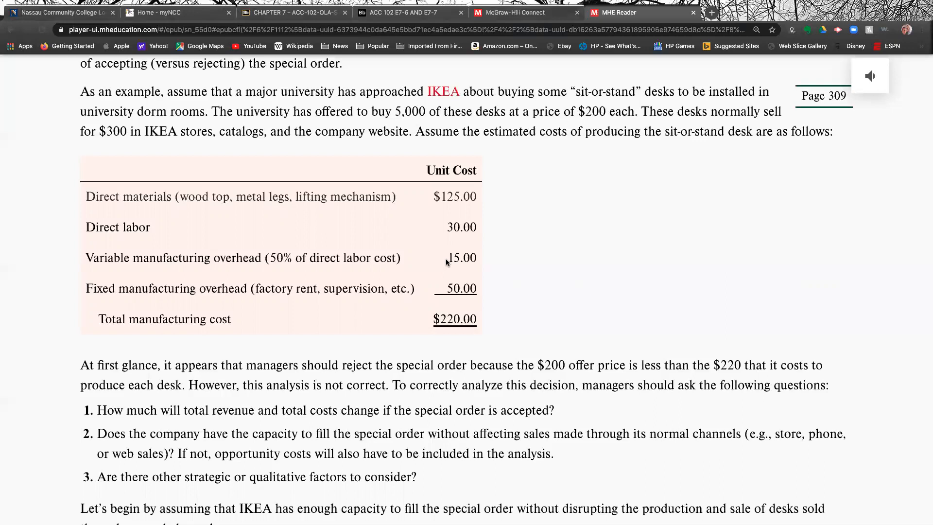
pyautogui.scroll(-3)
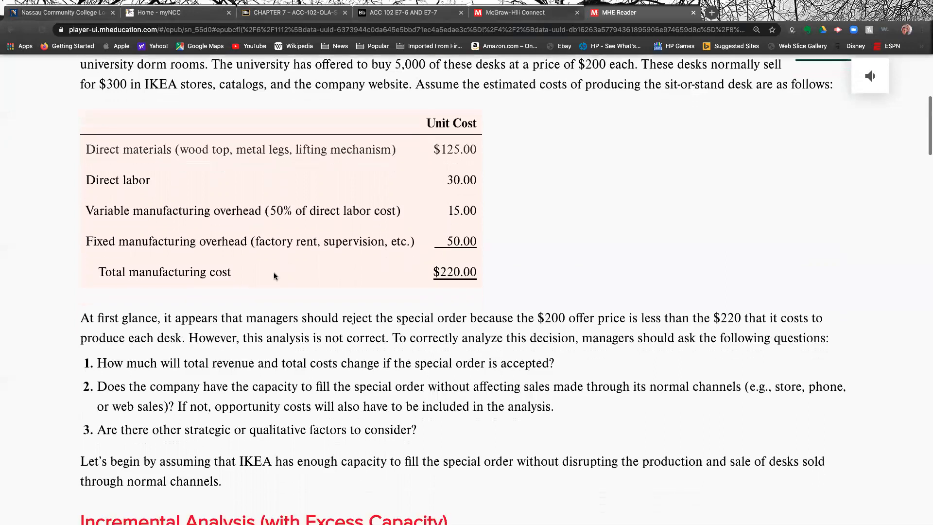
pyautogui.scroll(-3)
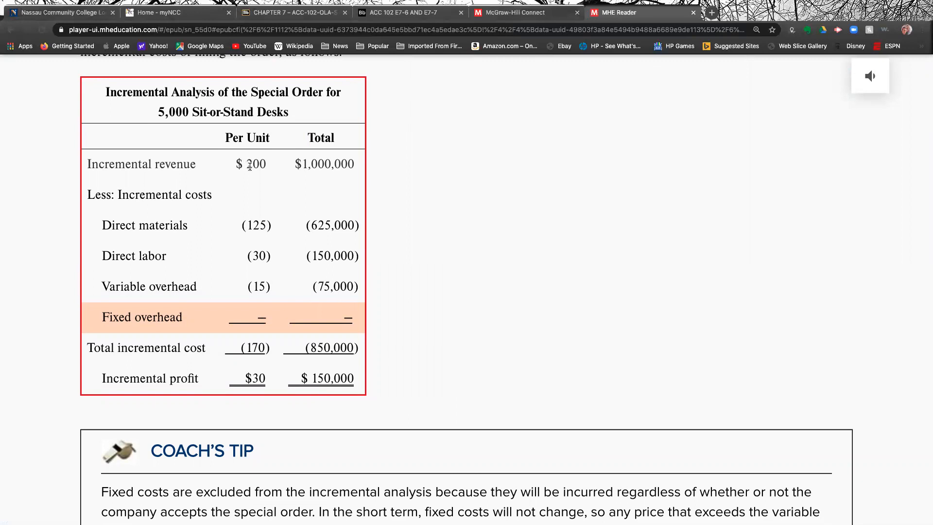
pyautogui.moveTo(264, 166)
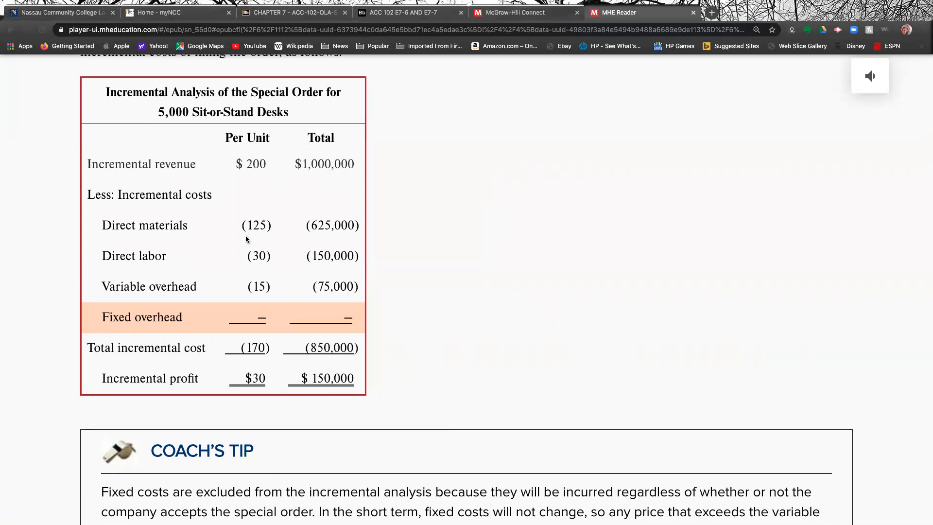
pyautogui.moveTo(241, 233)
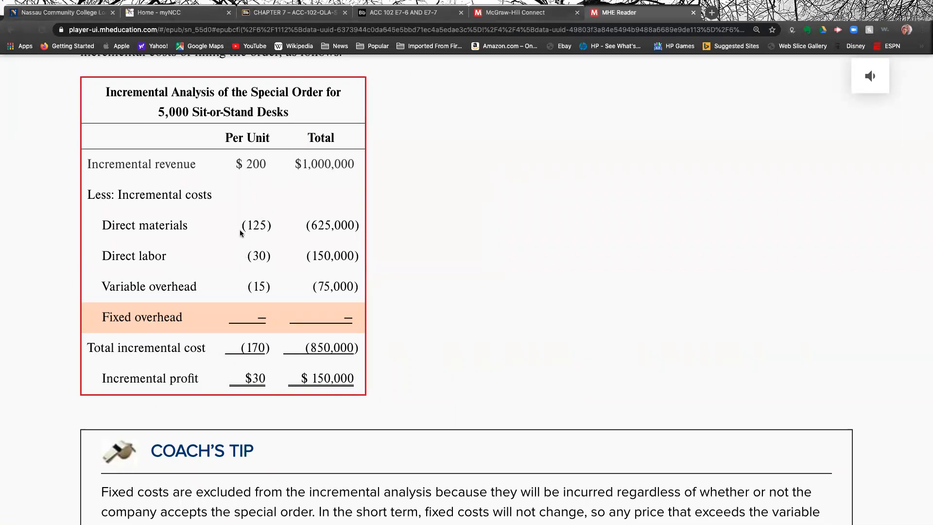
pyautogui.moveTo(232, 265)
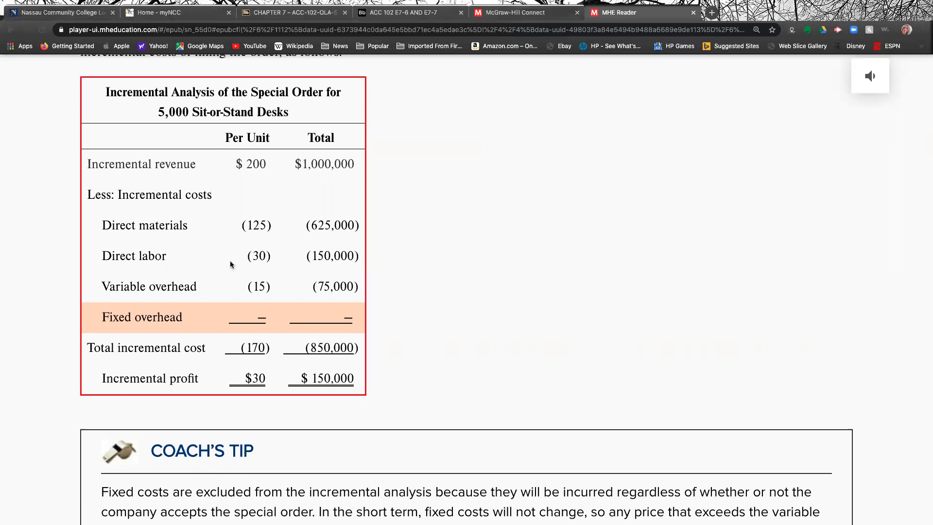
pyautogui.moveTo(269, 299)
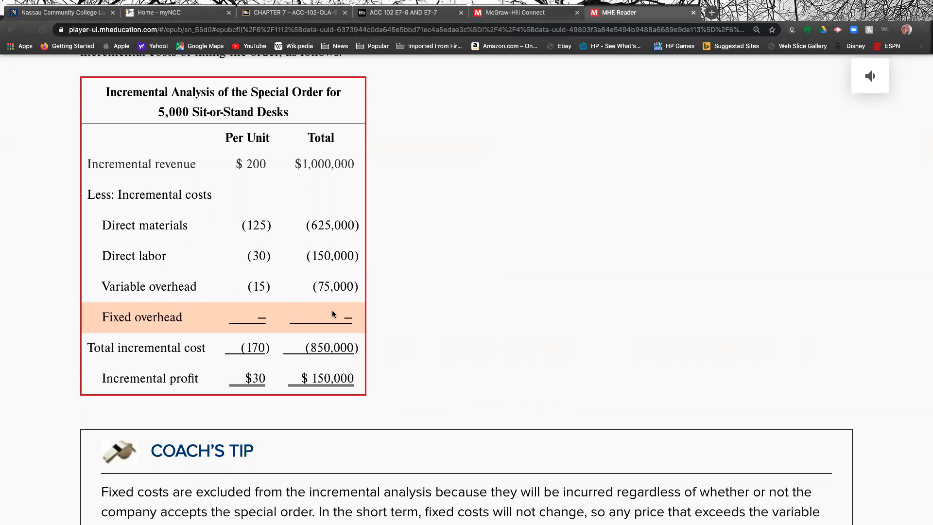
pyautogui.moveTo(298, 337)
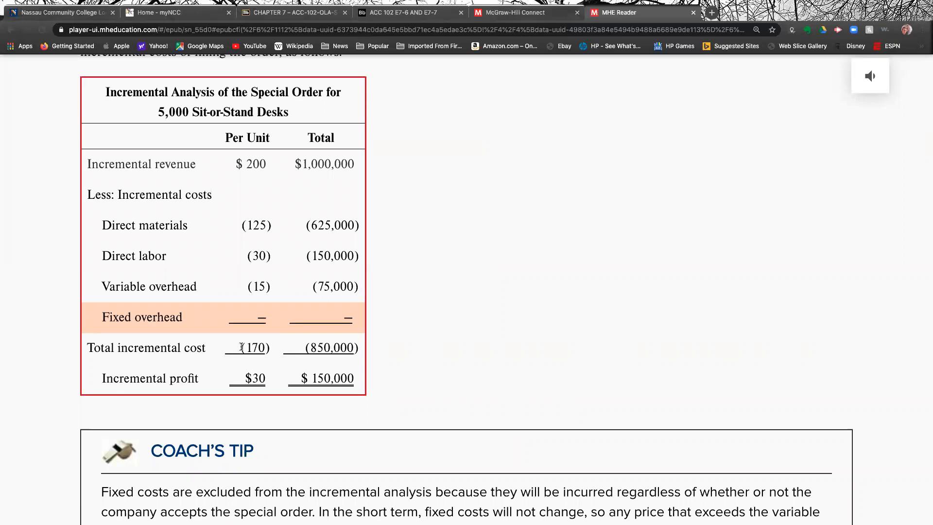
pyautogui.moveTo(242, 380)
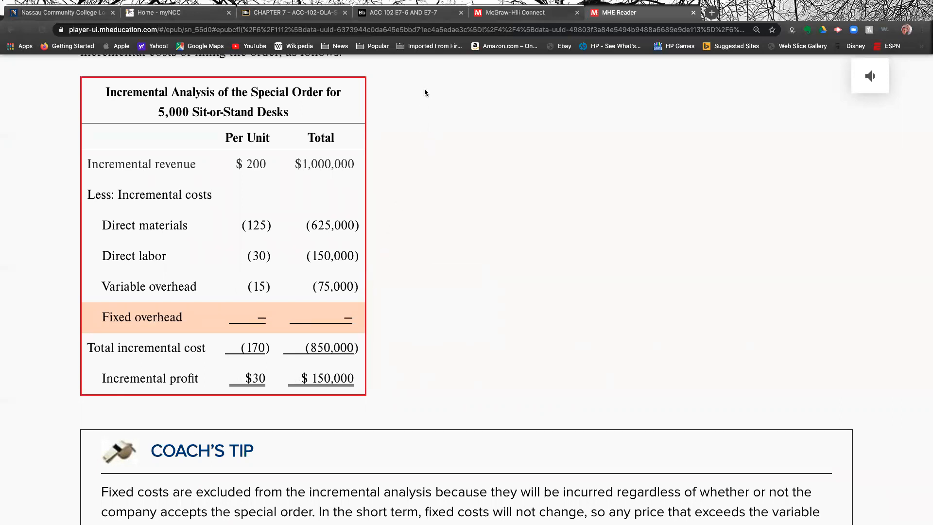
# Switch to the ACC 102 E7-6 AND E7-7 PDF and zoom in to the E7-6 special-order table
pyautogui.click(405, 11)
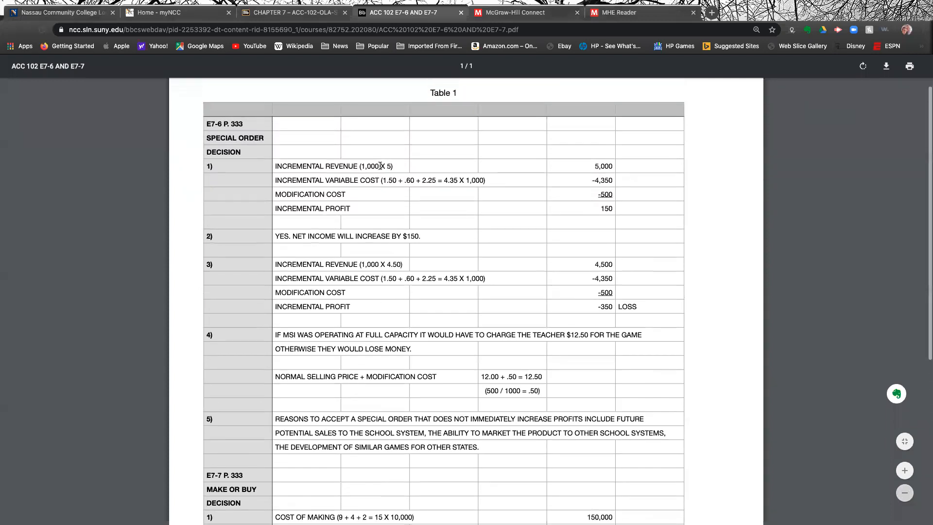
pyautogui.moveTo(848, 435)
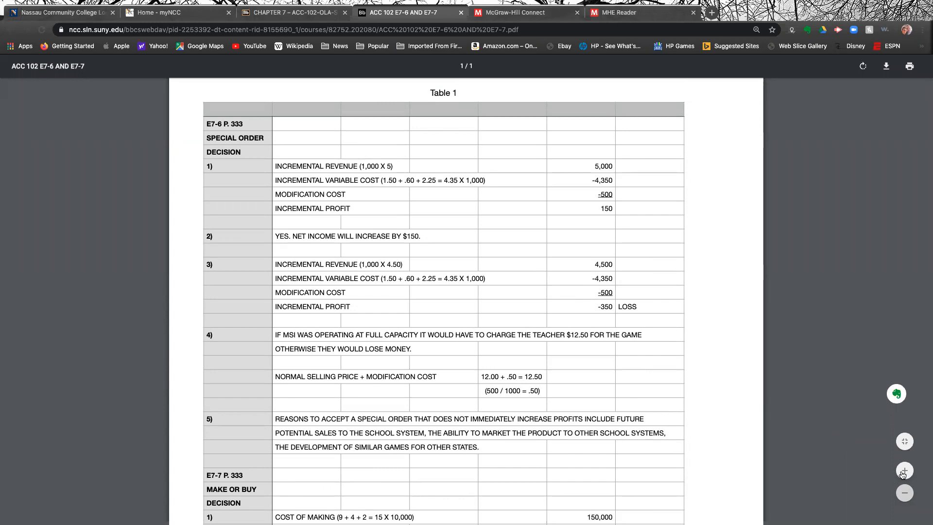
pyautogui.click(903, 471)
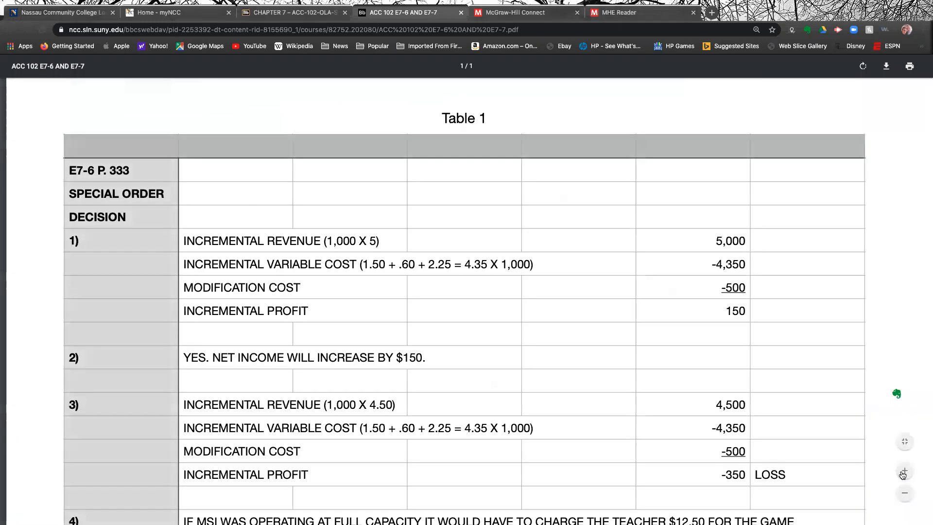
pyautogui.scroll(-3)
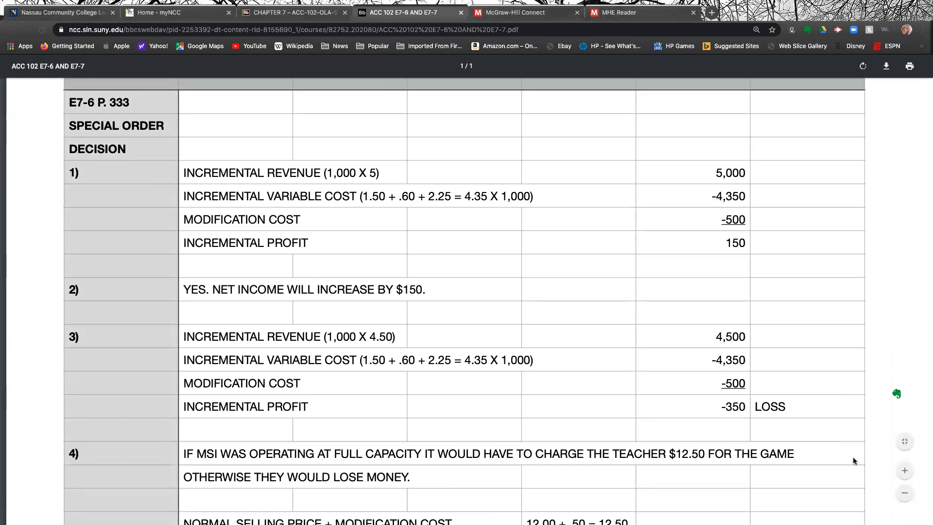
pyautogui.scroll(-3)
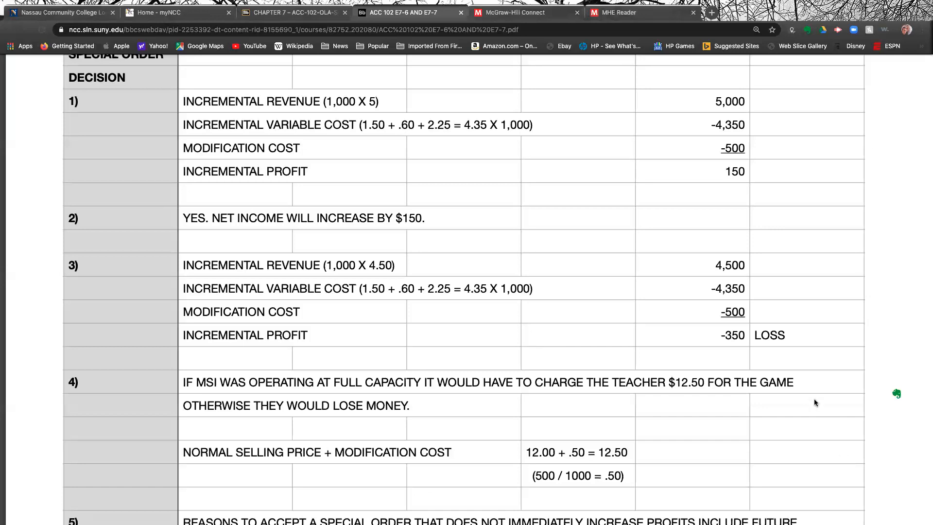
pyautogui.moveTo(503, 191)
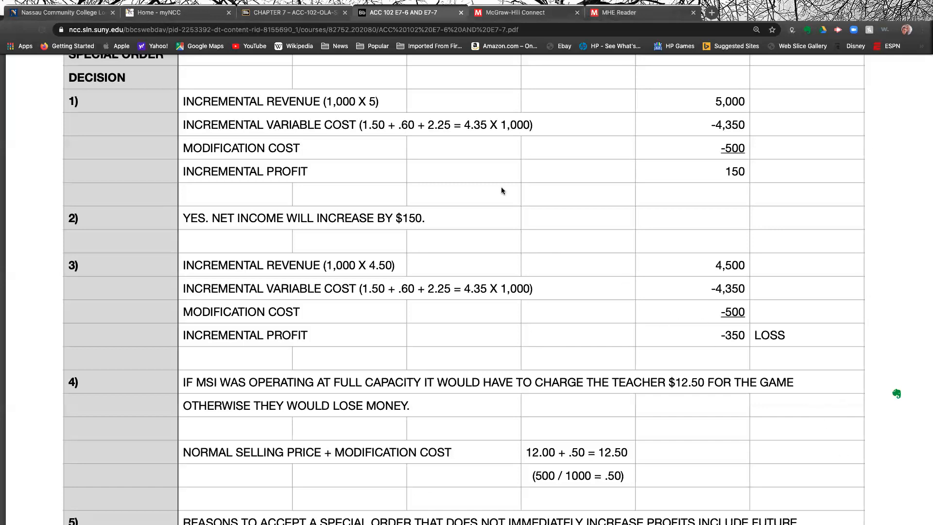
pyautogui.moveTo(692, 109)
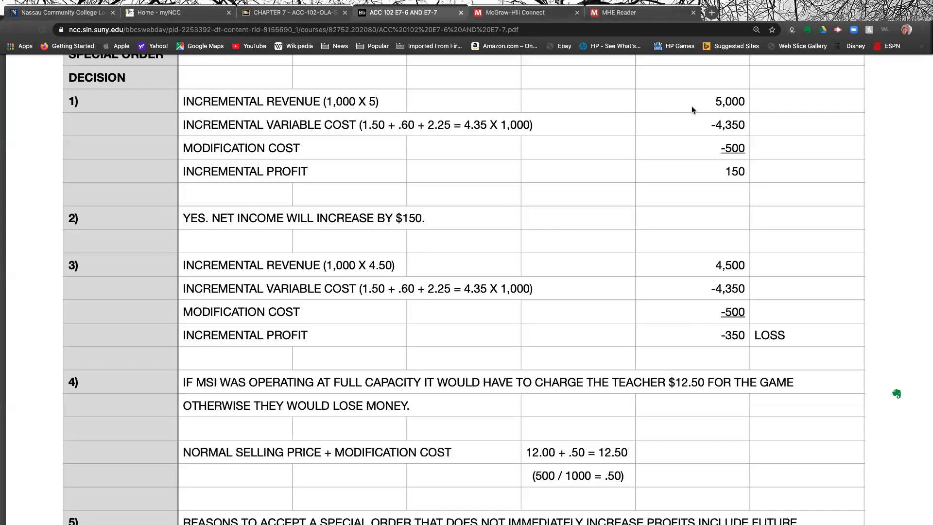
pyautogui.moveTo(361, 108)
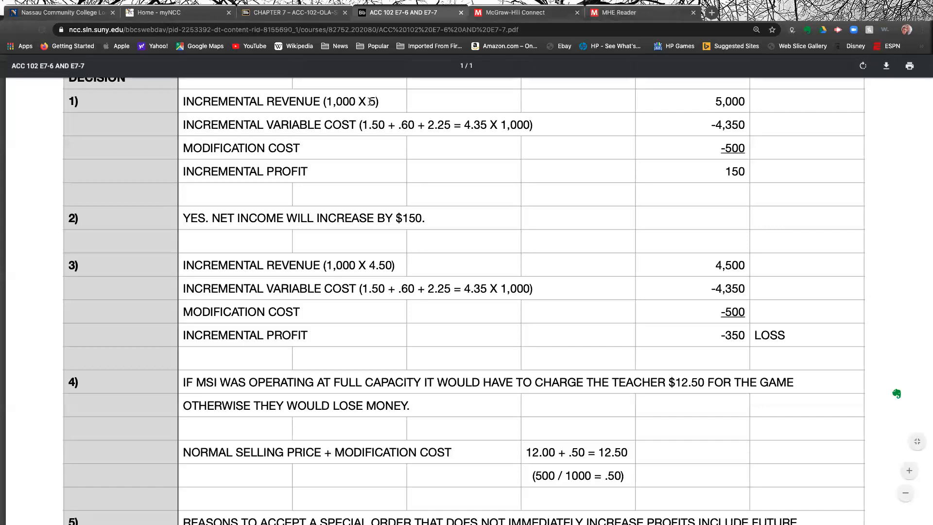
pyautogui.moveTo(693, 110)
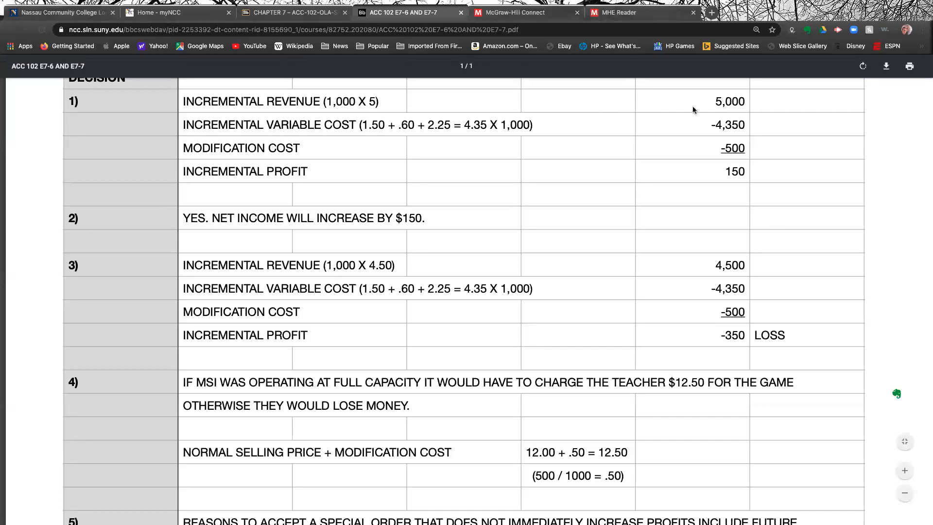
pyautogui.moveTo(357, 151)
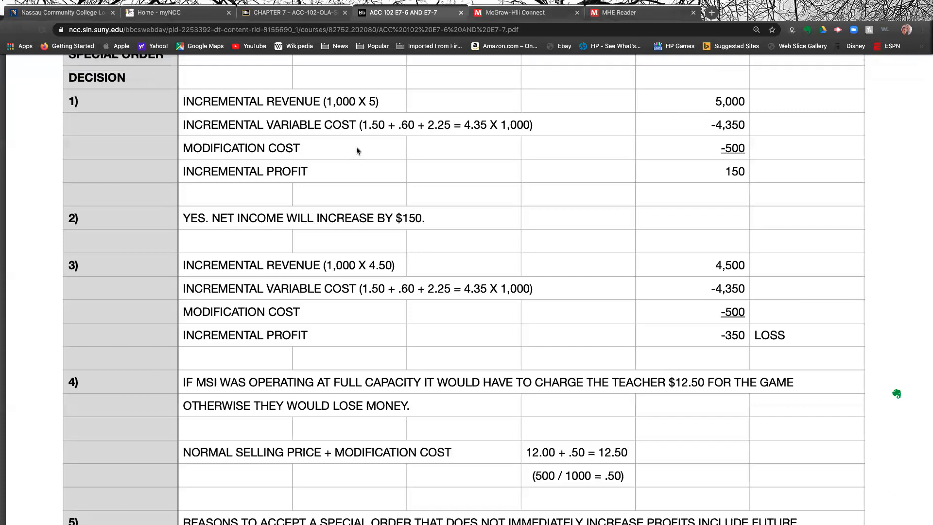
pyautogui.moveTo(367, 143)
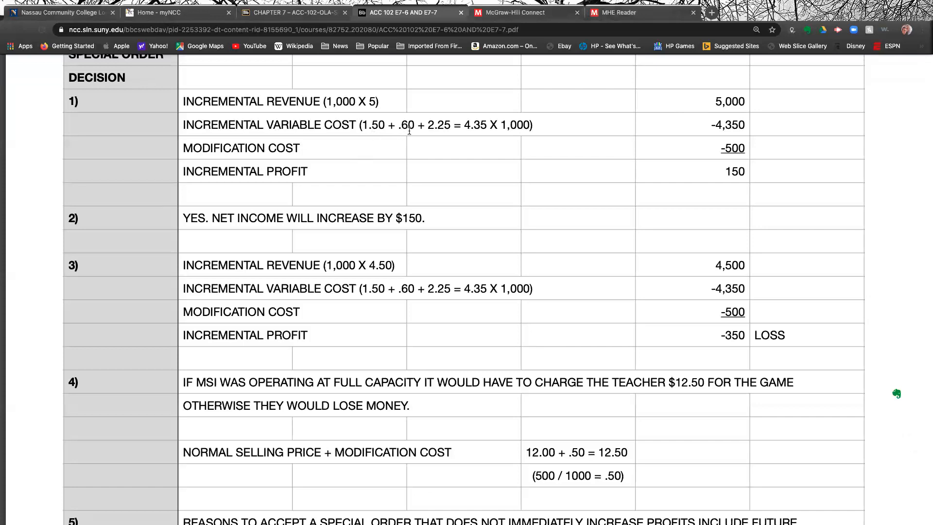
pyautogui.moveTo(407, 137)
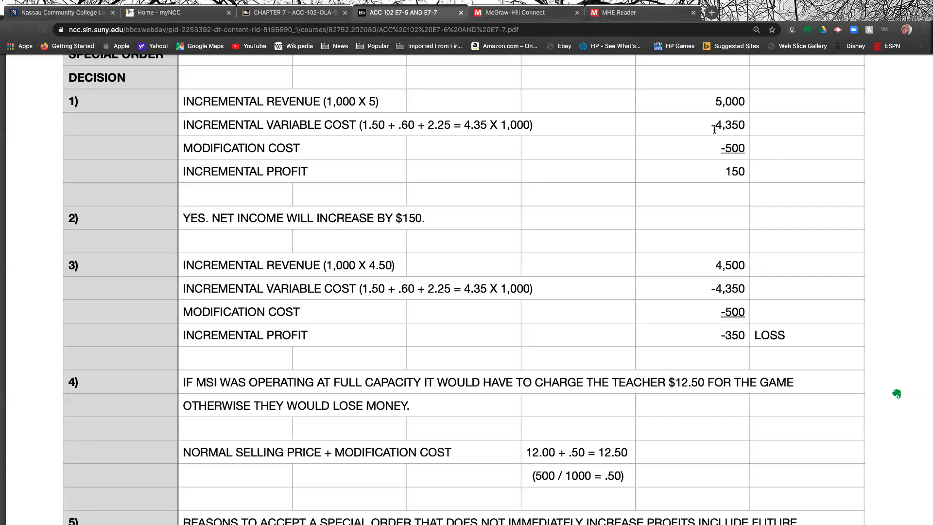
pyautogui.moveTo(706, 150)
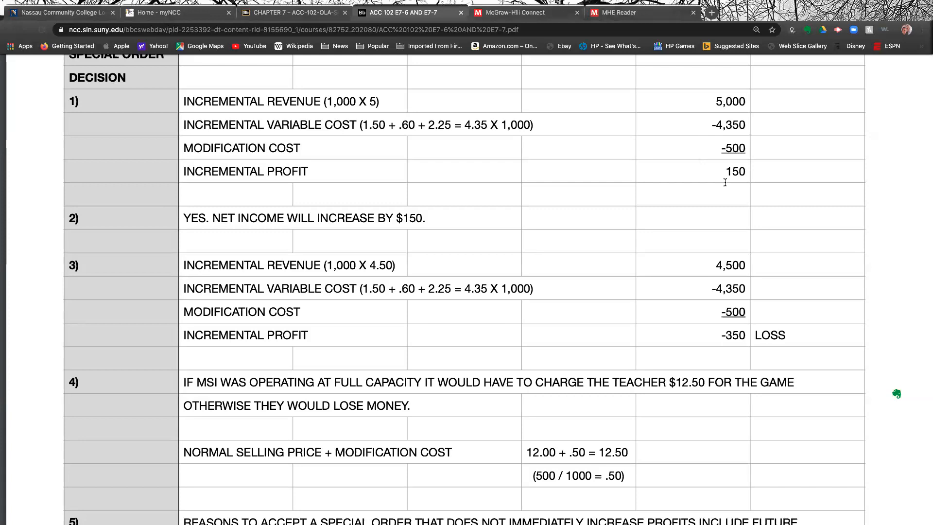
pyautogui.moveTo(607, 209)
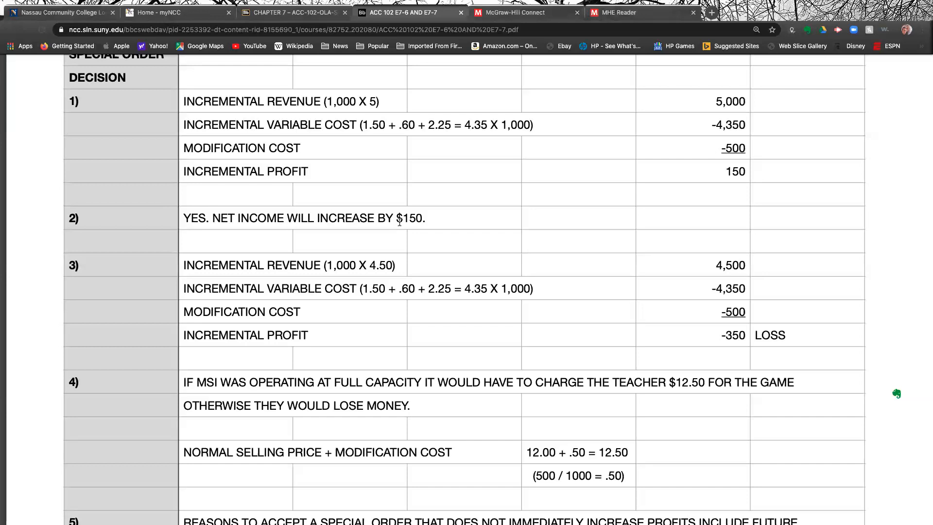
pyautogui.moveTo(322, 278)
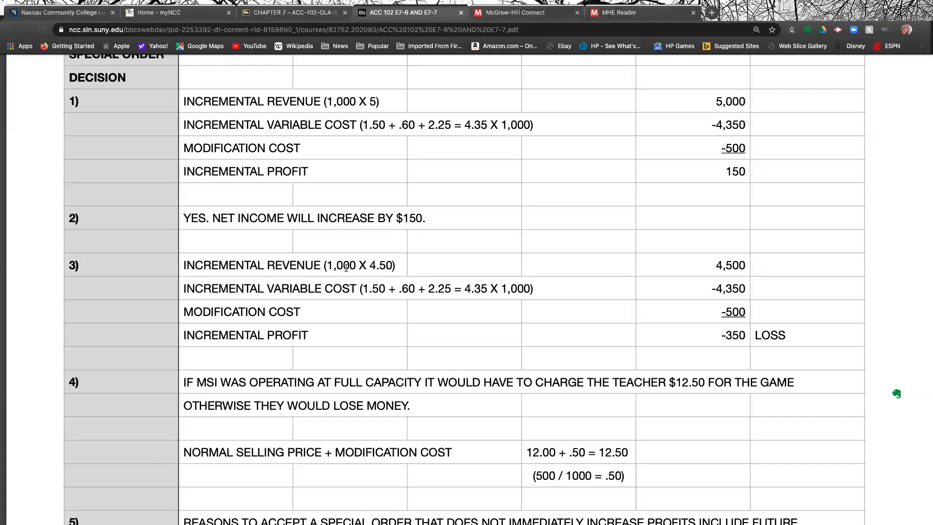
pyautogui.moveTo(708, 267)
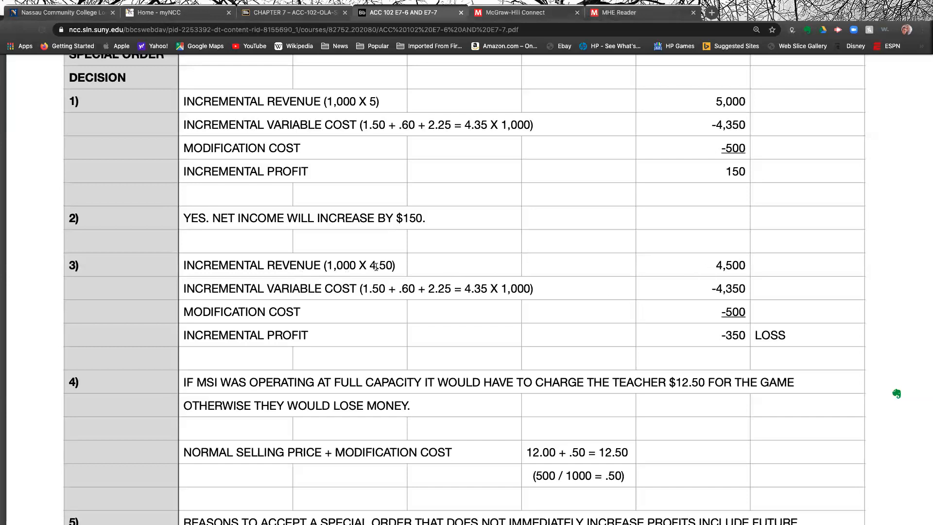
pyautogui.moveTo(343, 294)
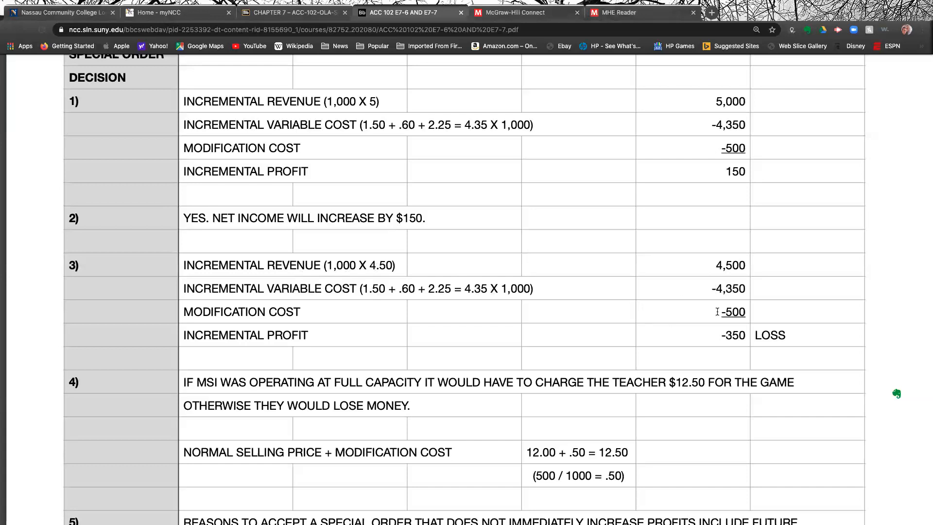
pyautogui.moveTo(701, 288)
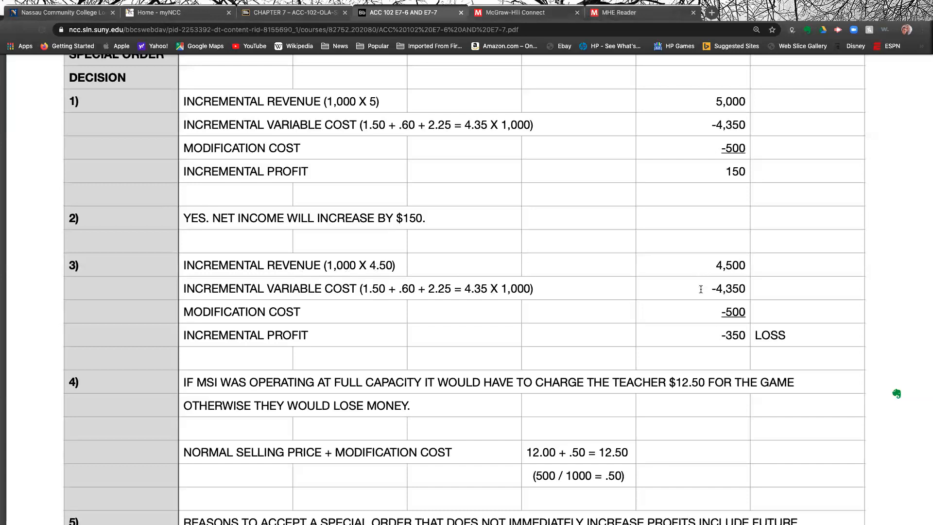
pyautogui.moveTo(706, 340)
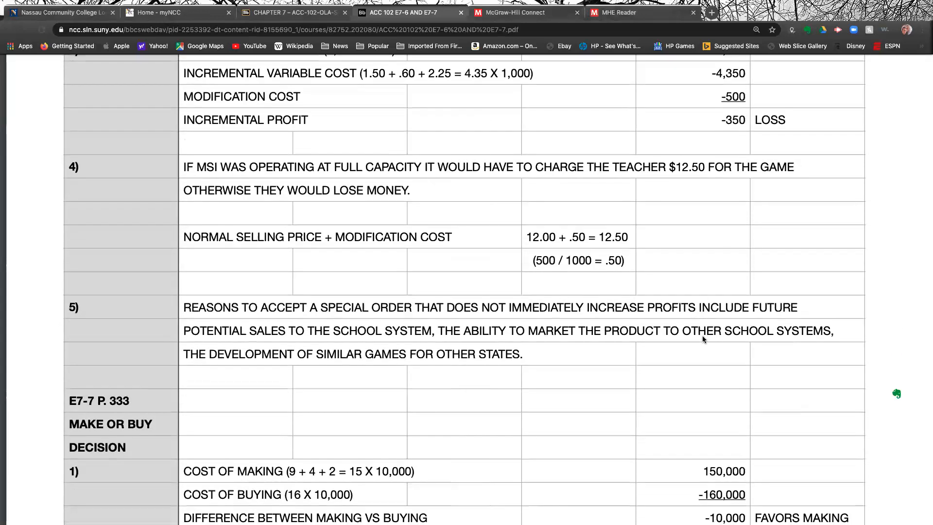
pyautogui.scroll(-3)
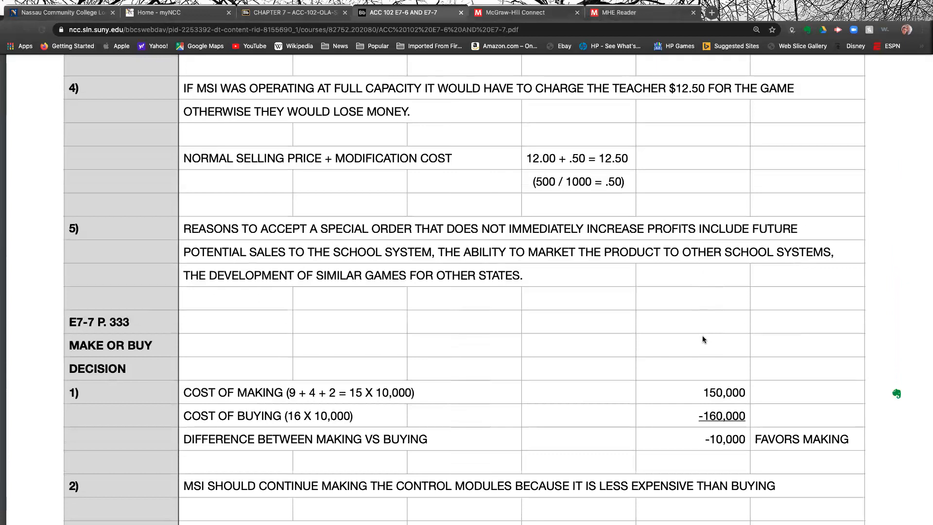
pyautogui.scroll(-3)
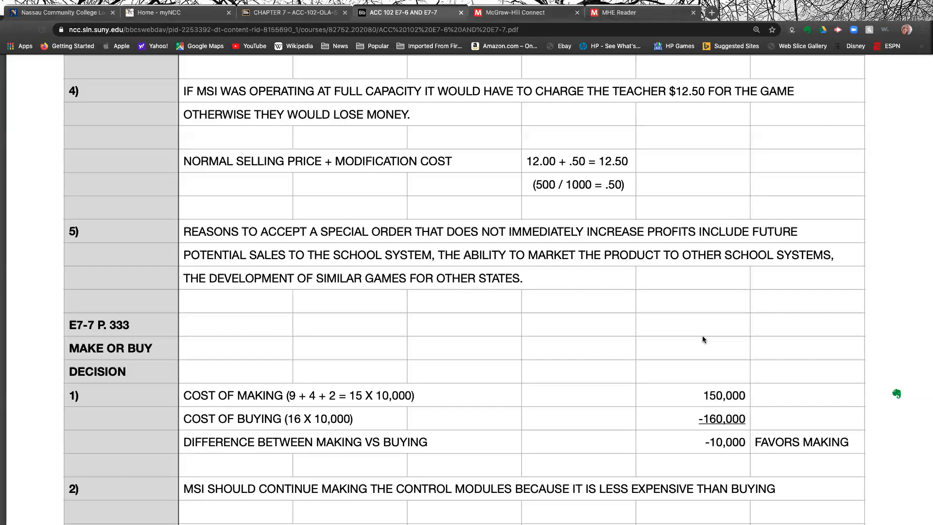
pyautogui.moveTo(438, 205)
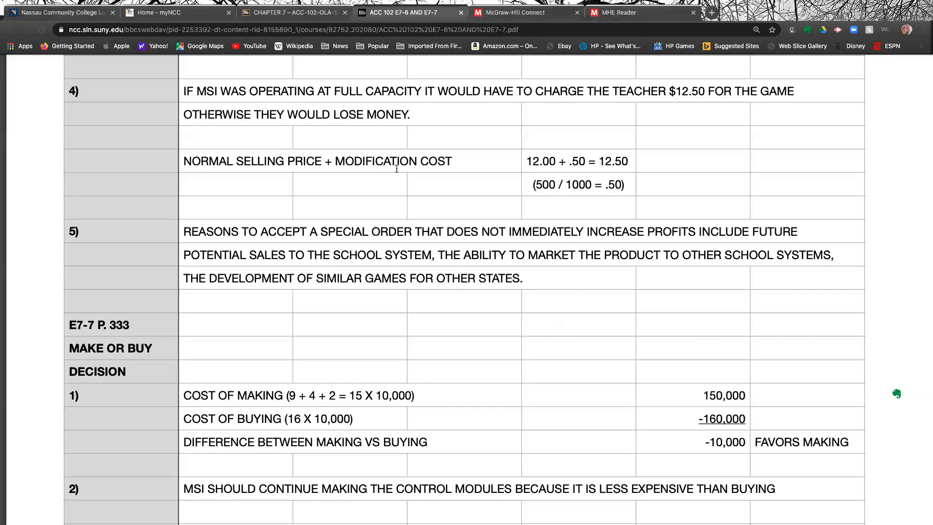
pyautogui.moveTo(534, 173)
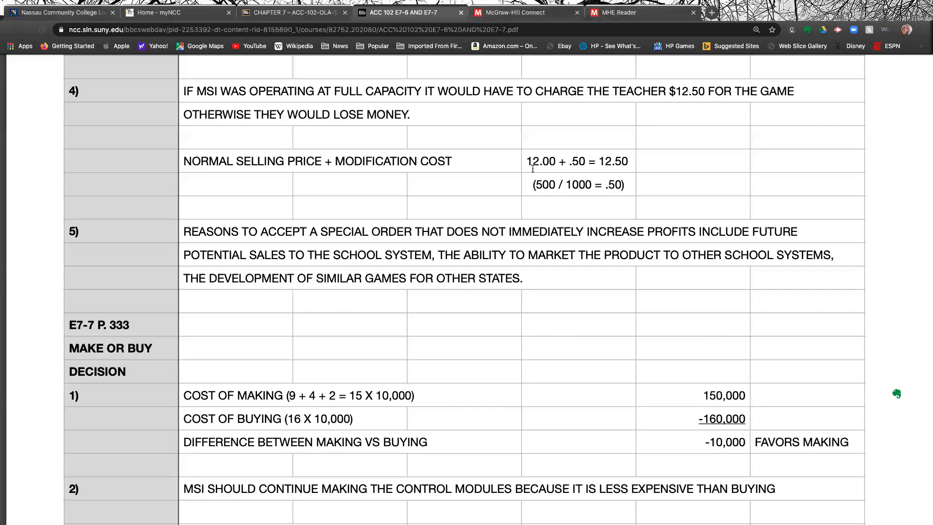
pyautogui.moveTo(652, 167)
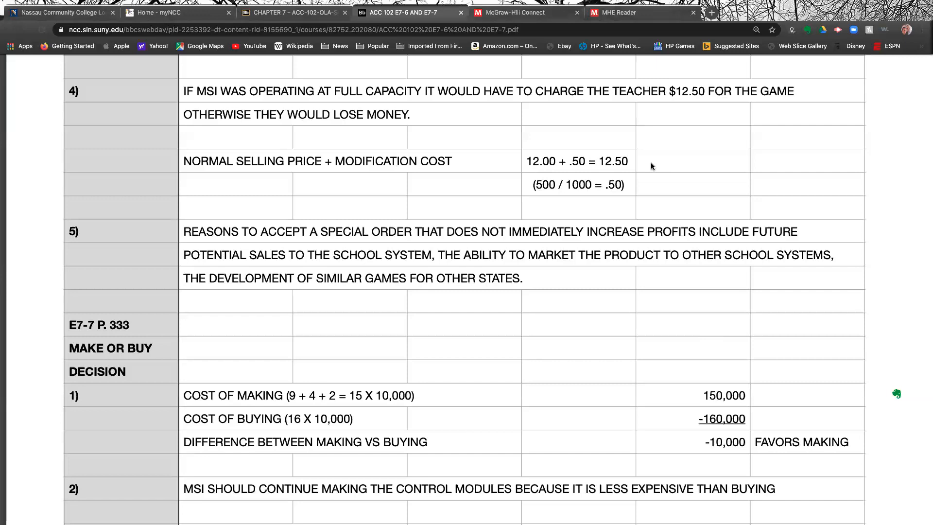
pyautogui.moveTo(503, 188)
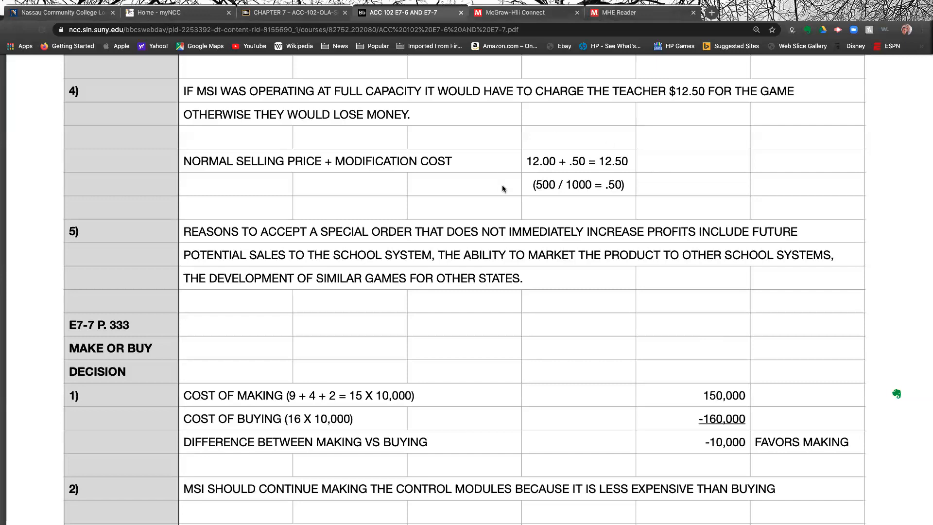
pyautogui.moveTo(497, 181)
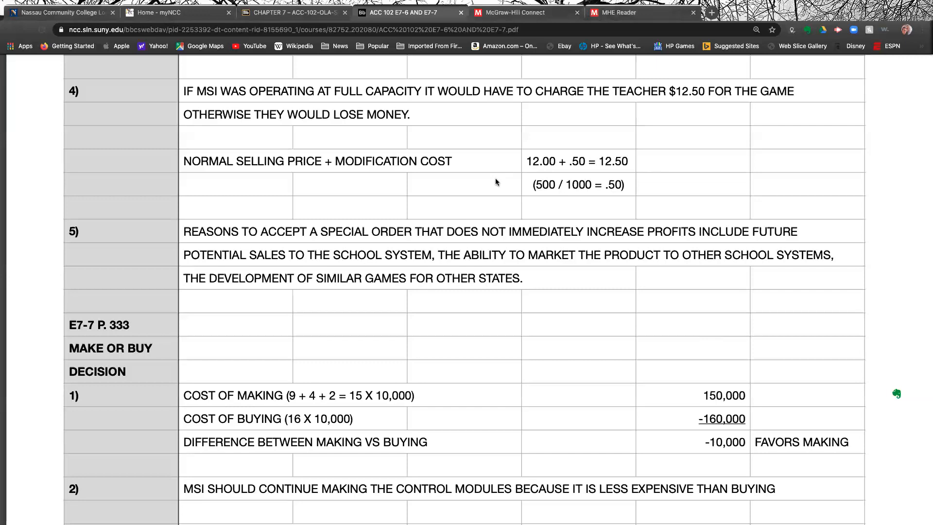
pyautogui.moveTo(243, 206)
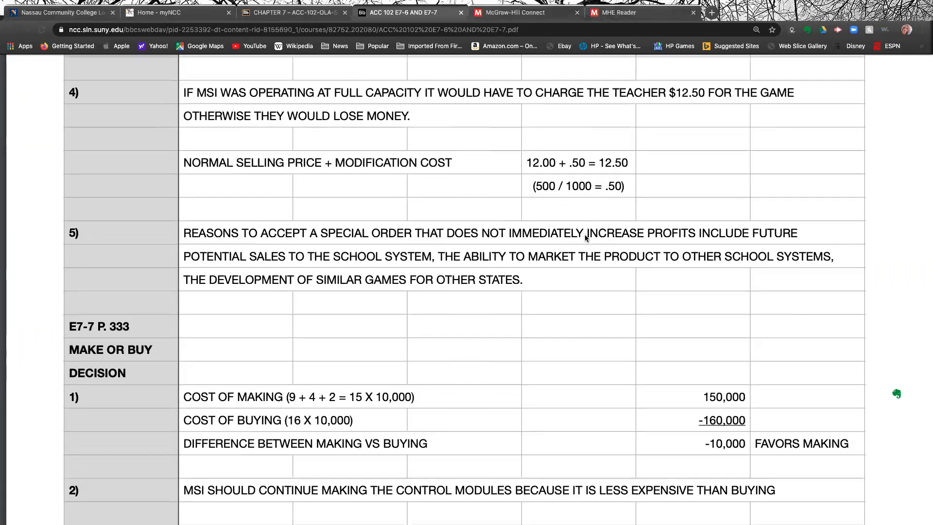
# Scroll to E7-7 answer 3, where $35,000 new-product profit makes the difference $25,000
pyautogui.scroll(-3)
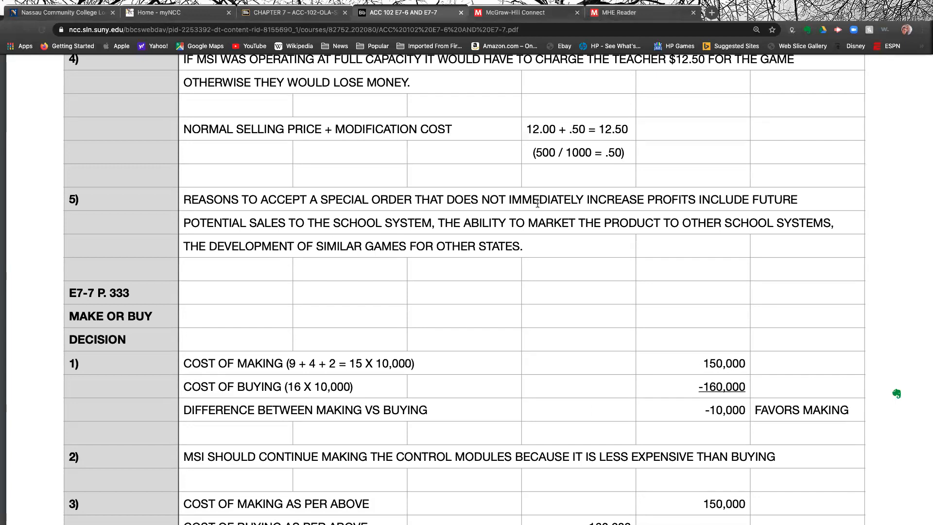
pyautogui.moveTo(336, 274)
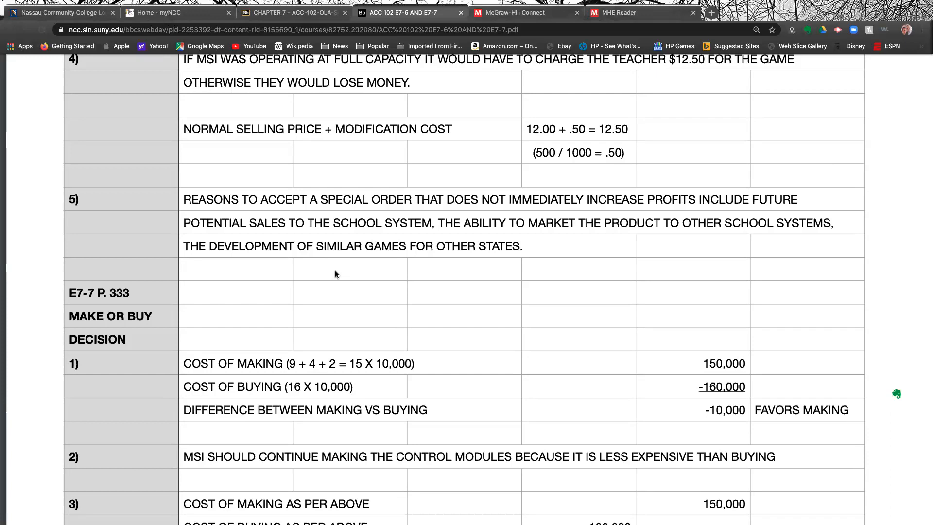
pyautogui.scroll(-3)
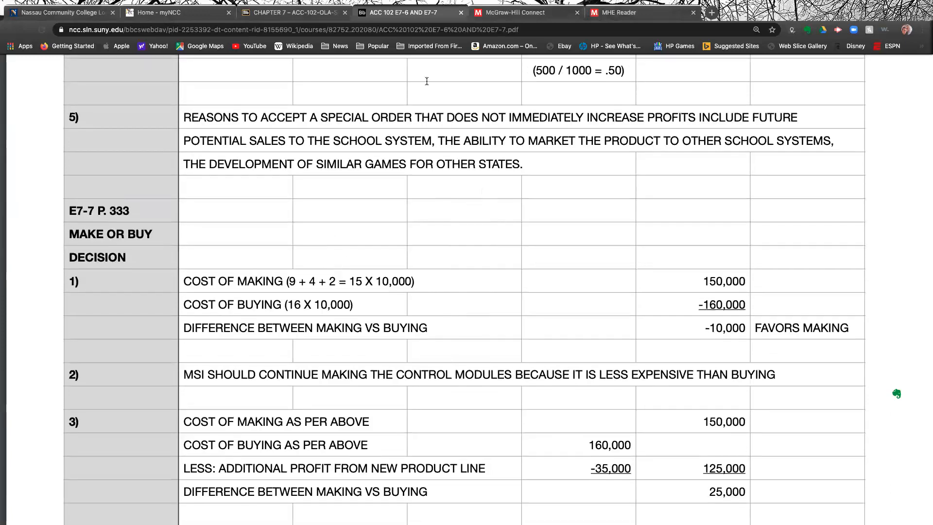
# Return from Connect to the eBook and advance to Make-or-Buy Decisions, Learning Objective 7–4
pyautogui.click(510, 11)
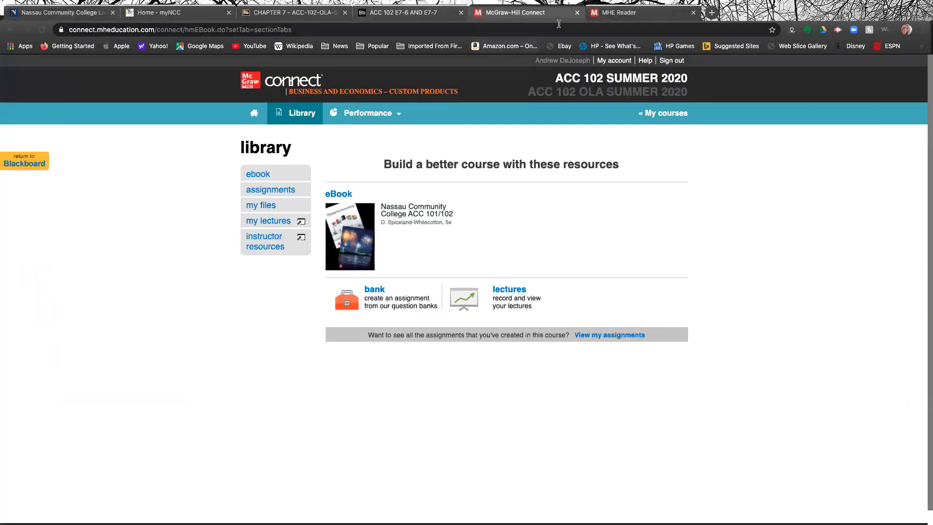
pyautogui.click(640, 13)
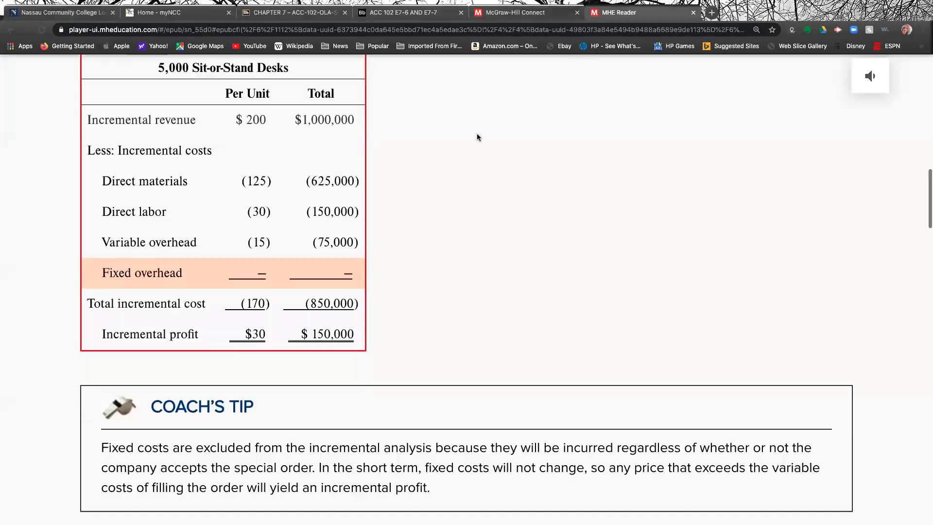
pyautogui.scroll(-3)
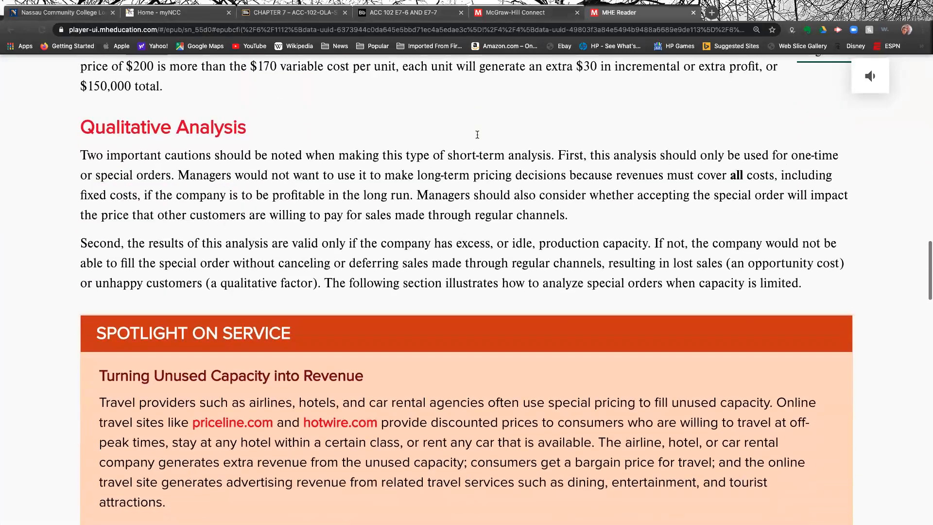
pyautogui.scroll(-3)
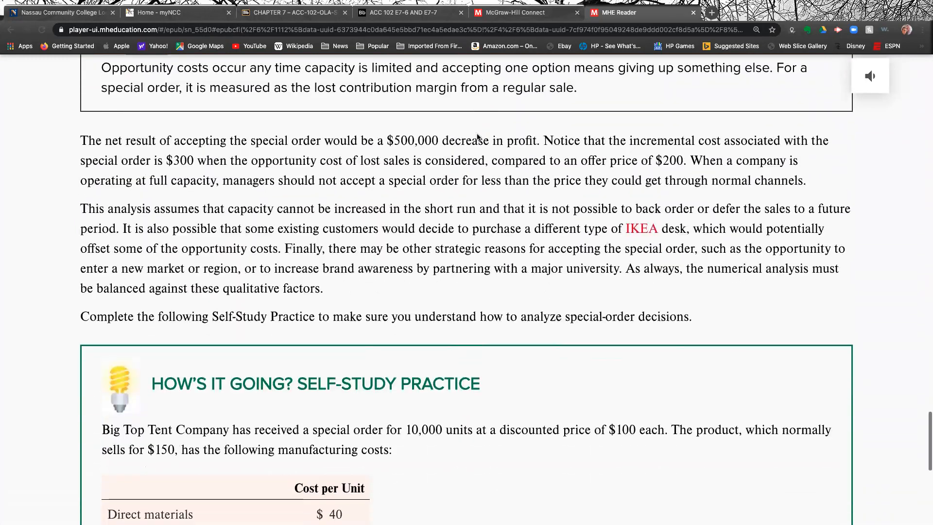
pyautogui.scroll(-3)
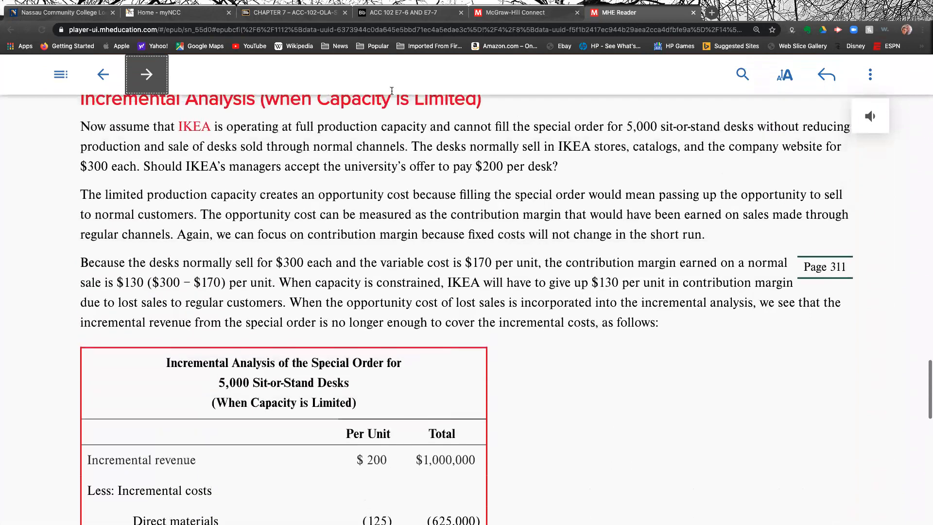
pyautogui.click(146, 74)
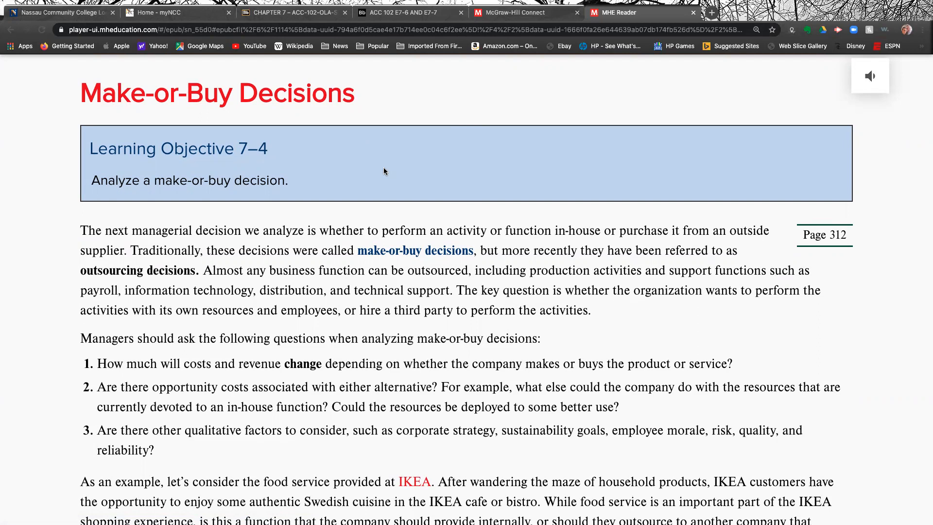
# Scroll through IKEA's food service table with $60,000 monthly profit and the fixed-cost Coach's Tip
pyautogui.scroll(-3)
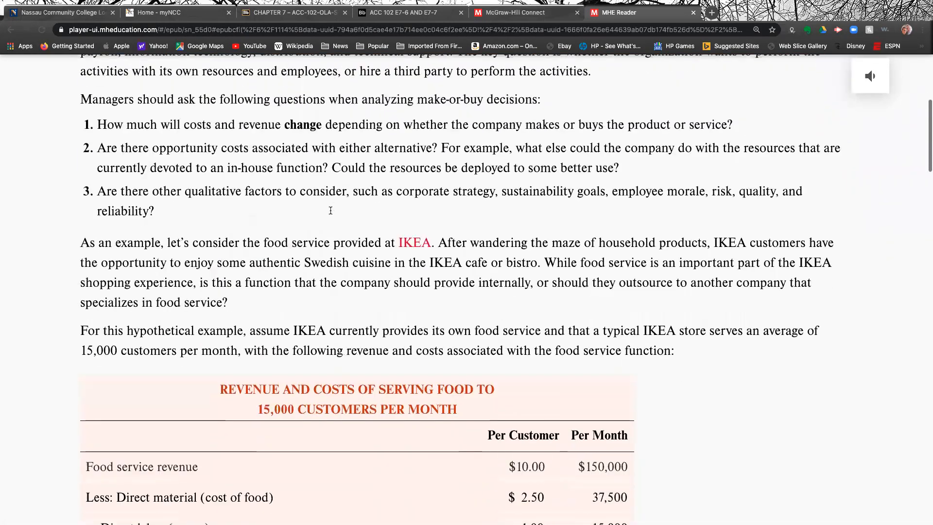
pyautogui.scroll(-3)
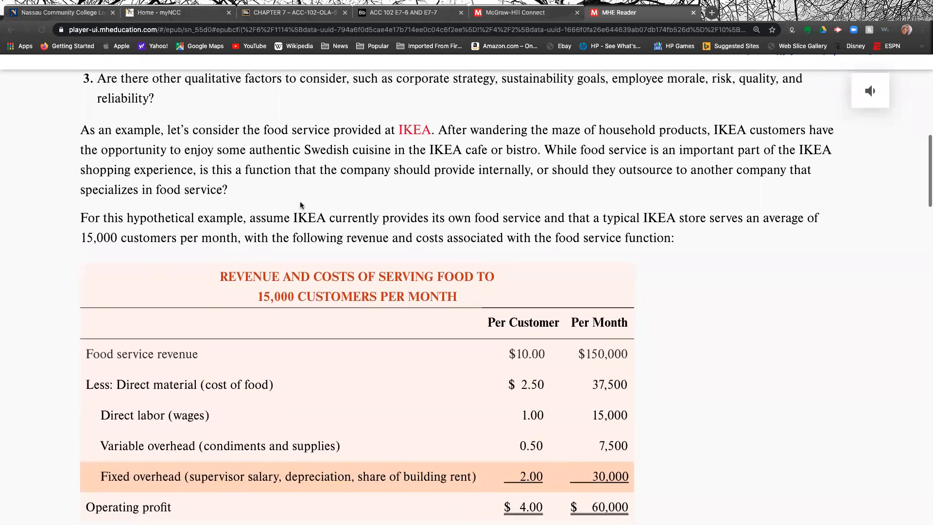
pyautogui.moveTo(314, 218)
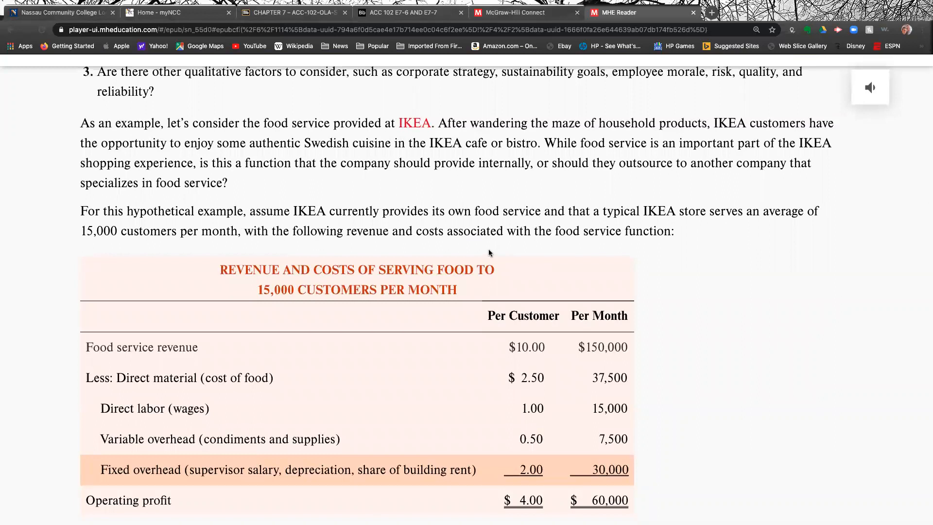
pyautogui.moveTo(430, 250)
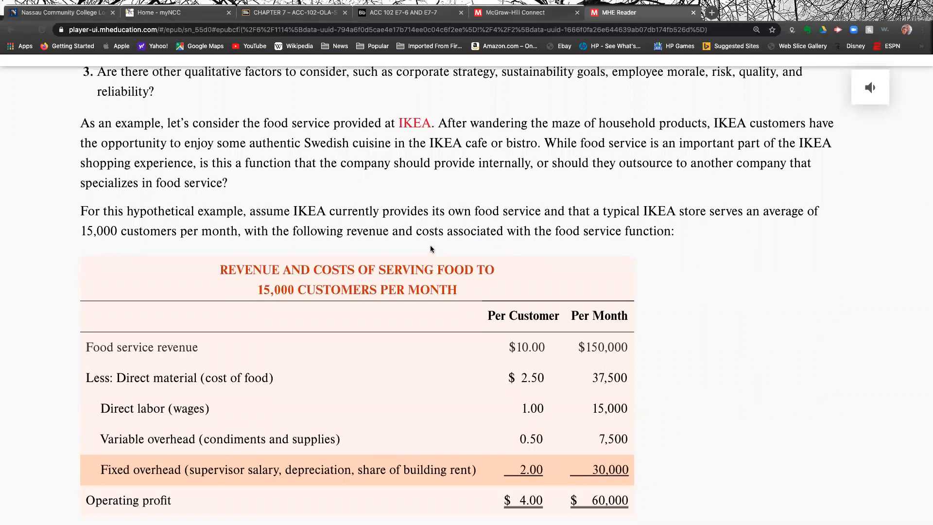
pyautogui.scroll(-3)
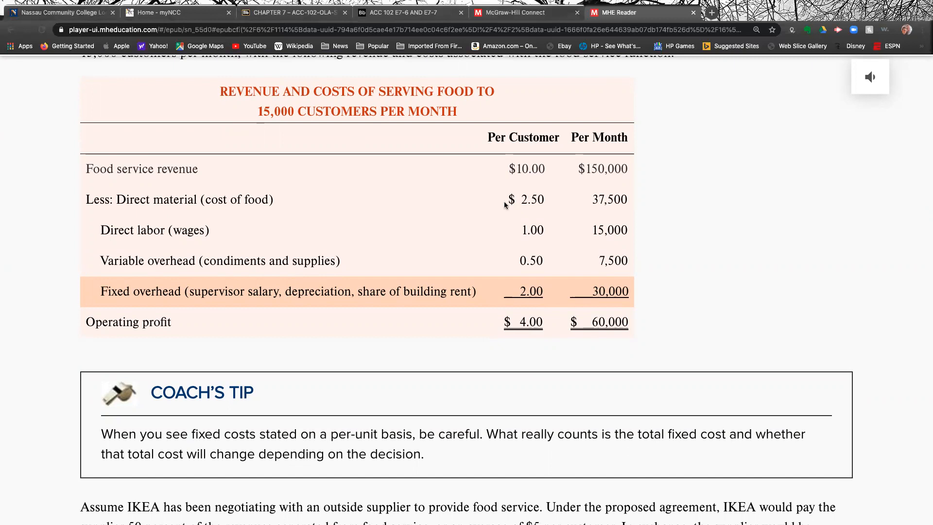
pyautogui.moveTo(514, 228)
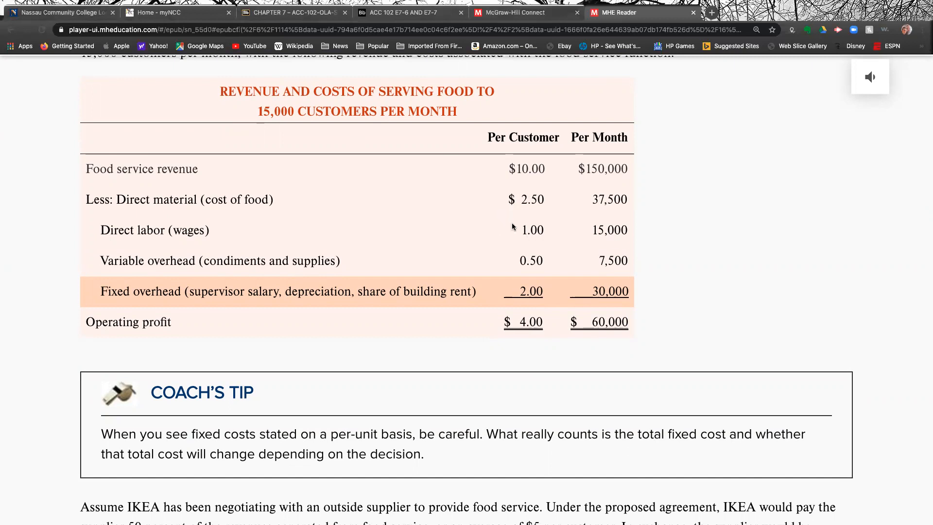
pyautogui.moveTo(519, 228)
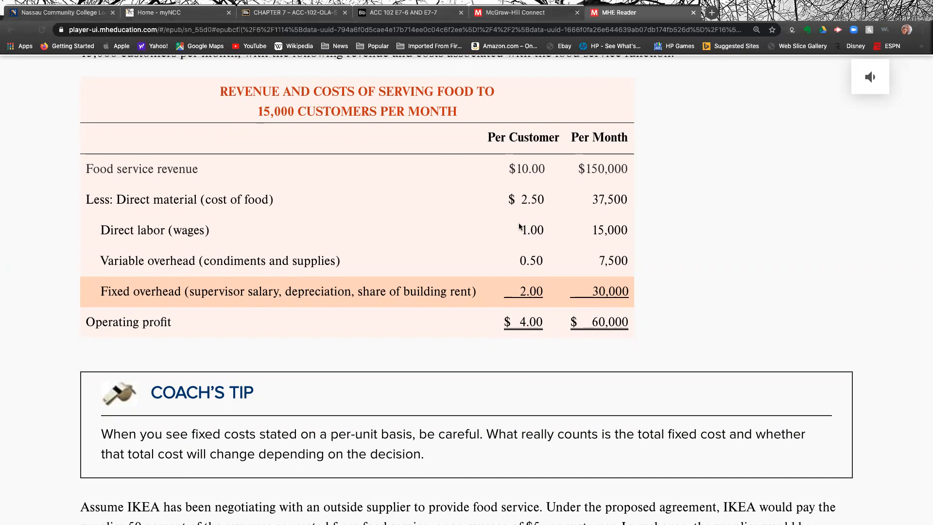
pyautogui.moveTo(578, 221)
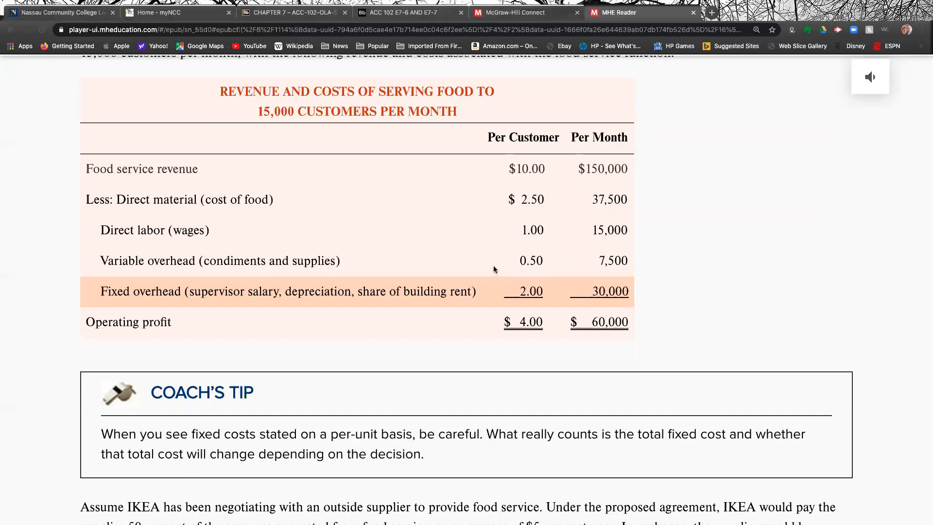
pyautogui.moveTo(516, 257)
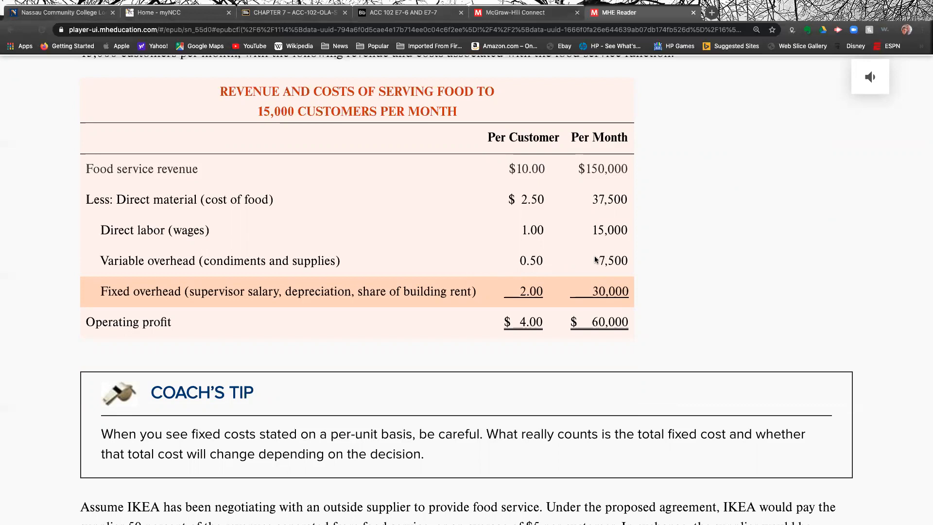
pyautogui.moveTo(556, 277)
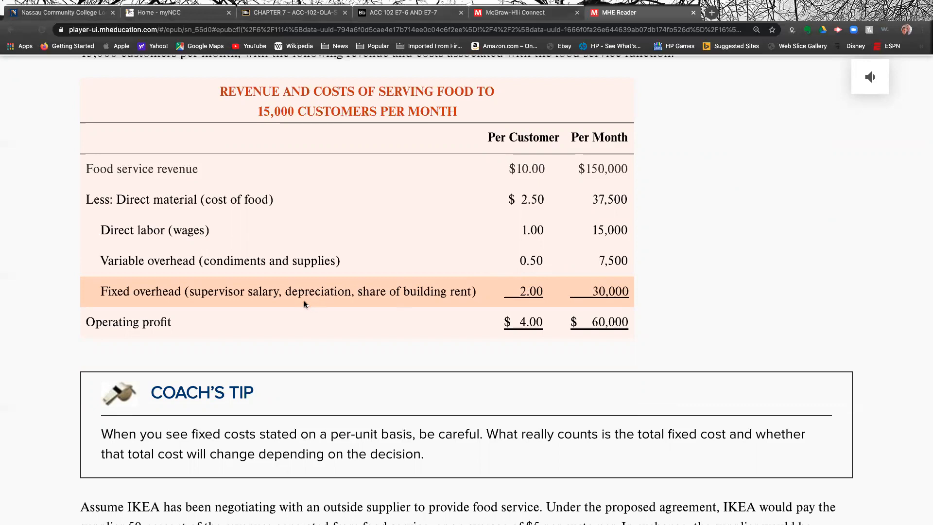
pyautogui.moveTo(305, 304)
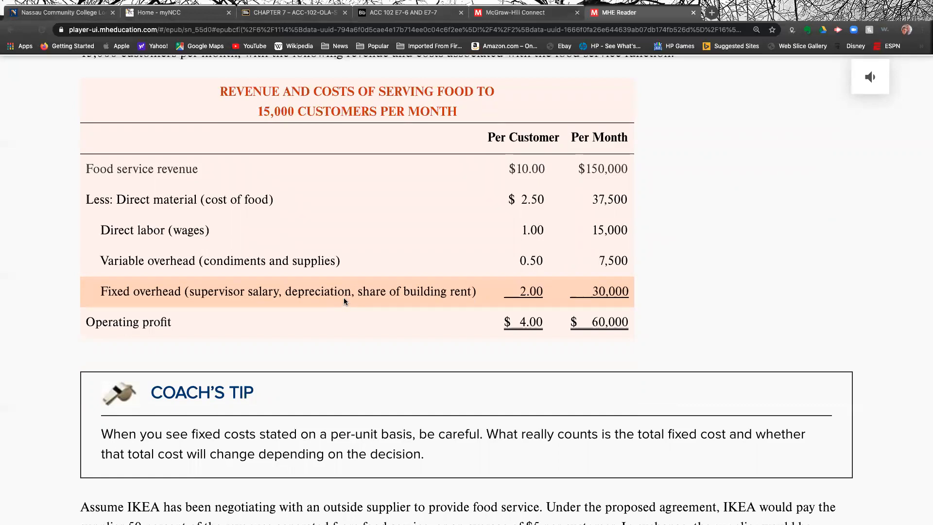
pyautogui.moveTo(374, 331)
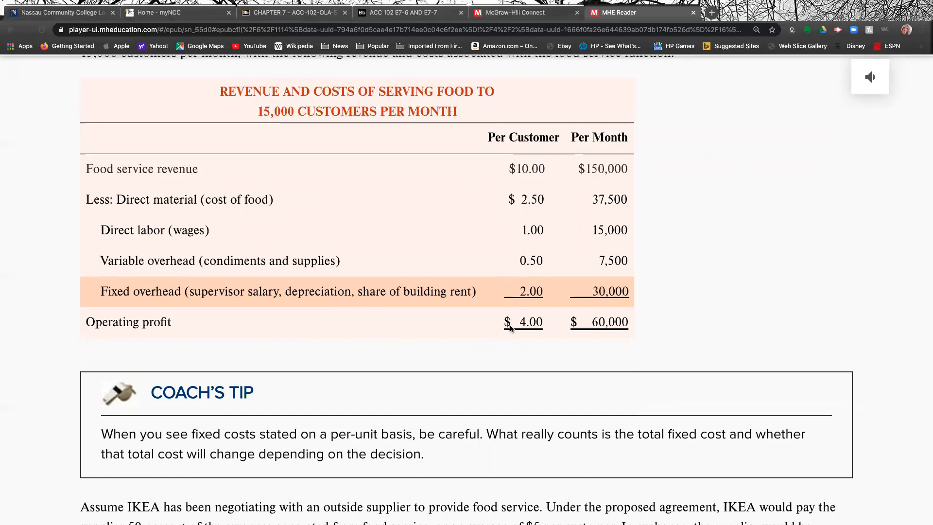
pyautogui.moveTo(524, 331)
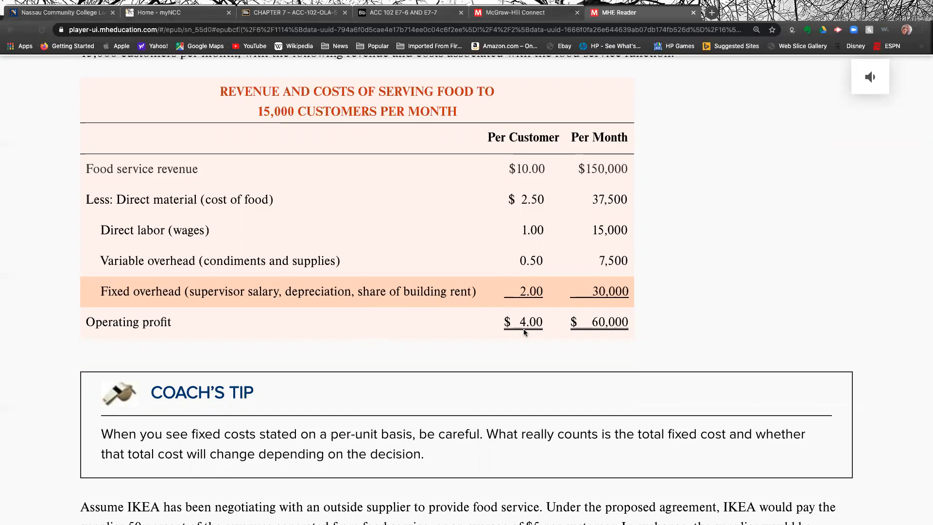
pyautogui.moveTo(611, 302)
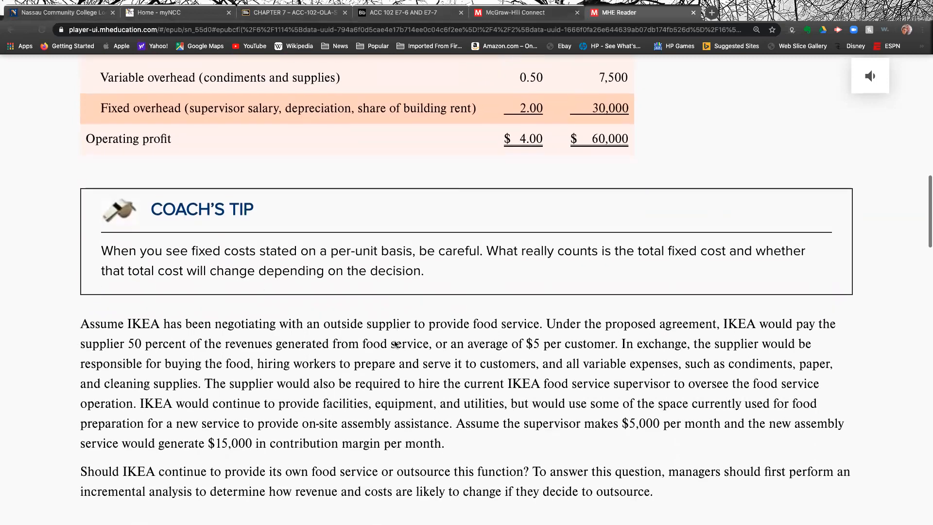
# Scroll to IKEA's outsourcing proposal and the Incremental Analysis heading with the $75,000 monthly supplier payment
pyautogui.scroll(-3)
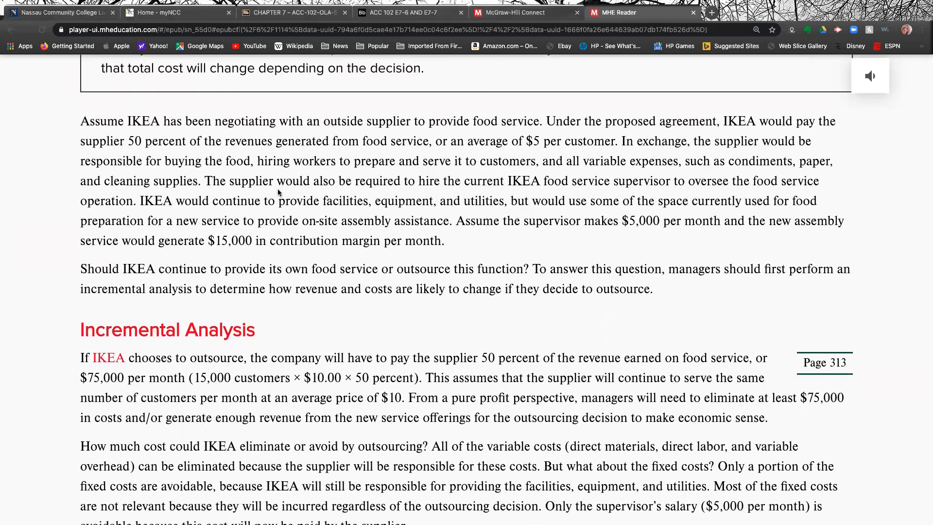
pyautogui.moveTo(308, 289)
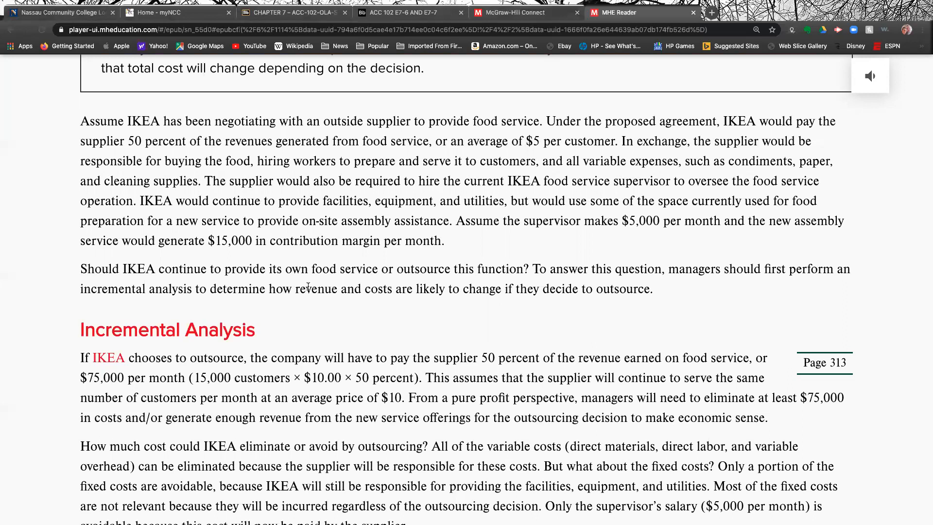
pyautogui.scroll(-3)
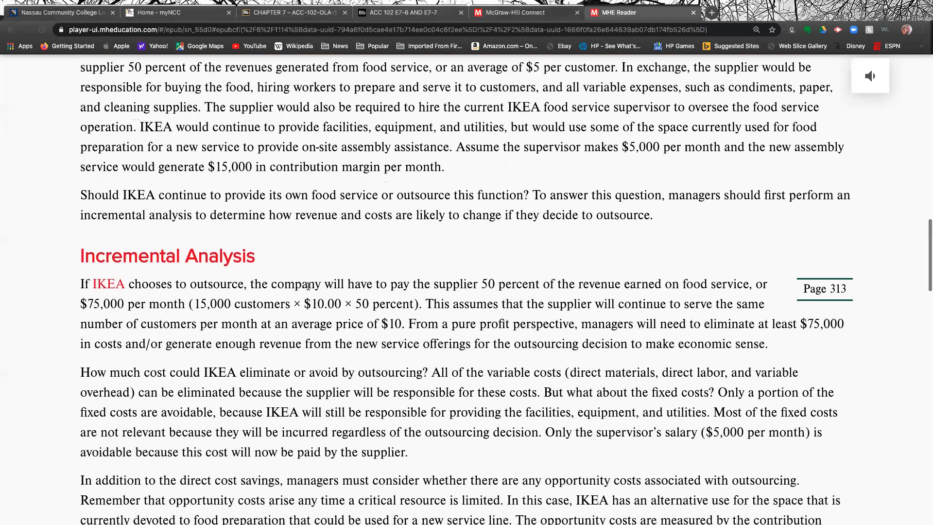
pyautogui.scroll(-3)
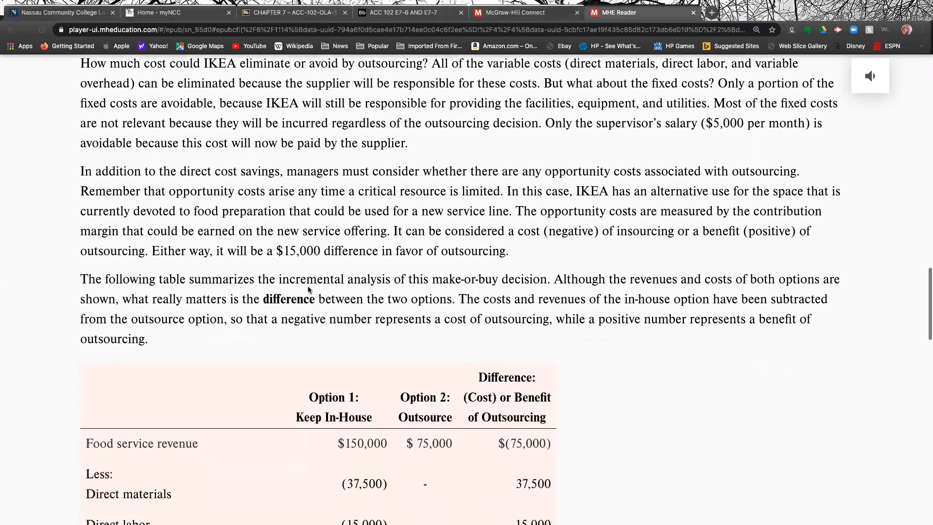
pyautogui.scroll(-3)
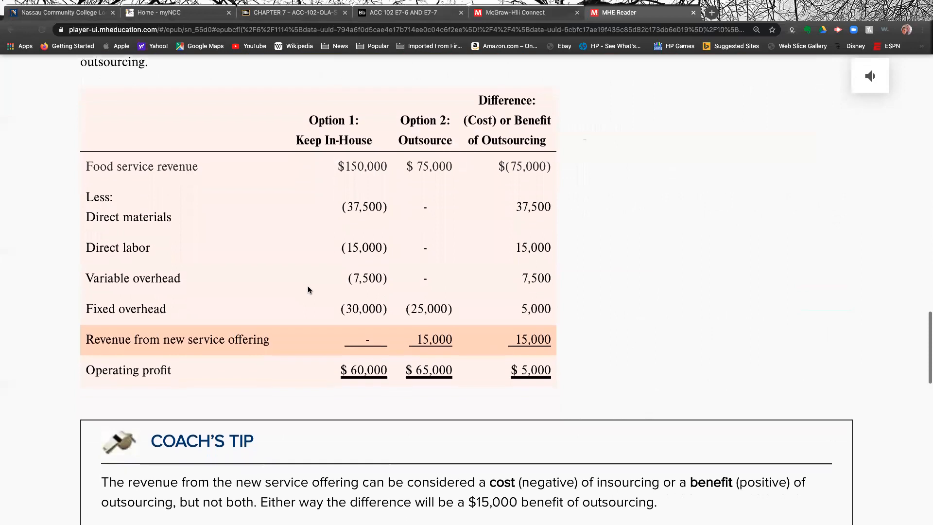
pyautogui.moveTo(320, 160)
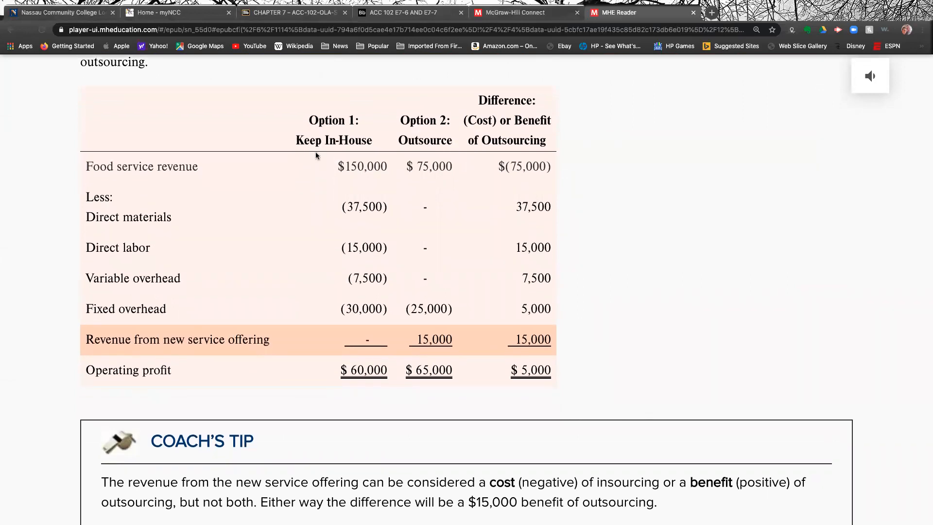
pyautogui.moveTo(304, 245)
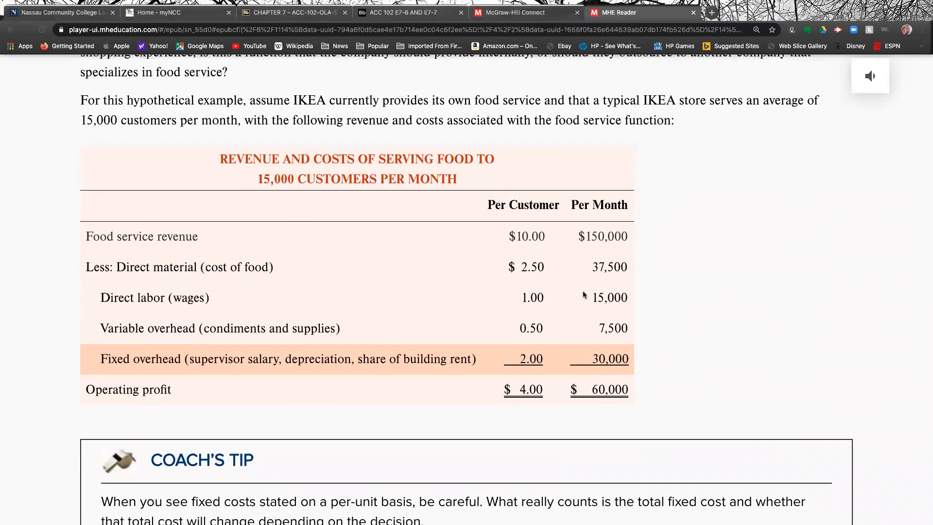
pyautogui.scroll(-3)
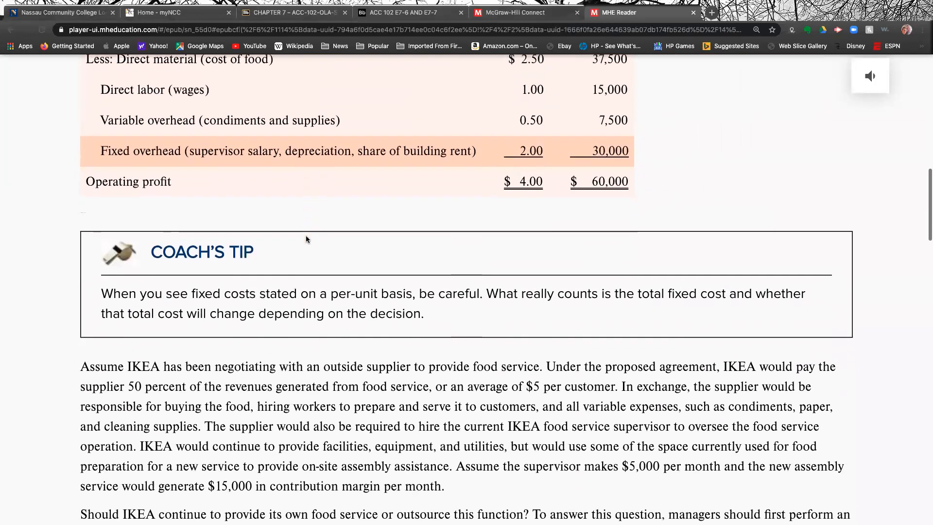
pyautogui.scroll(-3)
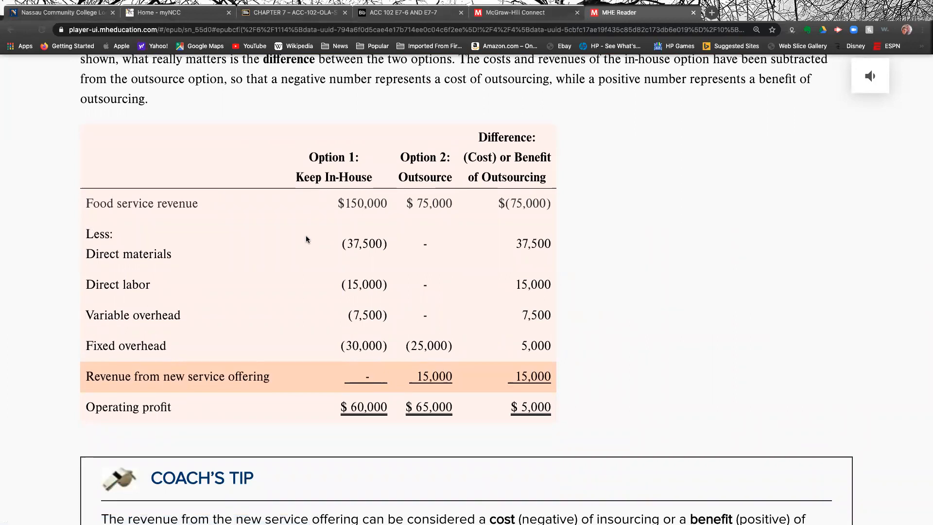
pyautogui.moveTo(309, 232)
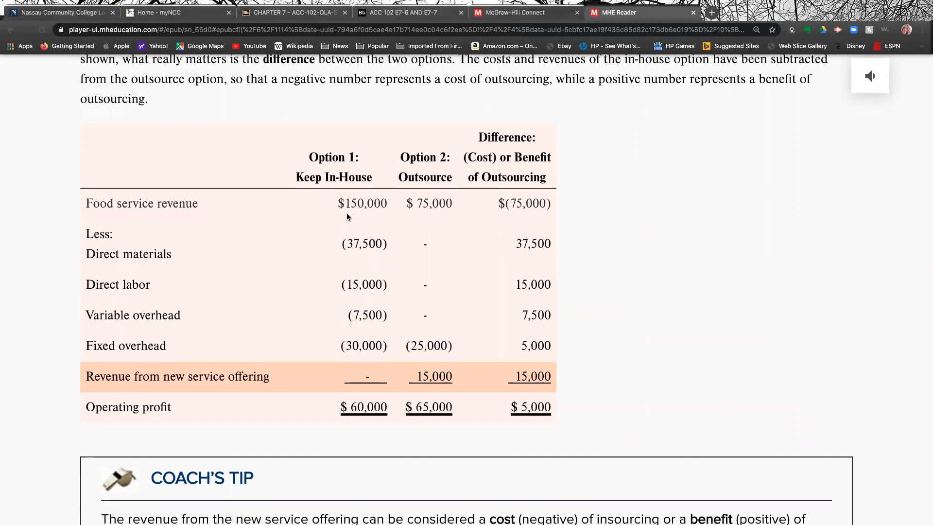
pyautogui.moveTo(352, 216)
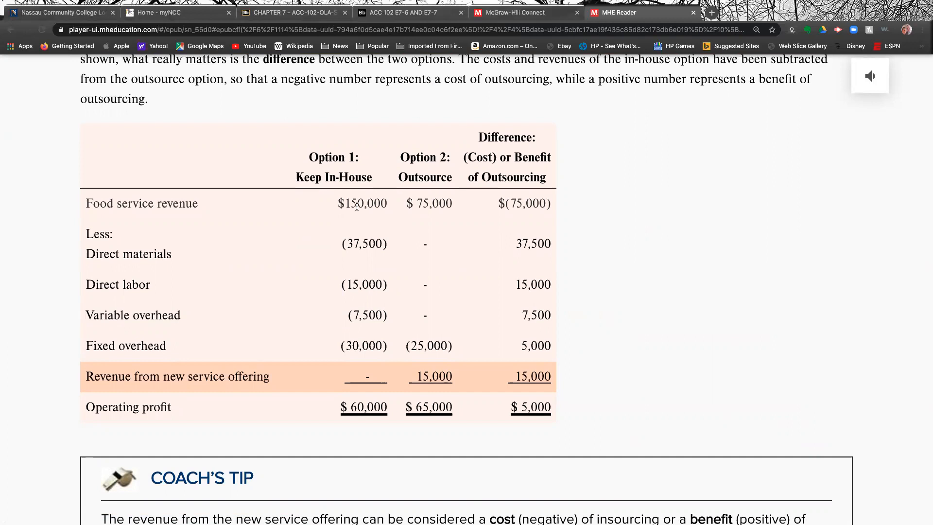
pyautogui.moveTo(454, 208)
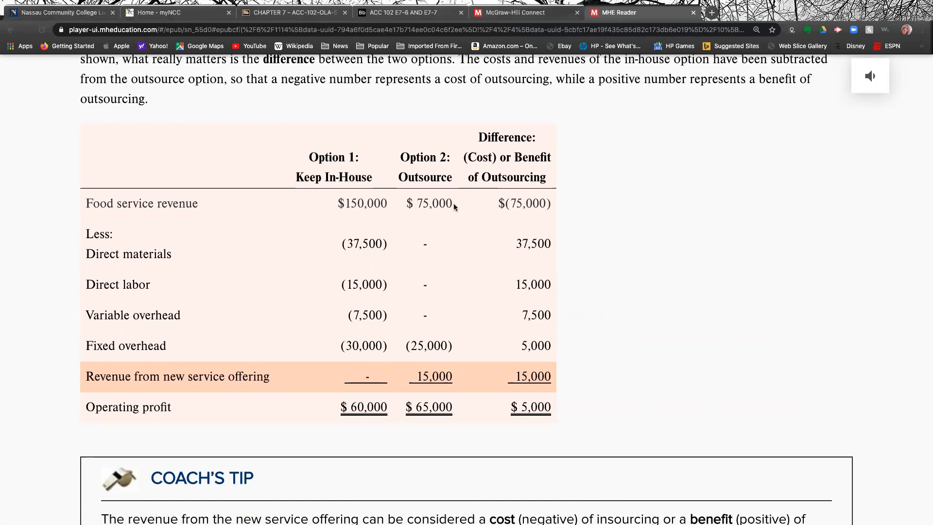
pyautogui.moveTo(431, 216)
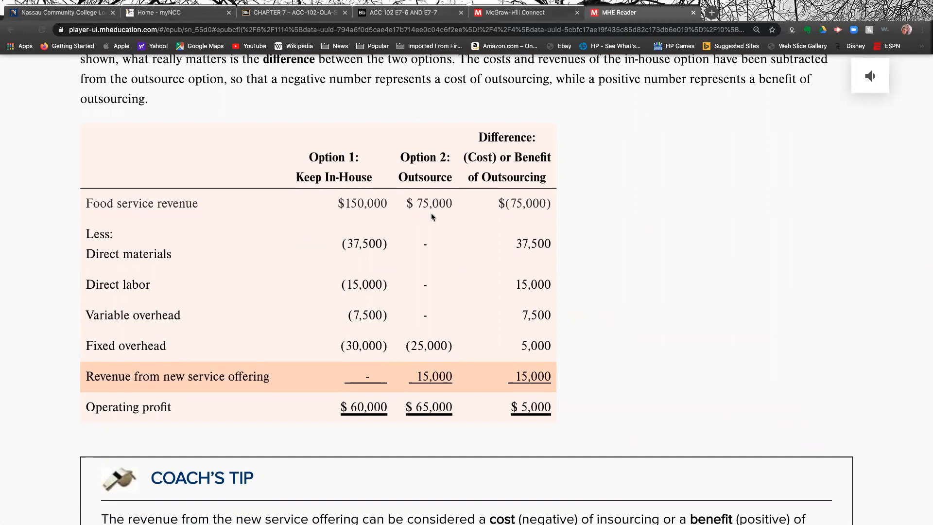
pyautogui.moveTo(347, 256)
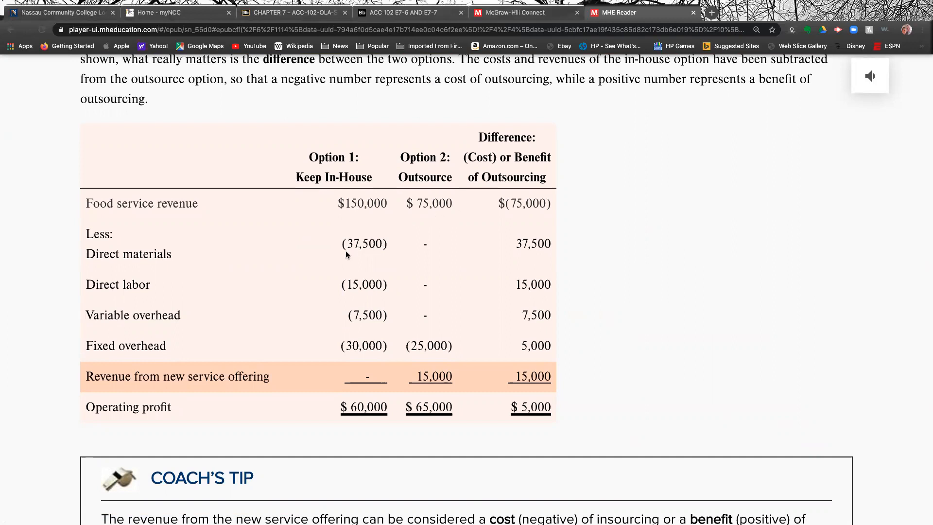
pyautogui.moveTo(330, 290)
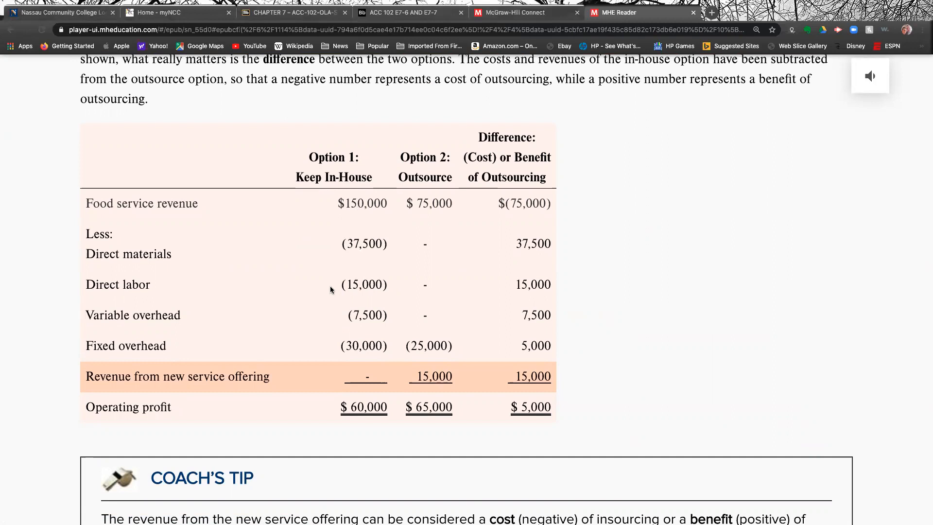
pyautogui.moveTo(362, 234)
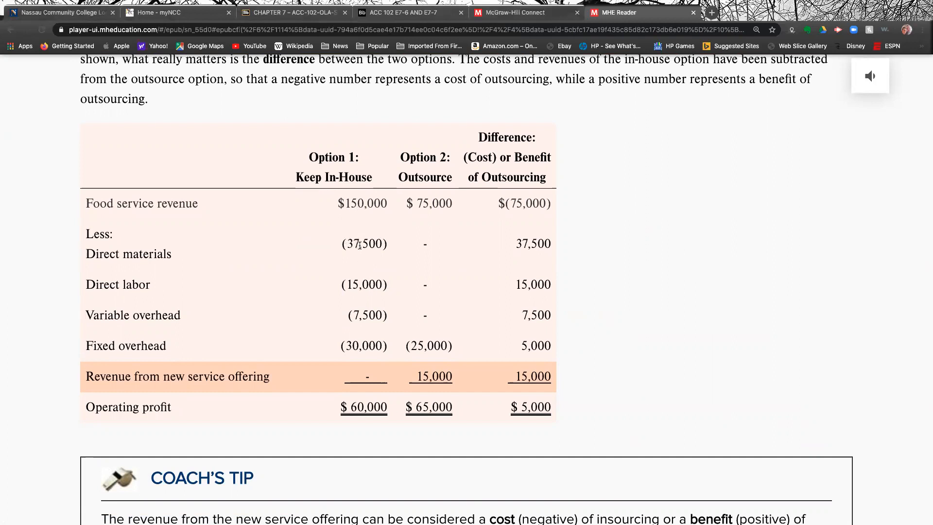
pyautogui.moveTo(357, 293)
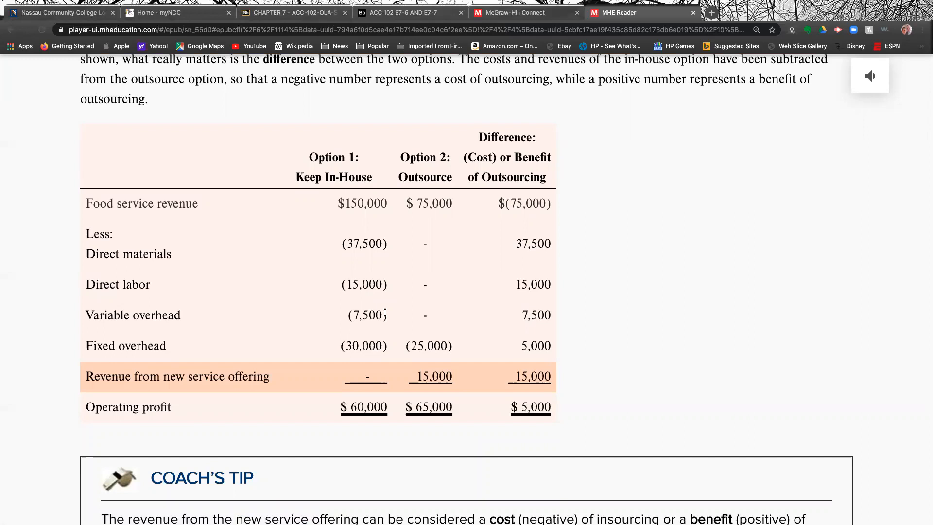
pyautogui.moveTo(384, 367)
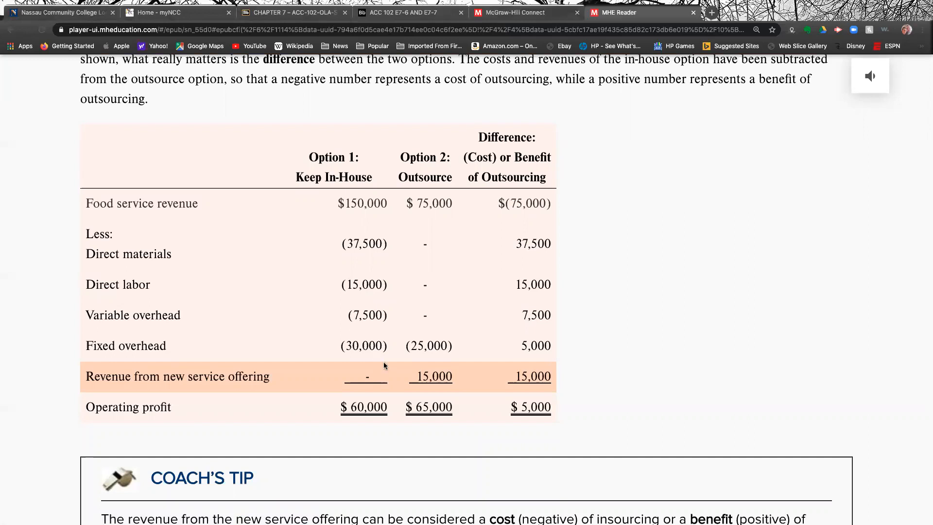
pyautogui.moveTo(370, 356)
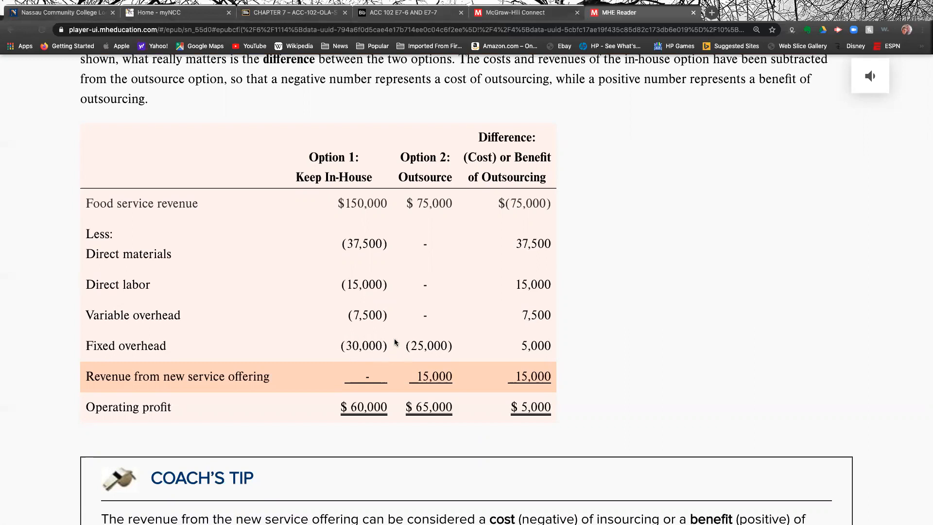
pyautogui.moveTo(368, 351)
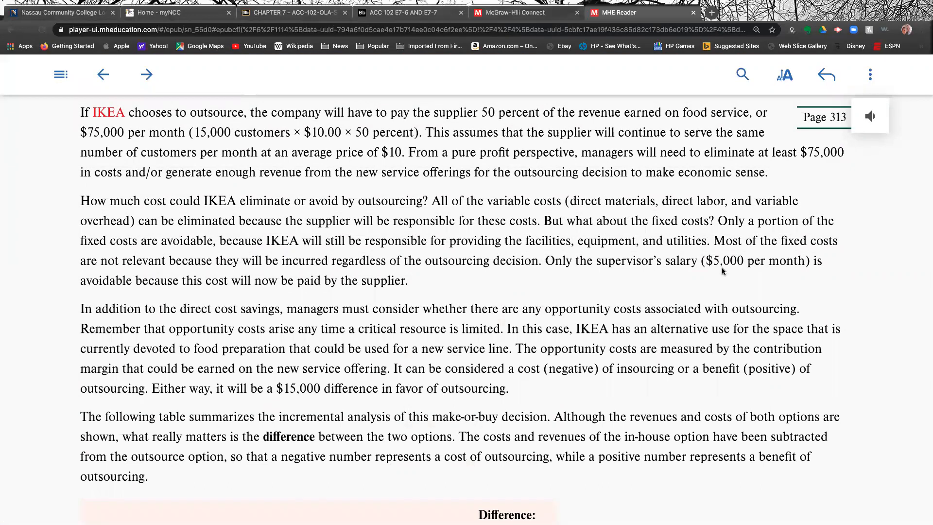
pyautogui.moveTo(635, 272)
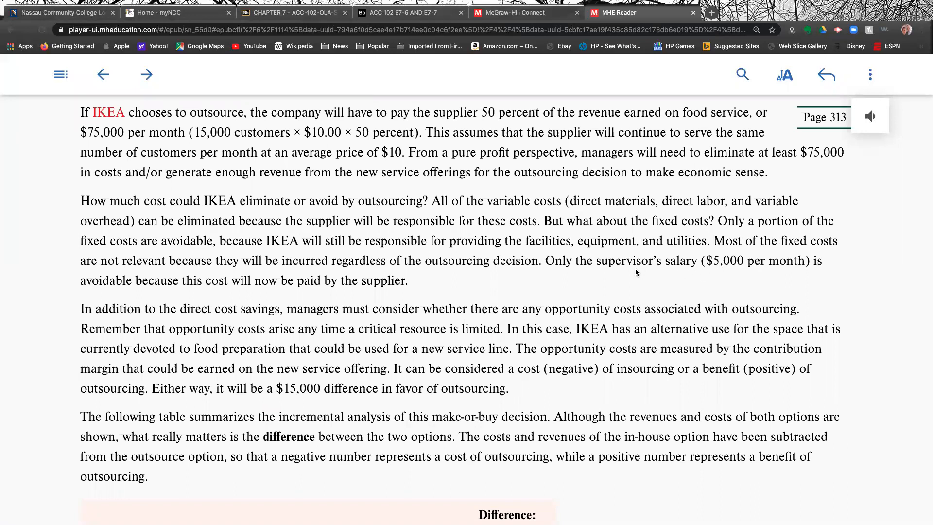
# Scroll past the incremental analysis table to the Coach's Tip on the $15,000 new-service benefit
pyautogui.scroll(-3)
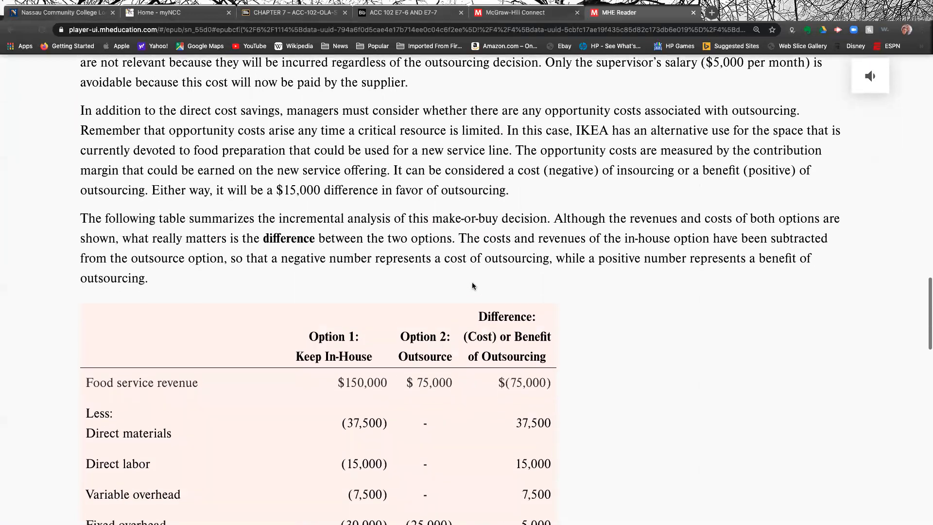
pyautogui.scroll(-3)
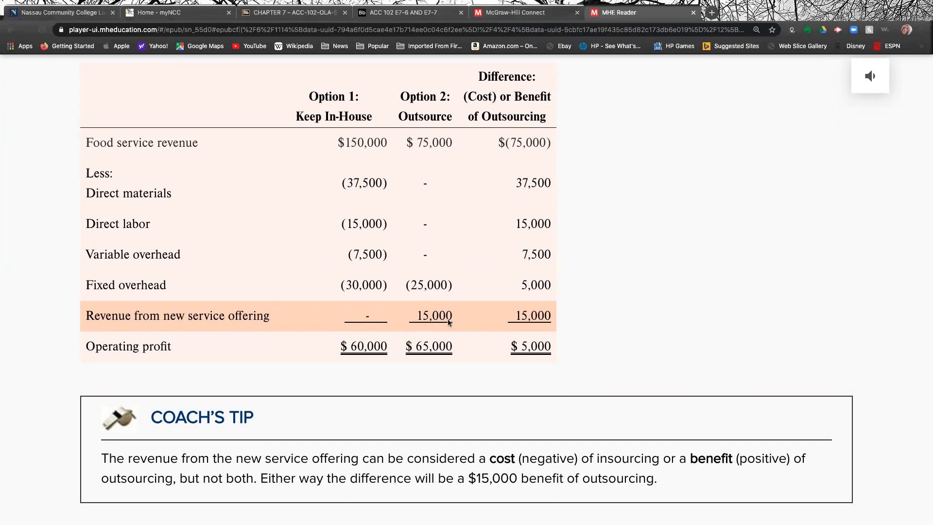
pyautogui.moveTo(457, 314)
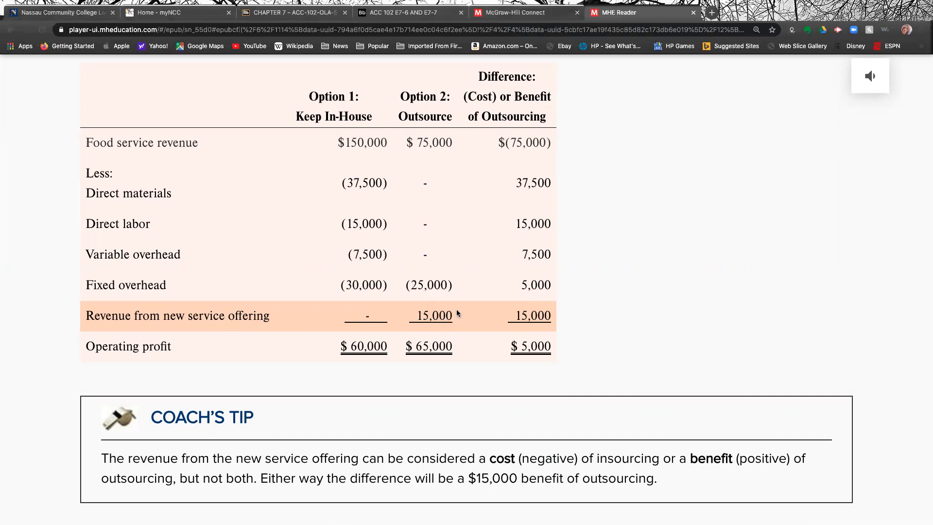
pyautogui.moveTo(455, 314)
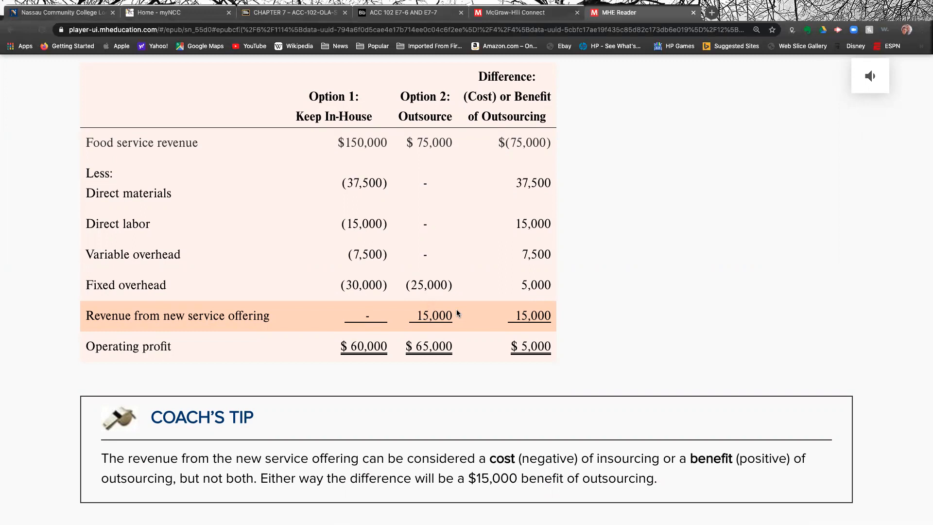
pyautogui.moveTo(403, 365)
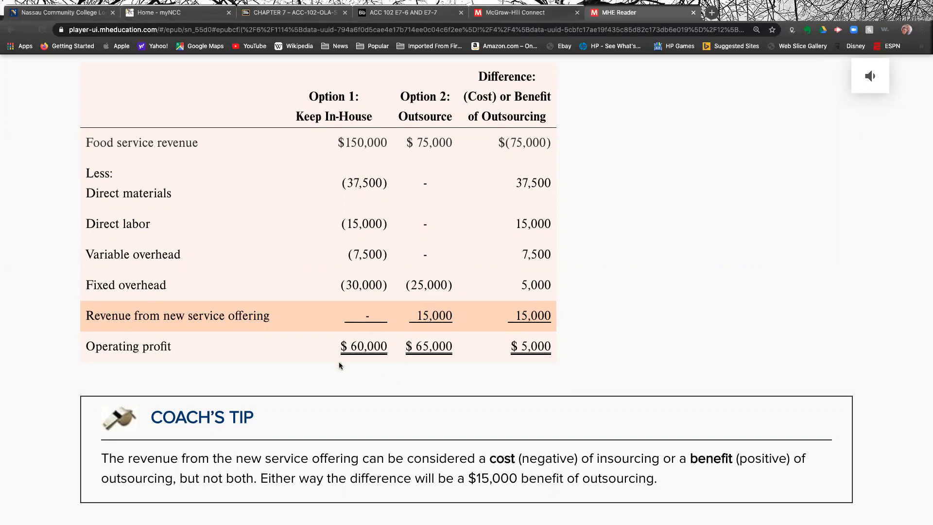
pyautogui.moveTo(363, 365)
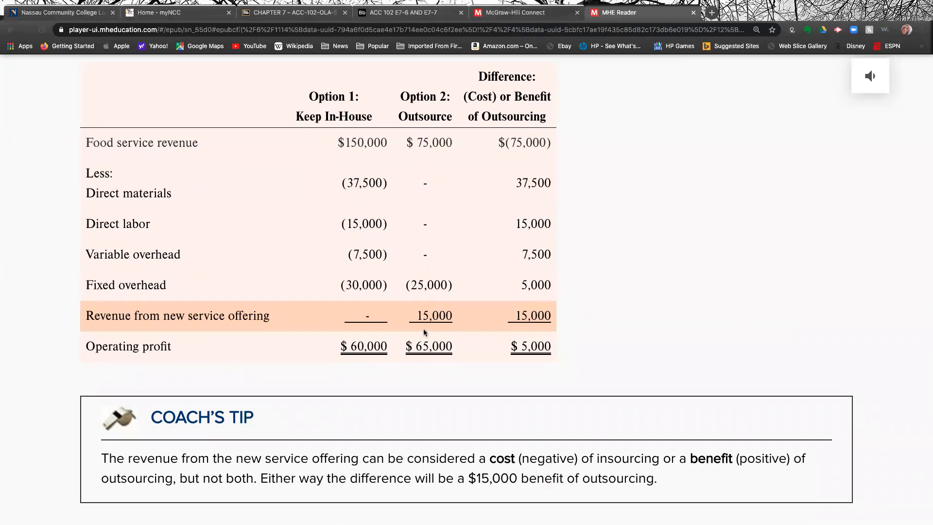
pyautogui.moveTo(435, 367)
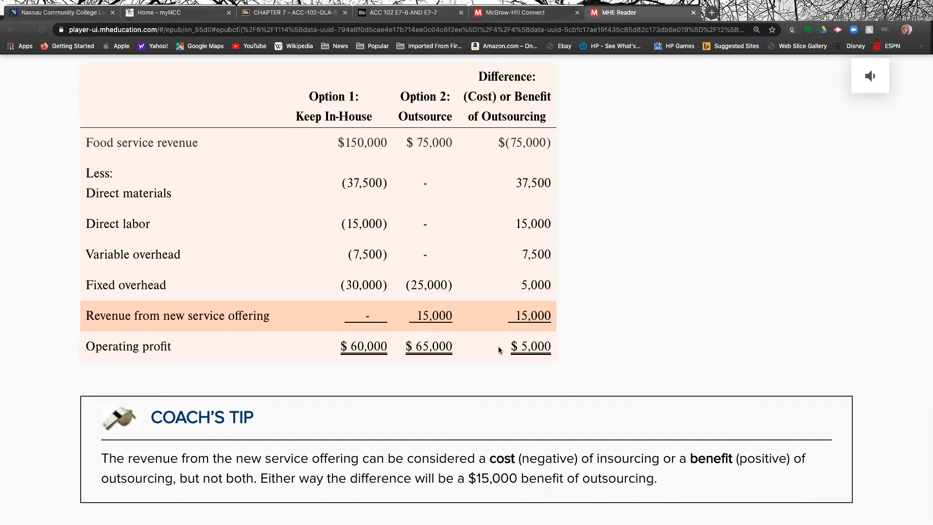
pyautogui.moveTo(432, 369)
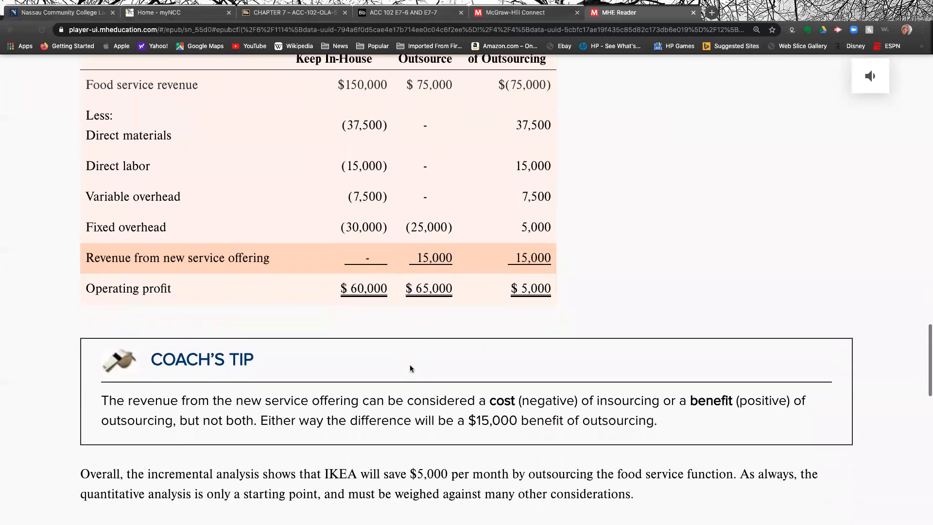
# Scroll past the IKEA table and Coach's Tip to the Qualitative Analysis factors
pyautogui.scroll(-3)
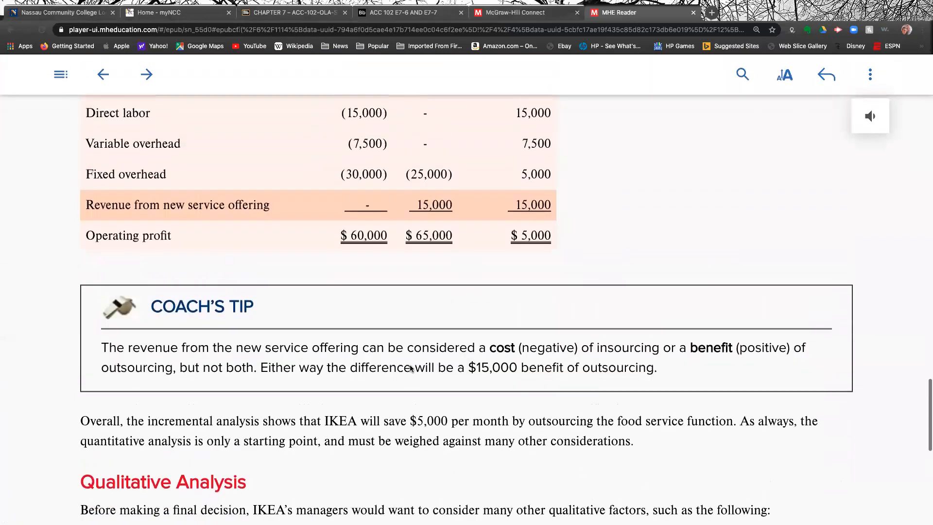
pyautogui.scroll(3)
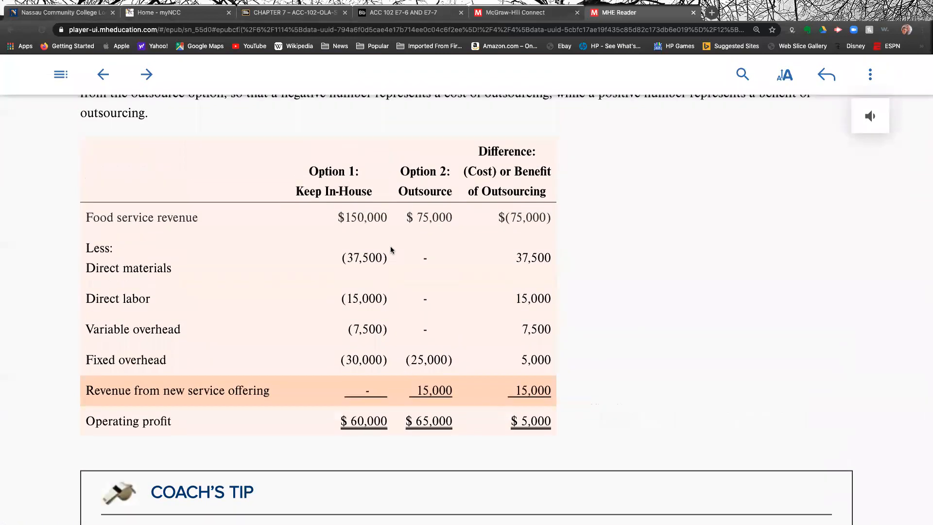
pyautogui.moveTo(334, 311)
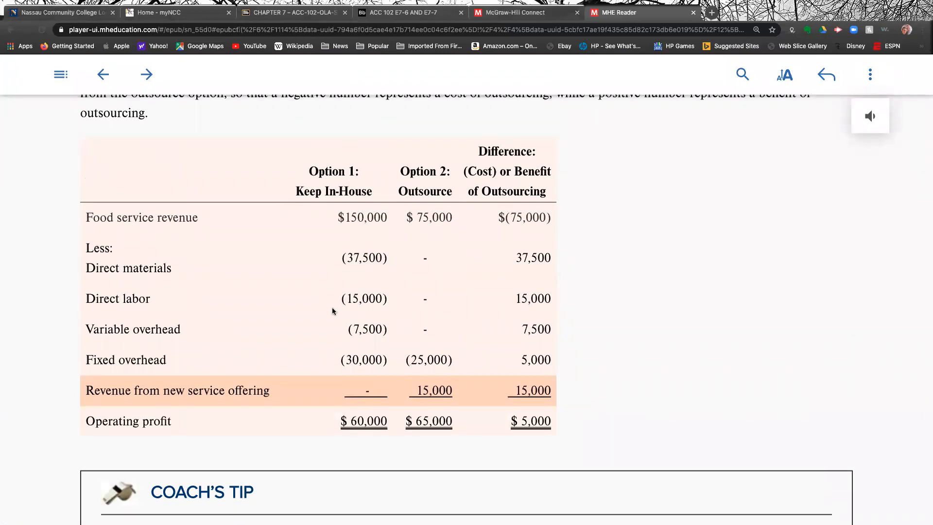
pyautogui.moveTo(421, 371)
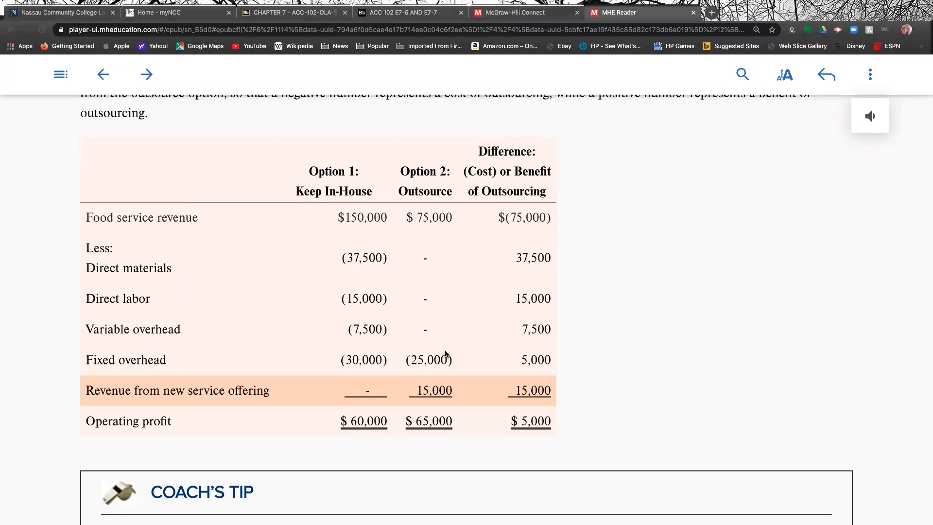
pyautogui.moveTo(439, 375)
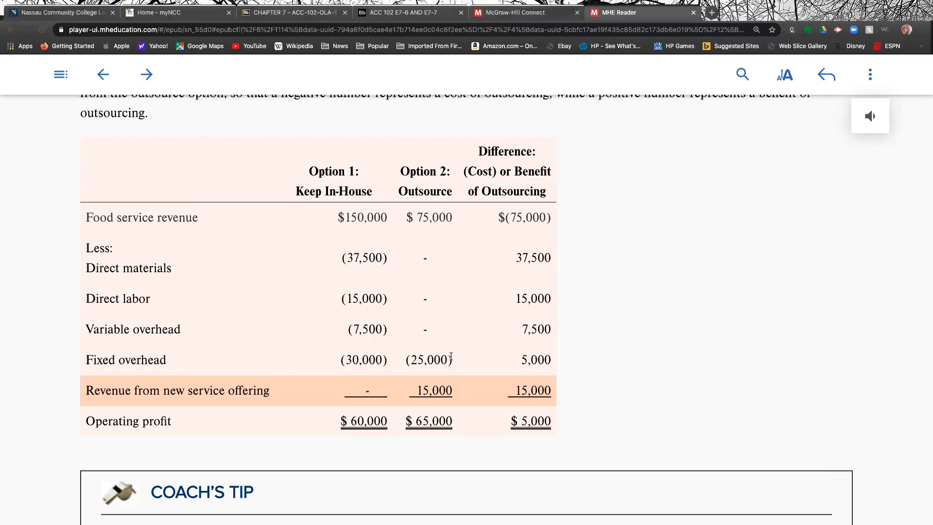
pyautogui.moveTo(407, 263)
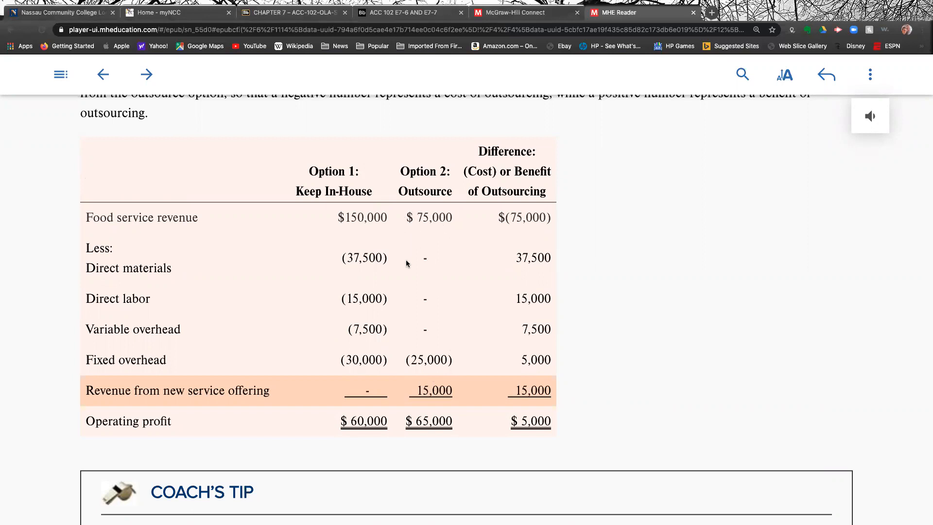
pyautogui.scroll(-3)
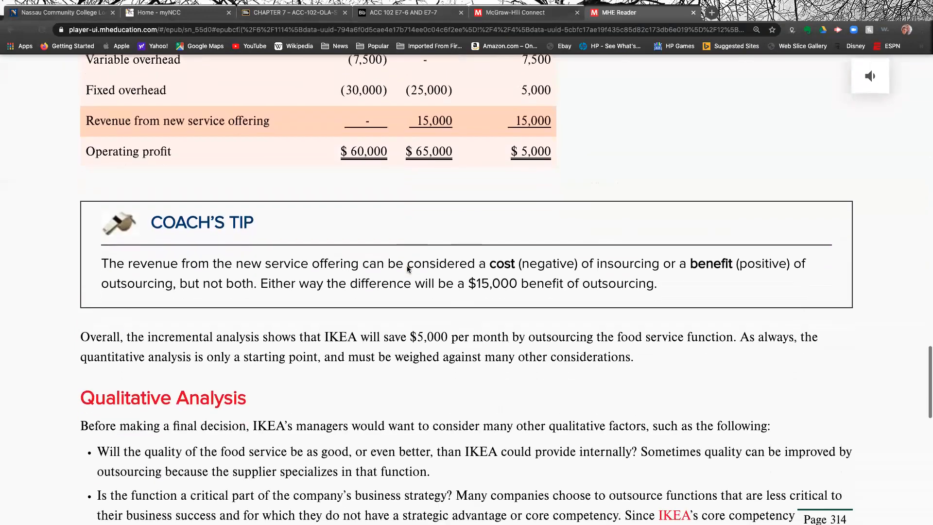
pyautogui.scroll(-3)
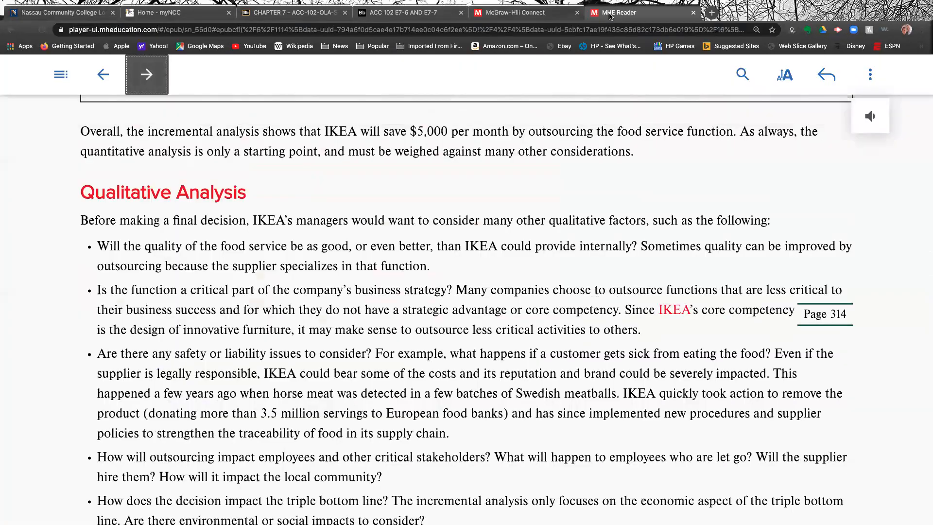
# Switch to the 'ACC 102 E7-6 AND E7-7' solution PDF in Chrome
pyautogui.click(406, 12)
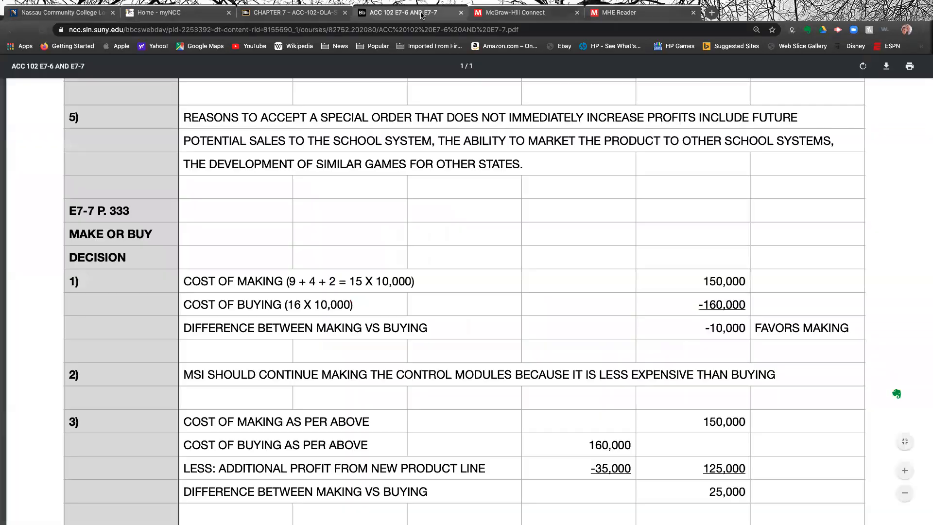
# Scroll the PDF so the E7-7 P. 333 section and the buying-adds-25,000-profit conclusion are visible
pyautogui.scroll(-3)
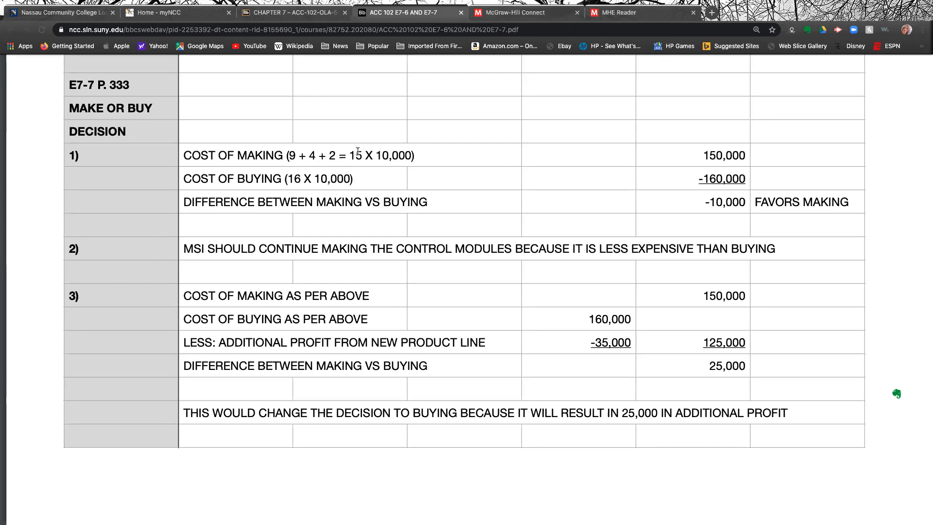
pyautogui.moveTo(355, 154)
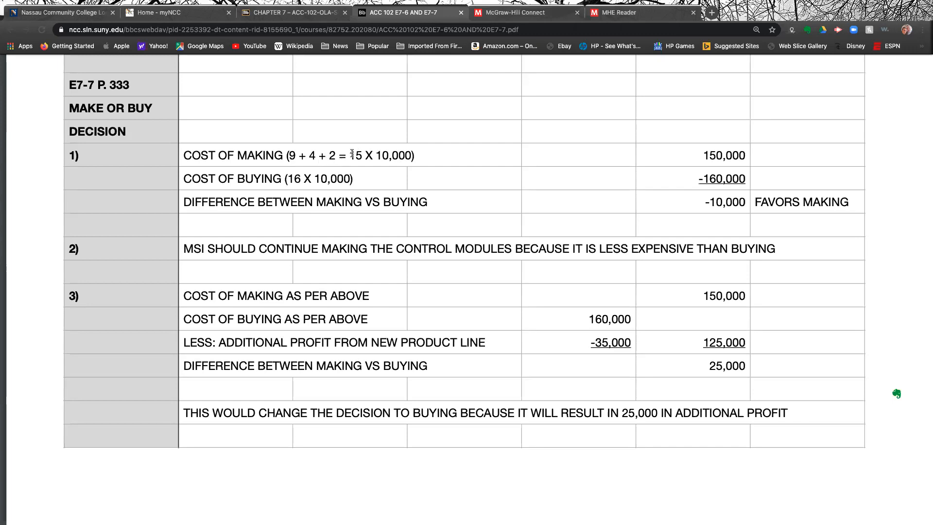
pyautogui.moveTo(418, 156)
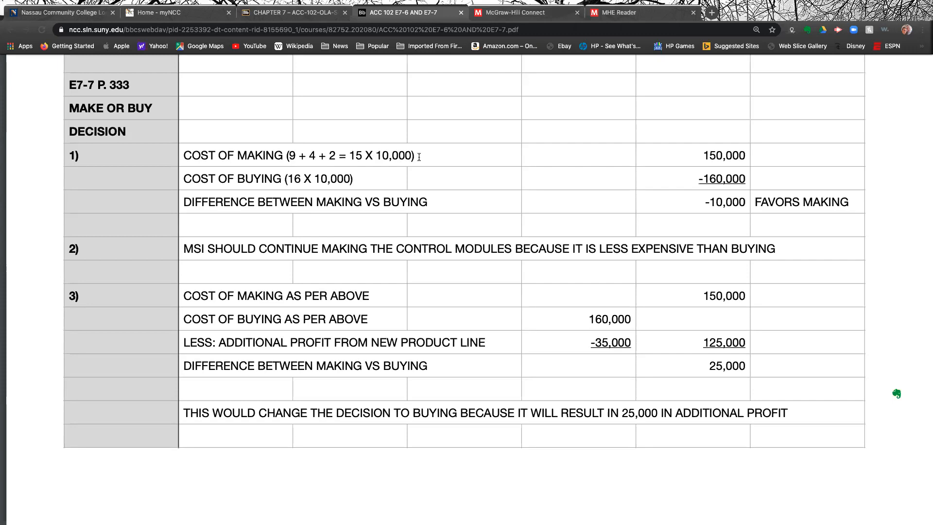
pyautogui.moveTo(692, 149)
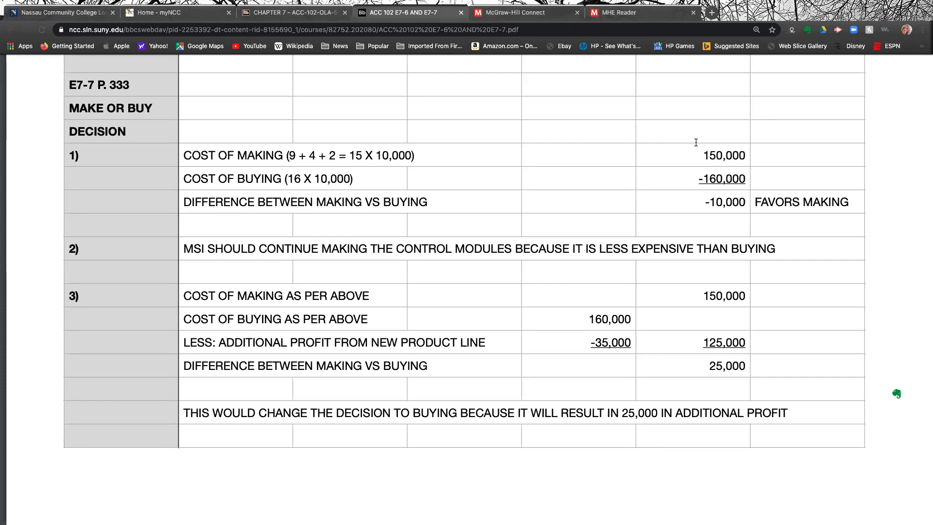
pyautogui.moveTo(433, 183)
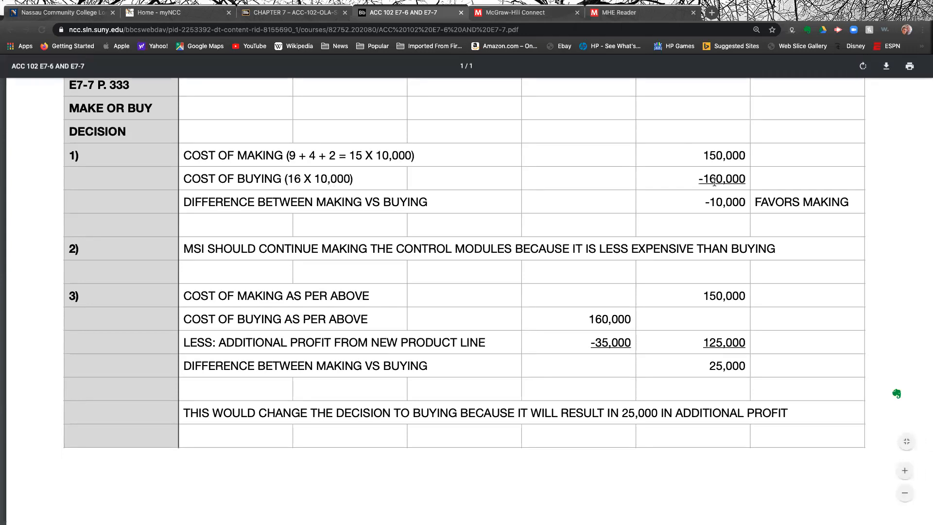
pyautogui.moveTo(699, 179)
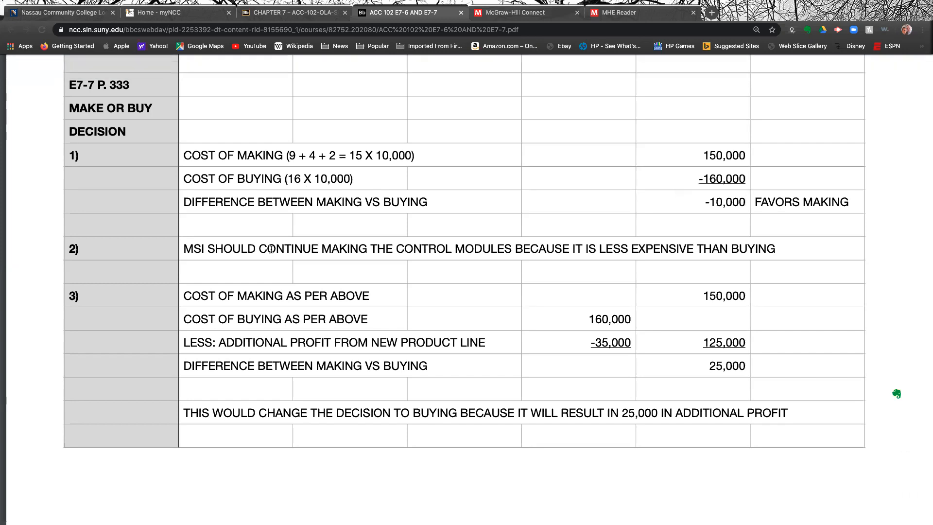
pyautogui.moveTo(498, 263)
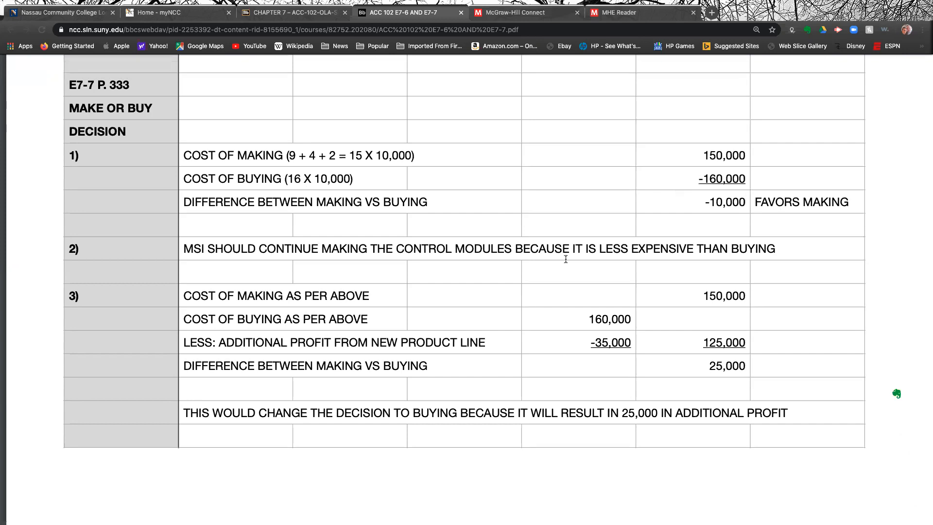
pyautogui.moveTo(517, 261)
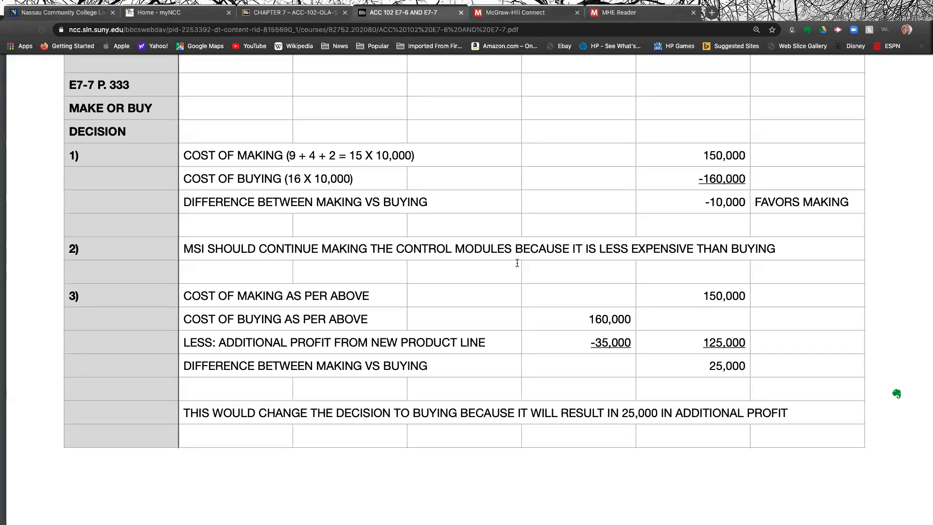
pyautogui.moveTo(438, 252)
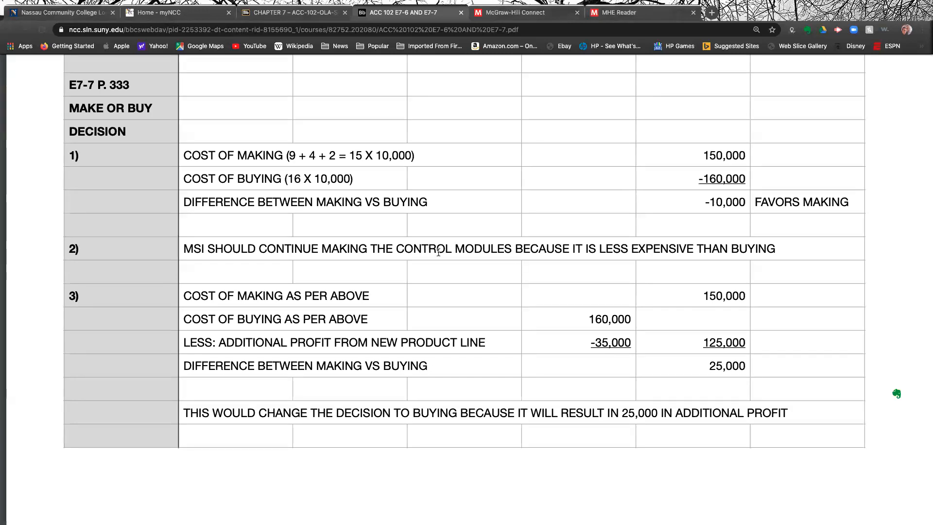
pyautogui.moveTo(485, 298)
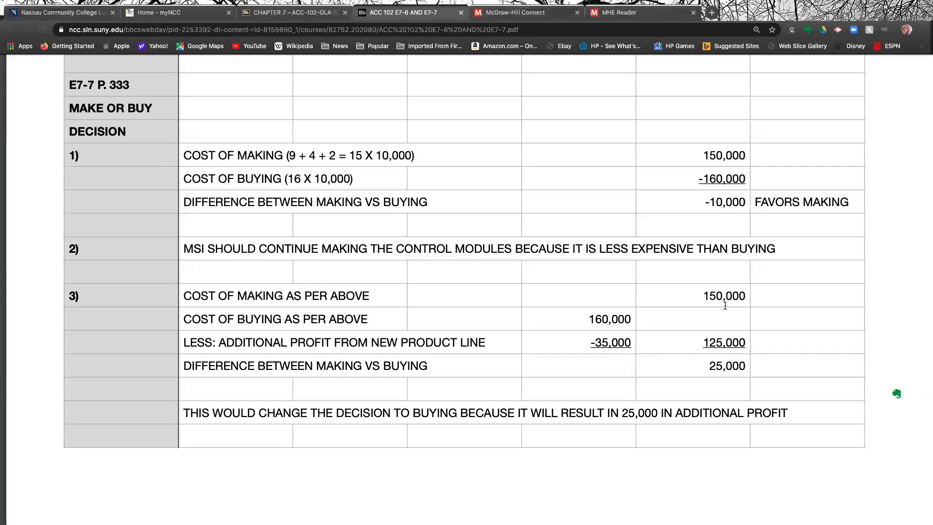
pyautogui.moveTo(468, 276)
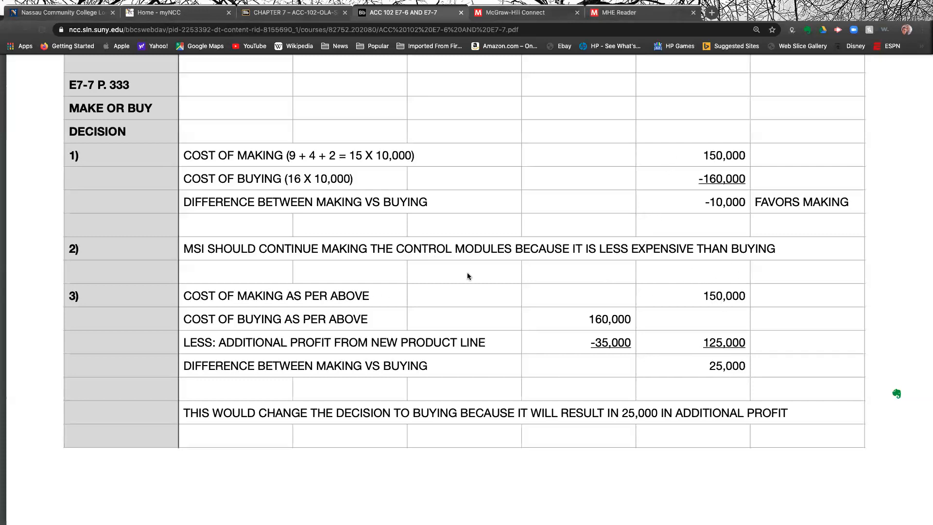
pyautogui.moveTo(574, 315)
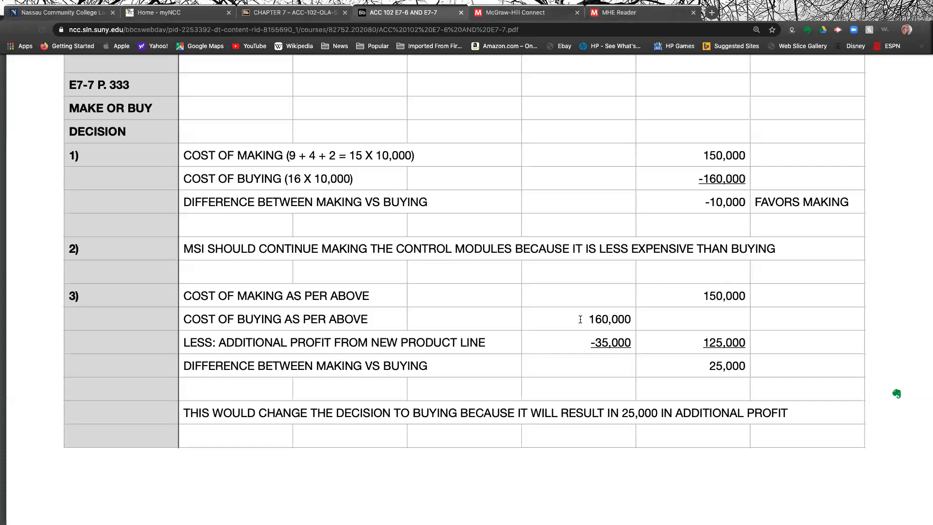
pyautogui.scroll(-3)
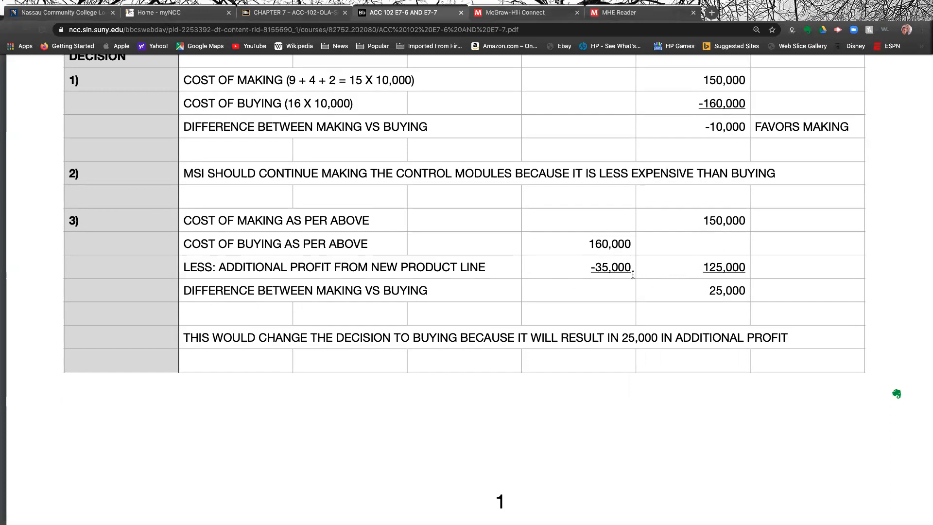
pyautogui.moveTo(579, 280)
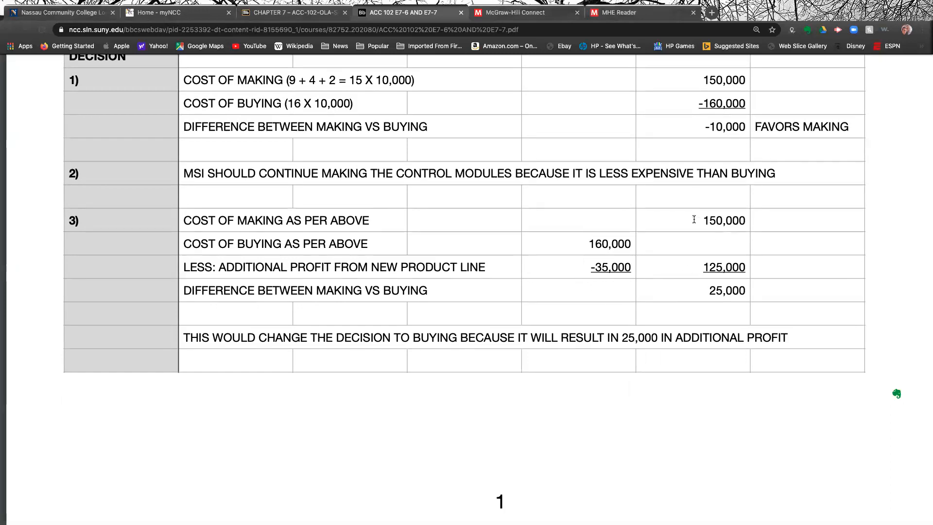
pyautogui.moveTo(674, 272)
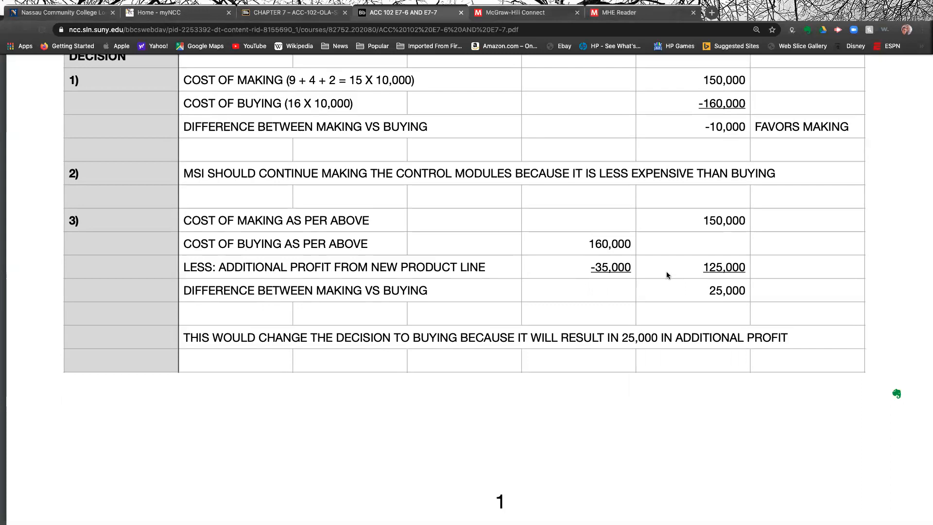
pyautogui.moveTo(689, 268)
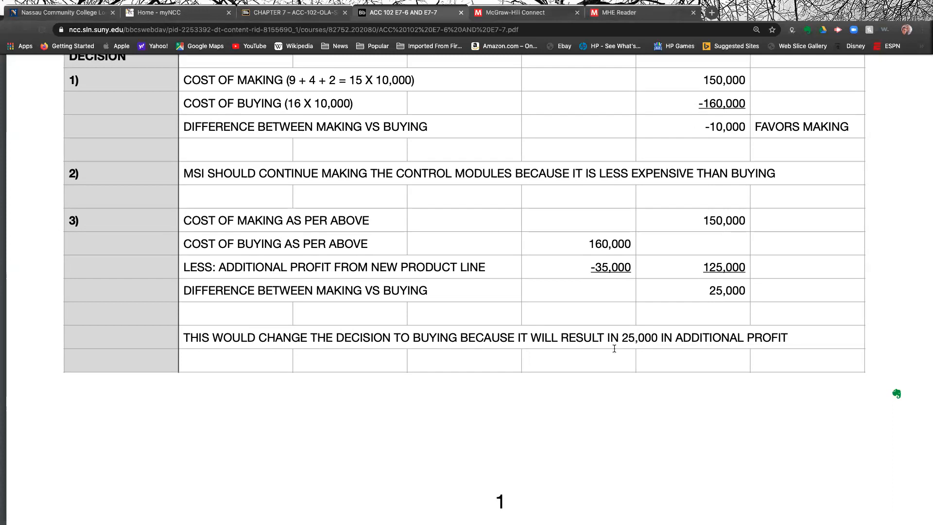
pyautogui.scroll(-3)
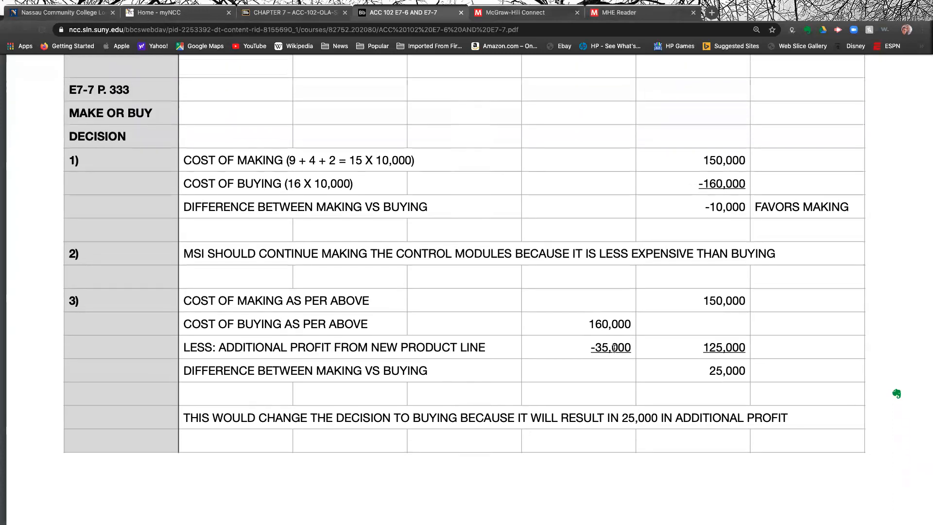